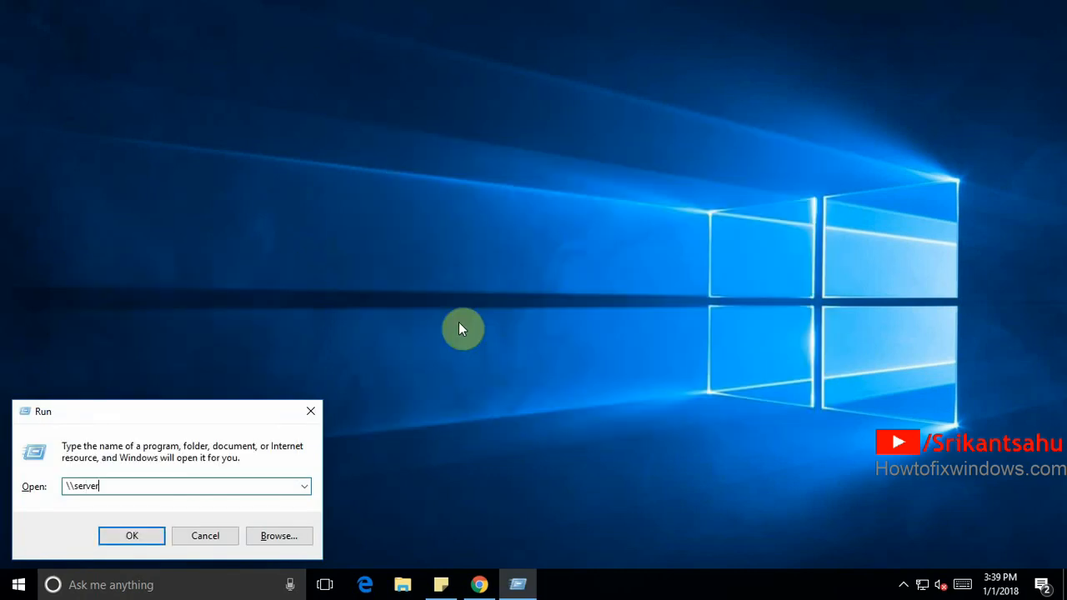
Connect to the shared HP LaserJet Pro MFP M127-M128 printer on \\server and dismiss the spooler-not-running error.
click(130, 535)
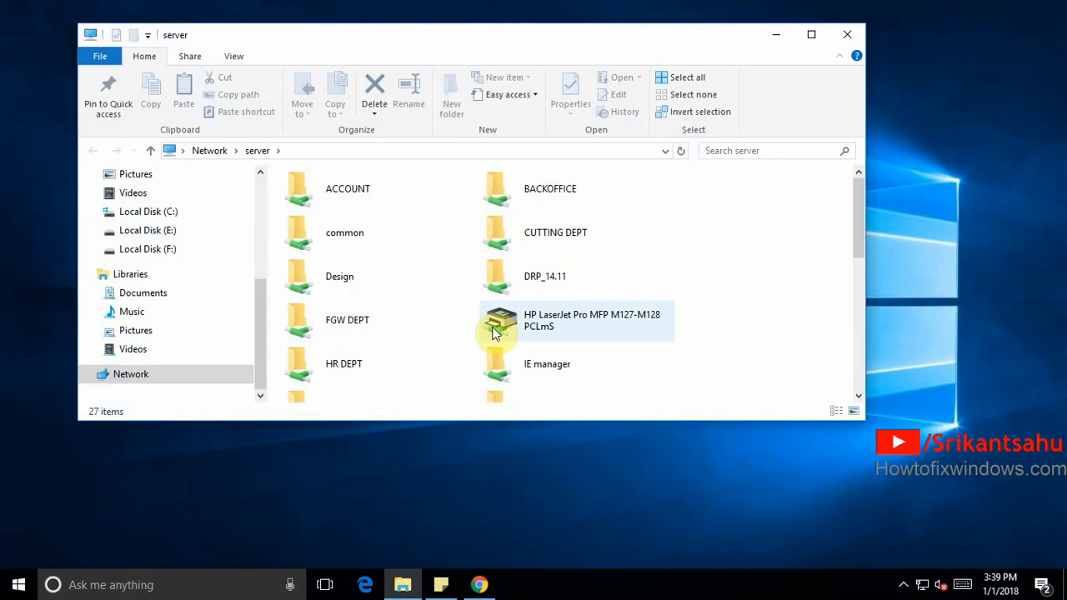
double_click(501, 320)
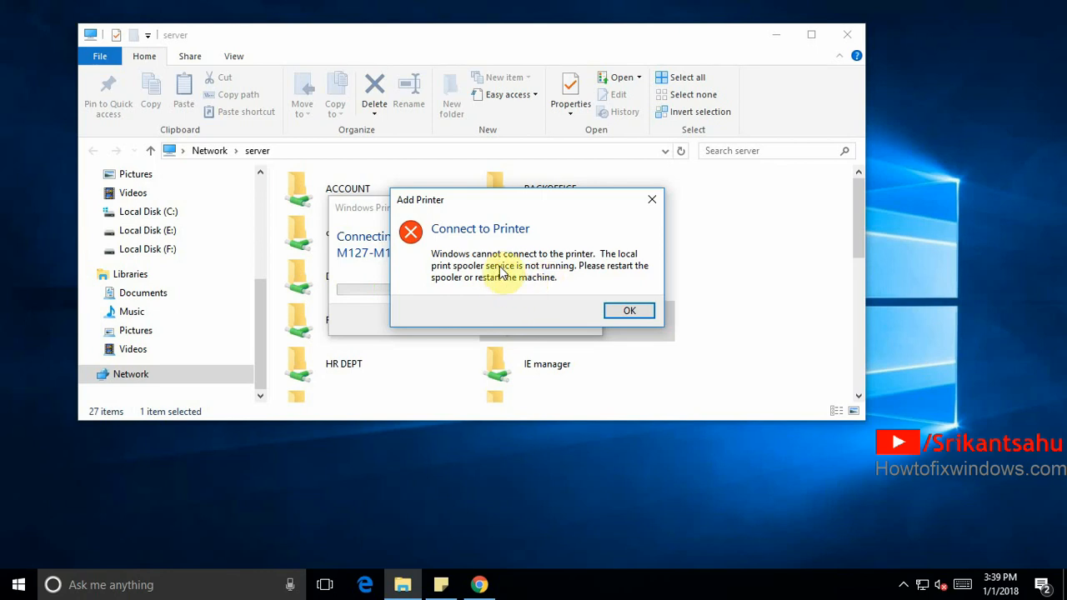
mouse_move(617, 293)
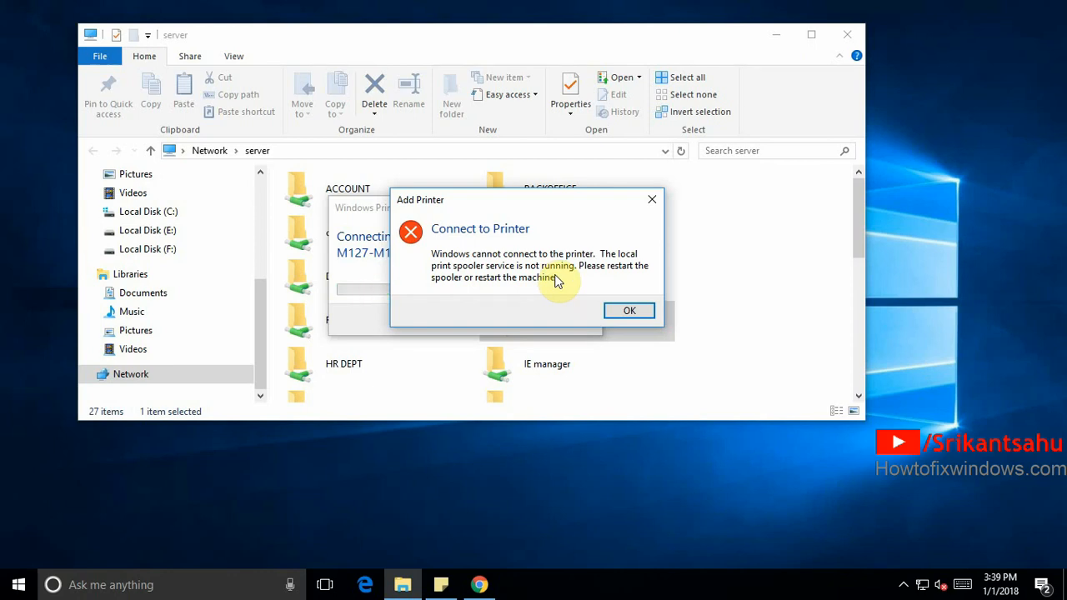
mouse_move(572, 277)
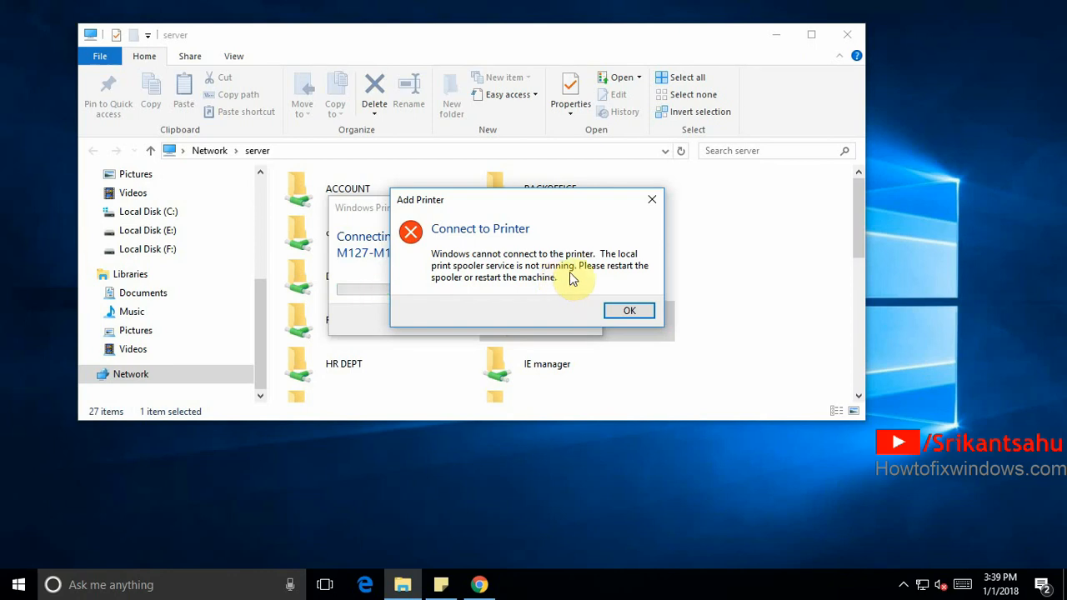
click(631, 312)
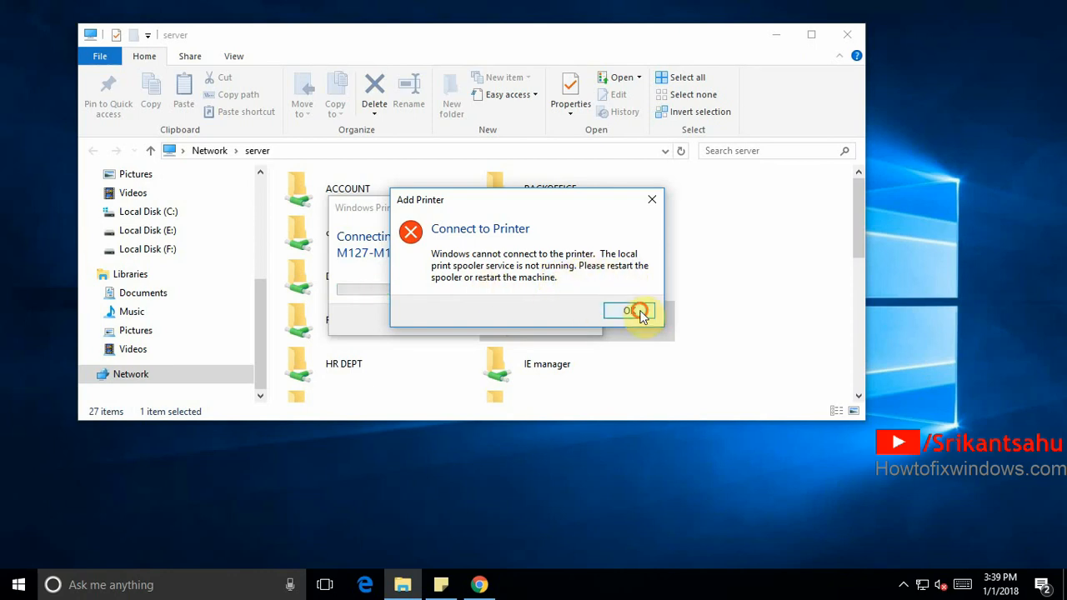
click(630, 310)
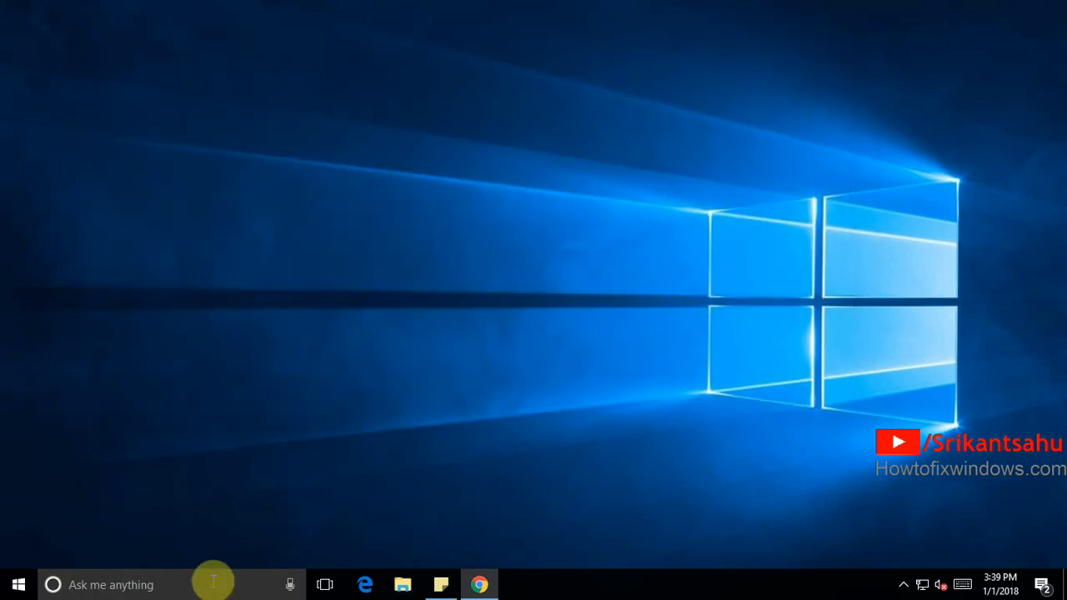
Go to Control Panel > Hardware and Sound > Devices and Printers, try Add a printer, and dismiss the spooler error.
text(congro)
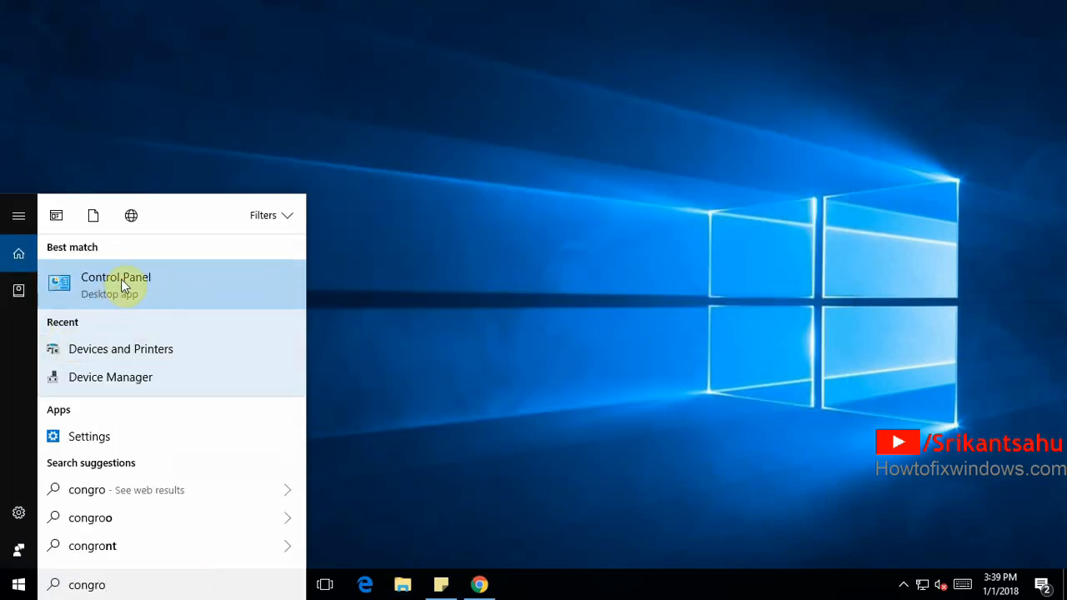
click(116, 284)
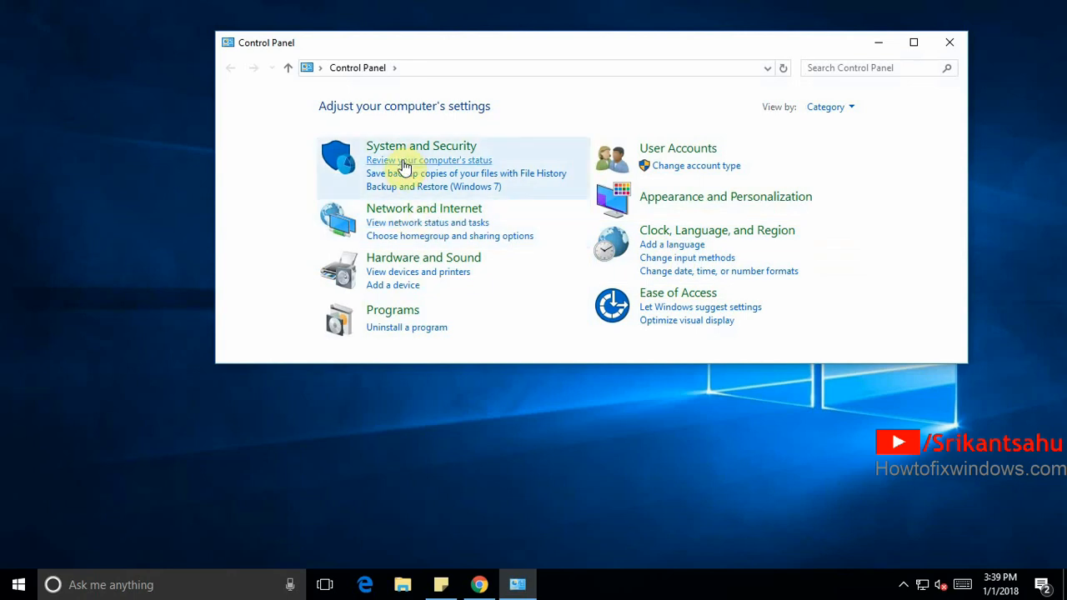
click(424, 257)
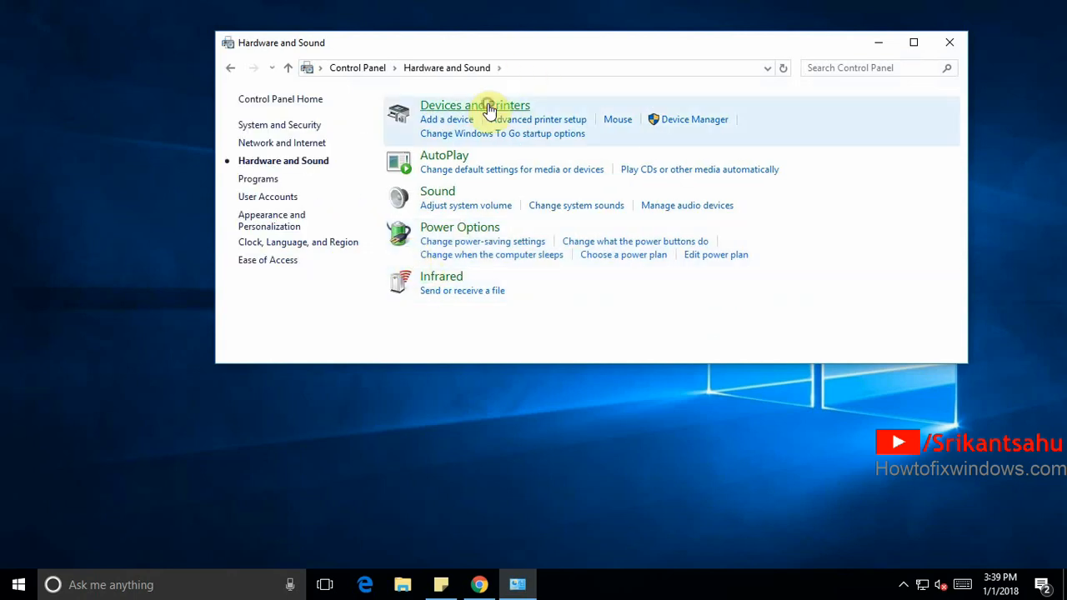
click(473, 105)
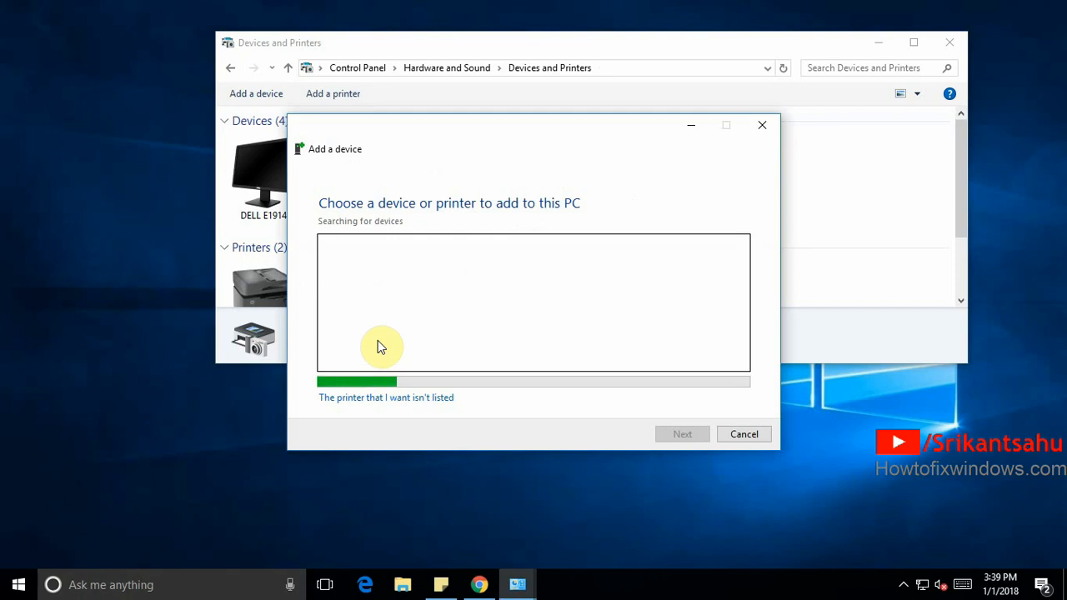
mouse_move(404, 180)
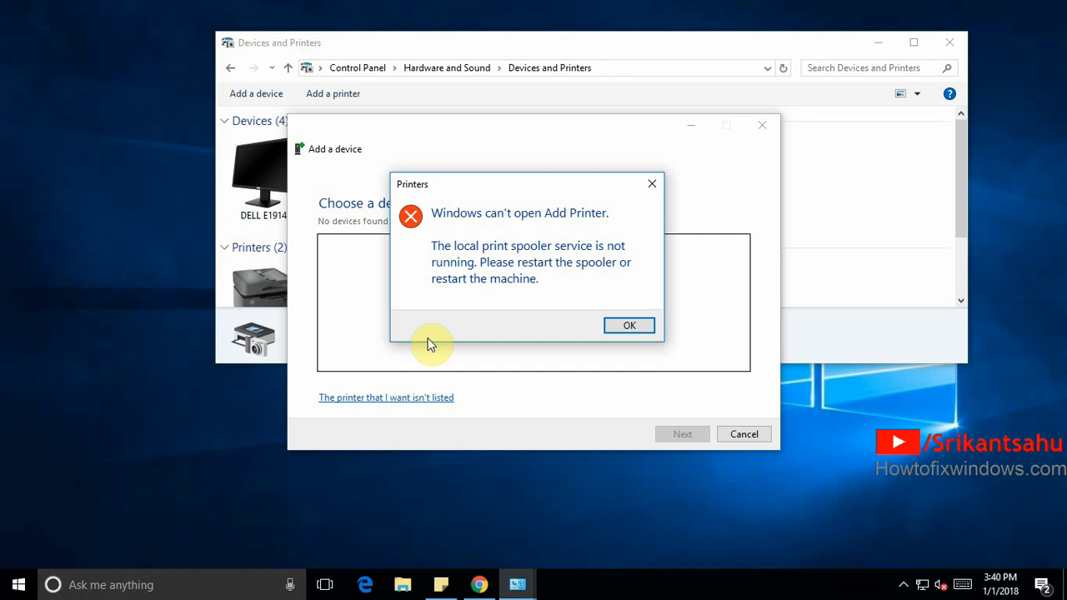
mouse_move(565, 220)
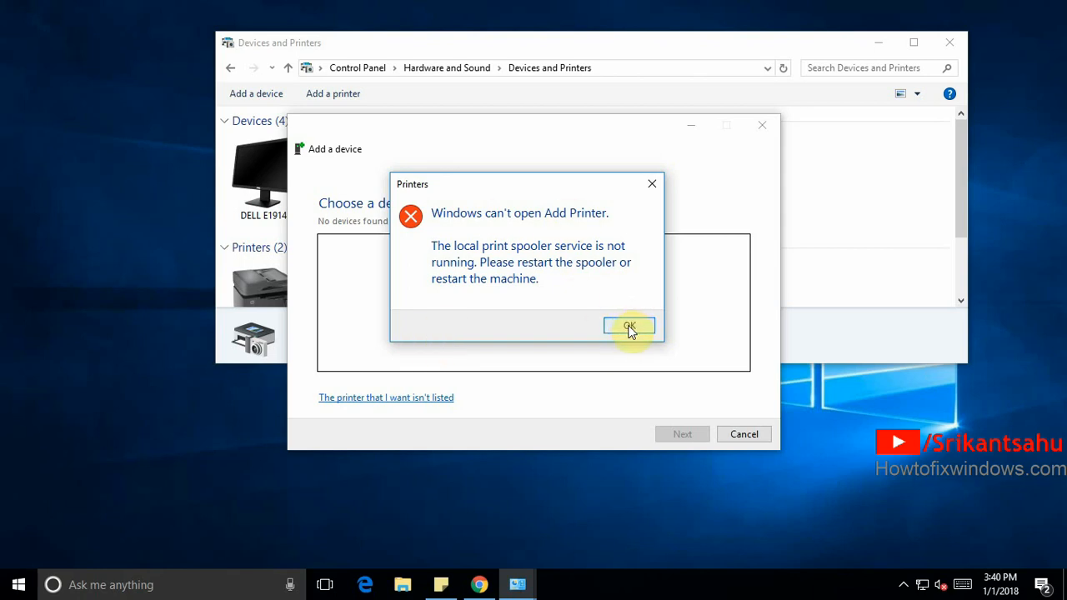
click(630, 325)
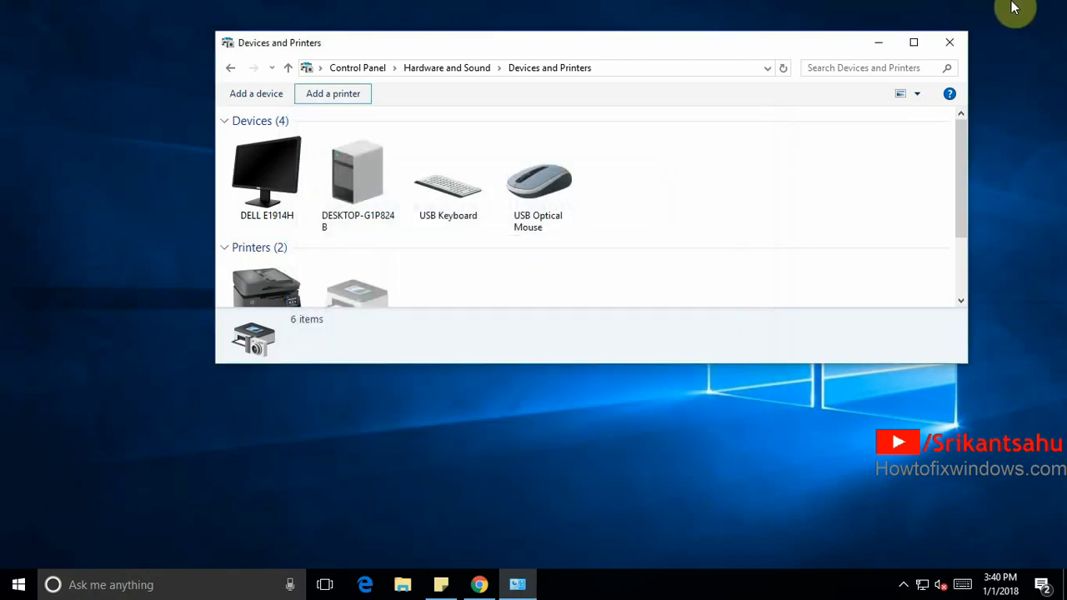
mouse_move(904, 63)
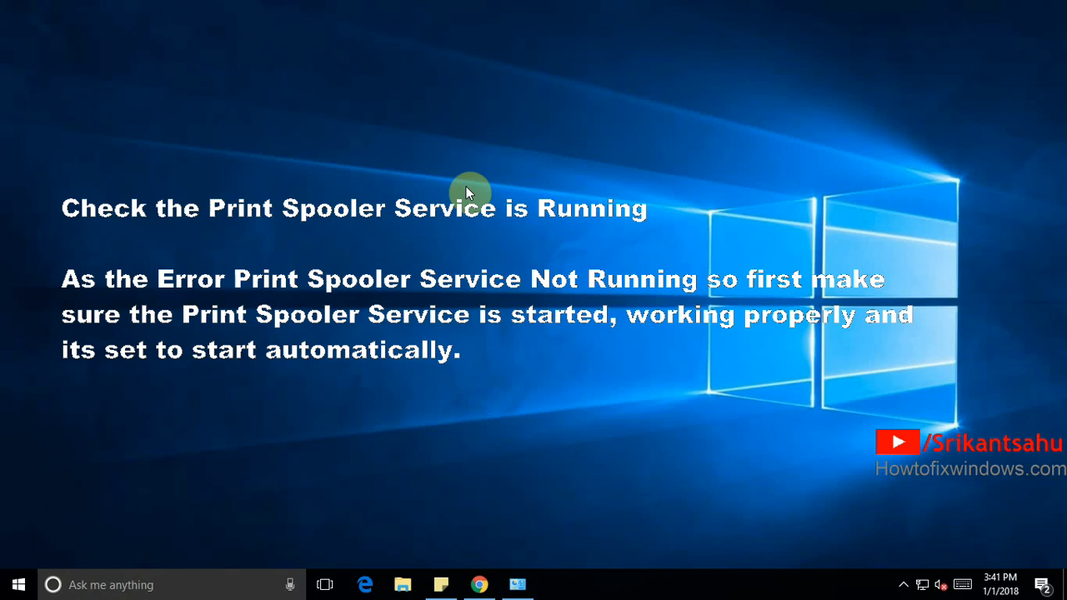
Launch services.msc from the Run dialog to get the Services console.
key(Win+r)
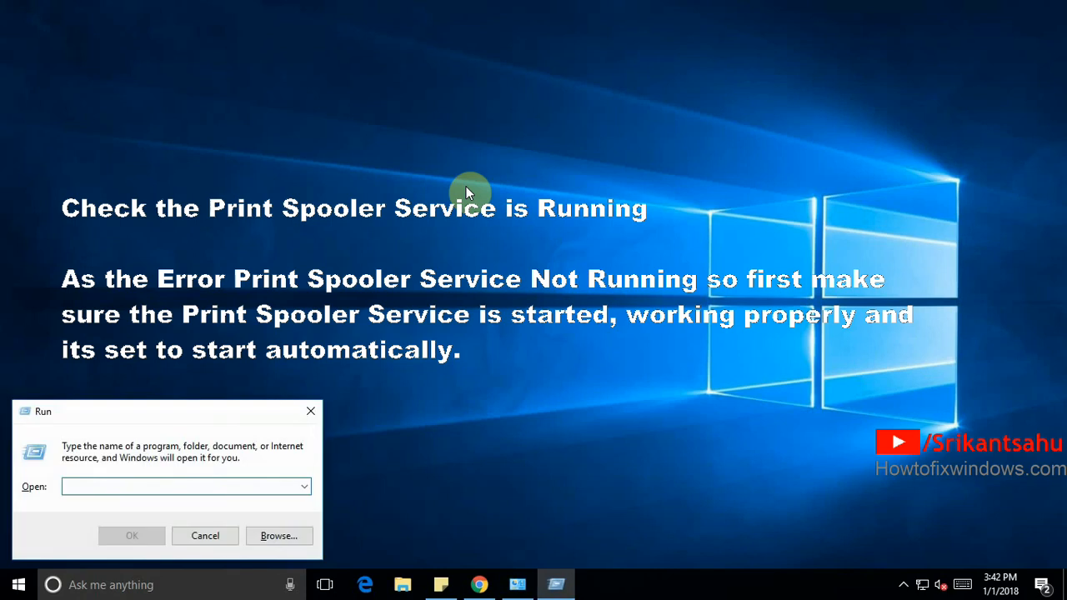
text(services.msc)
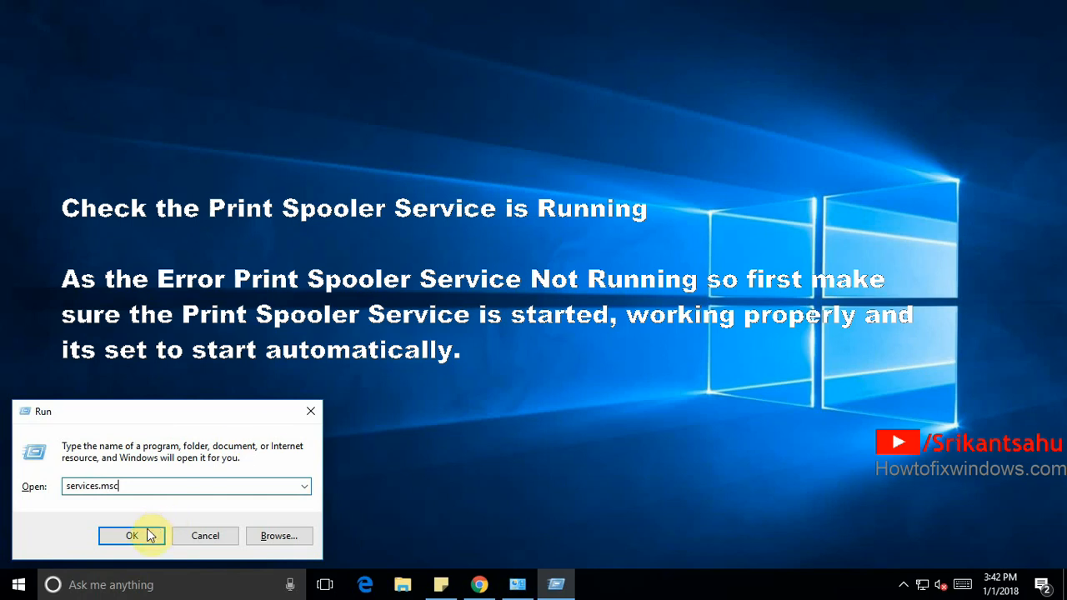
click(132, 537)
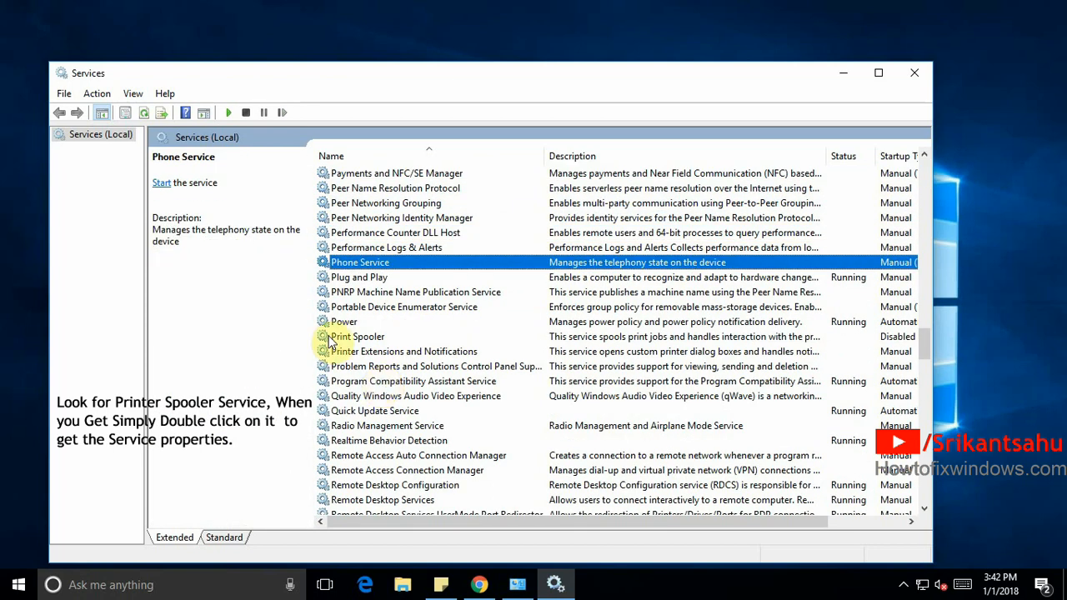
Set the Print Spooler service's startup type to Automatic in its properties.
click(356, 337)
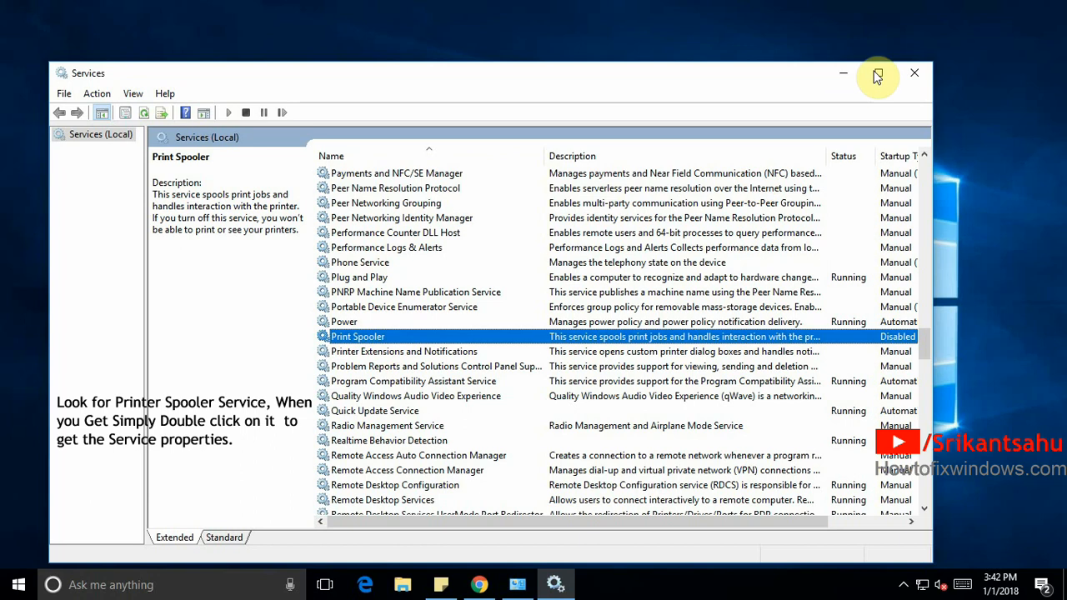
click(877, 73)
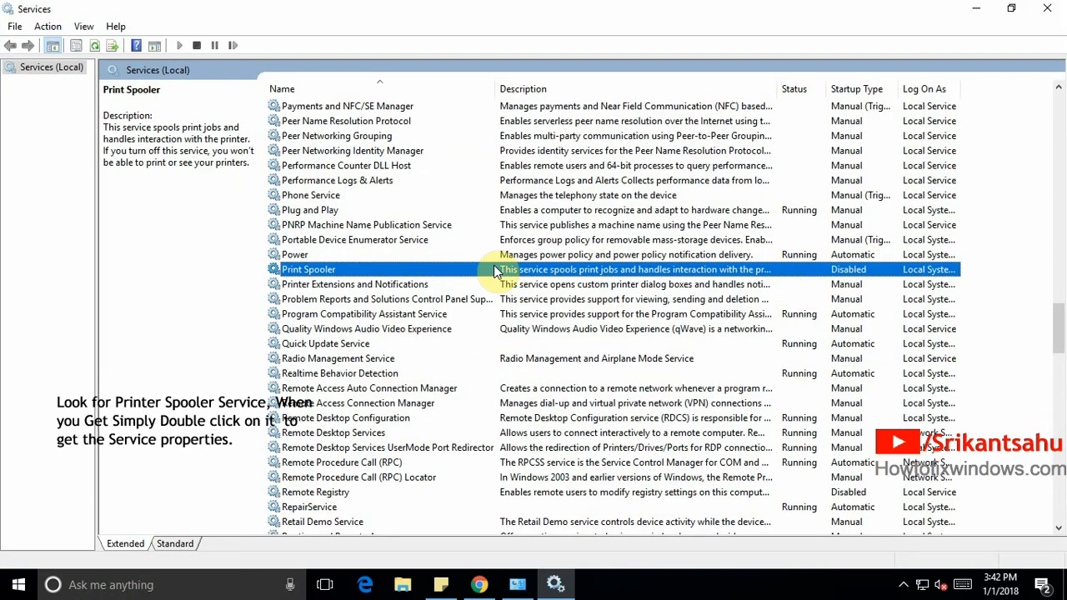
right_click(309, 268)
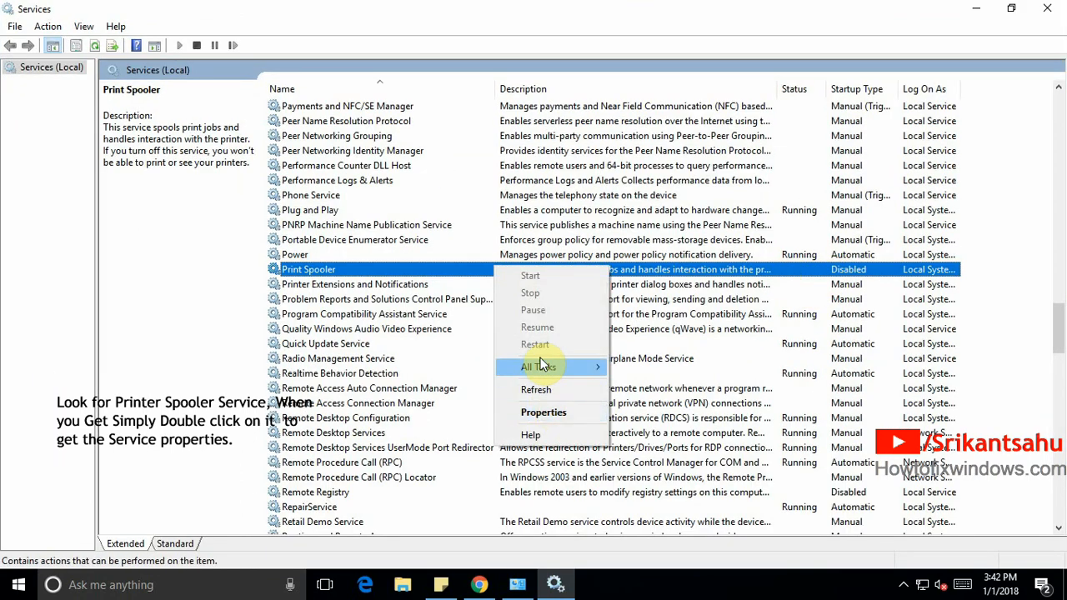
mouse_move(543, 411)
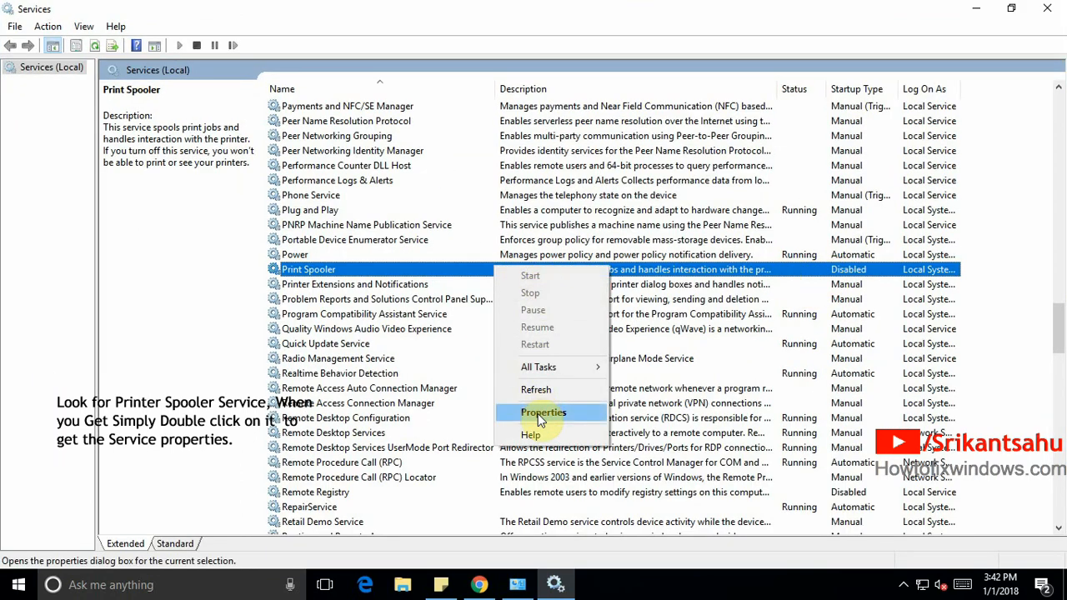
click(543, 411)
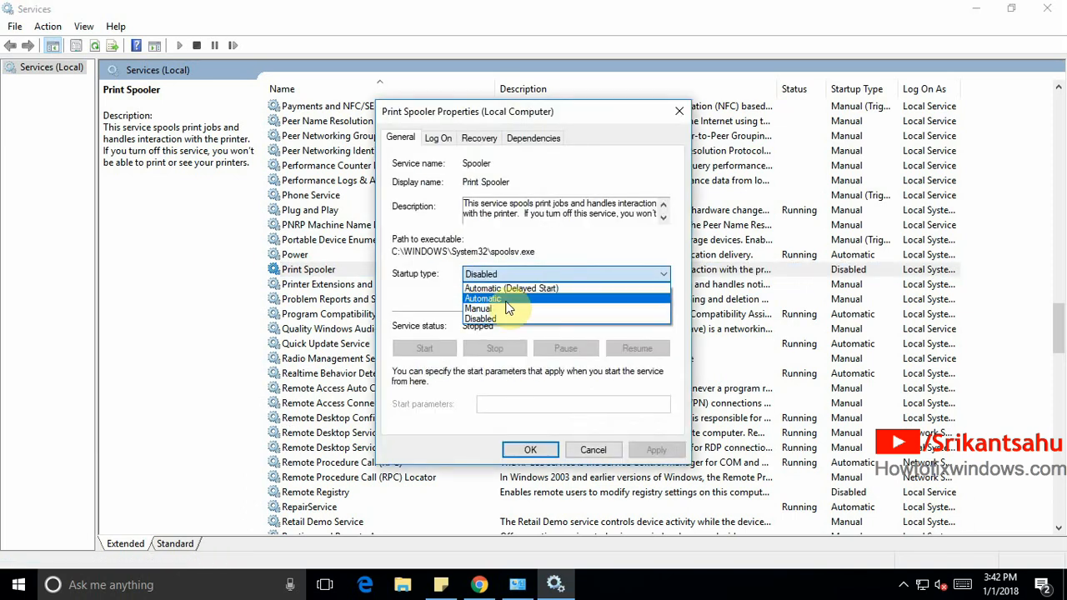
click(484, 298)
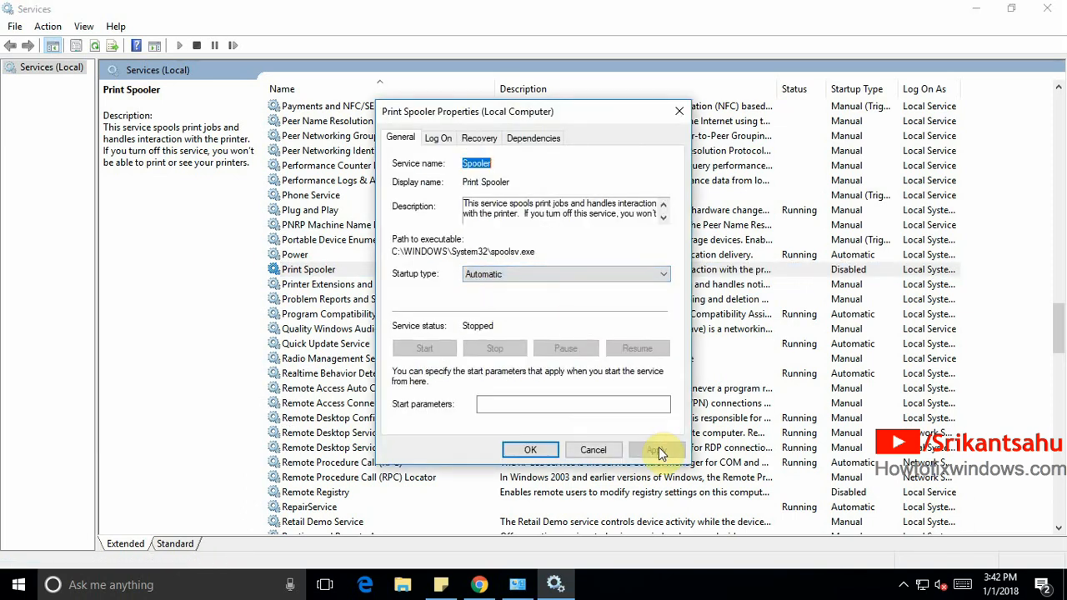
click(657, 450)
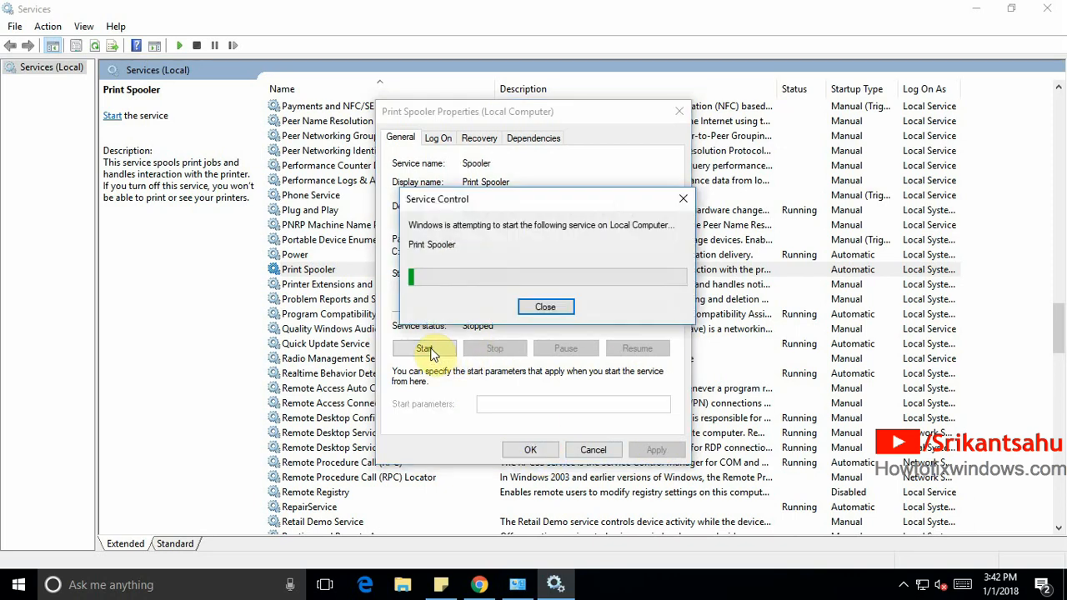
Start the Print Spooler service, then restart it for a fresh start.
click(547, 307)
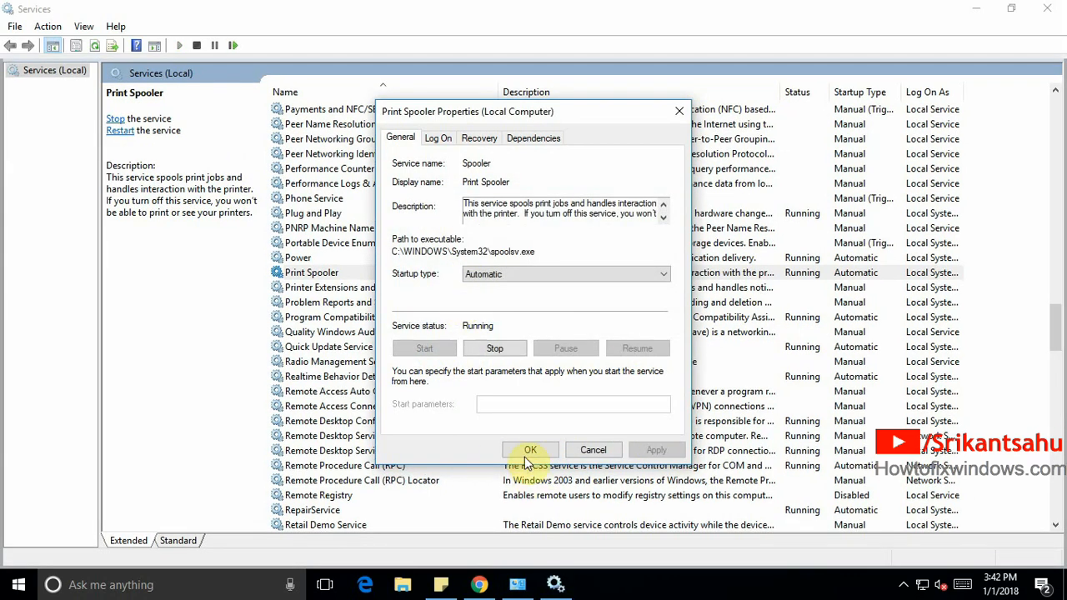
click(530, 450)
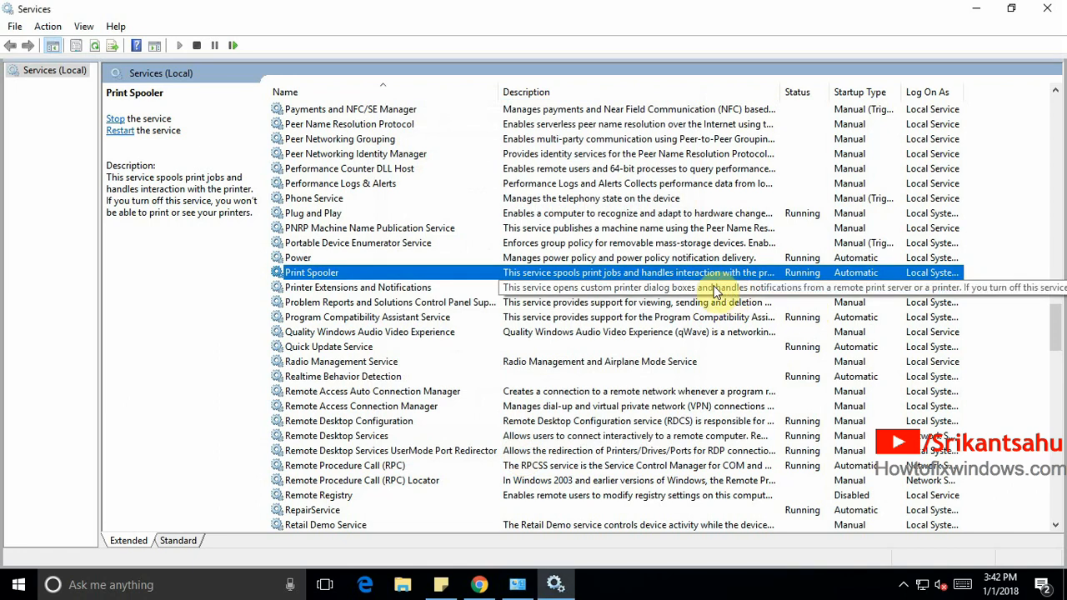
mouse_move(570, 19)
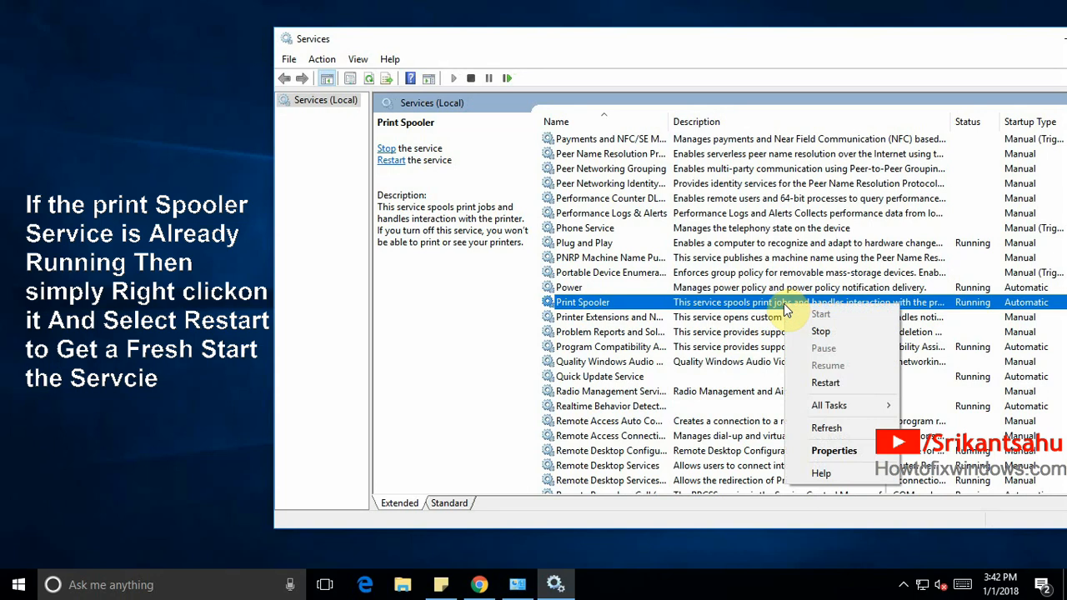
mouse_move(825, 381)
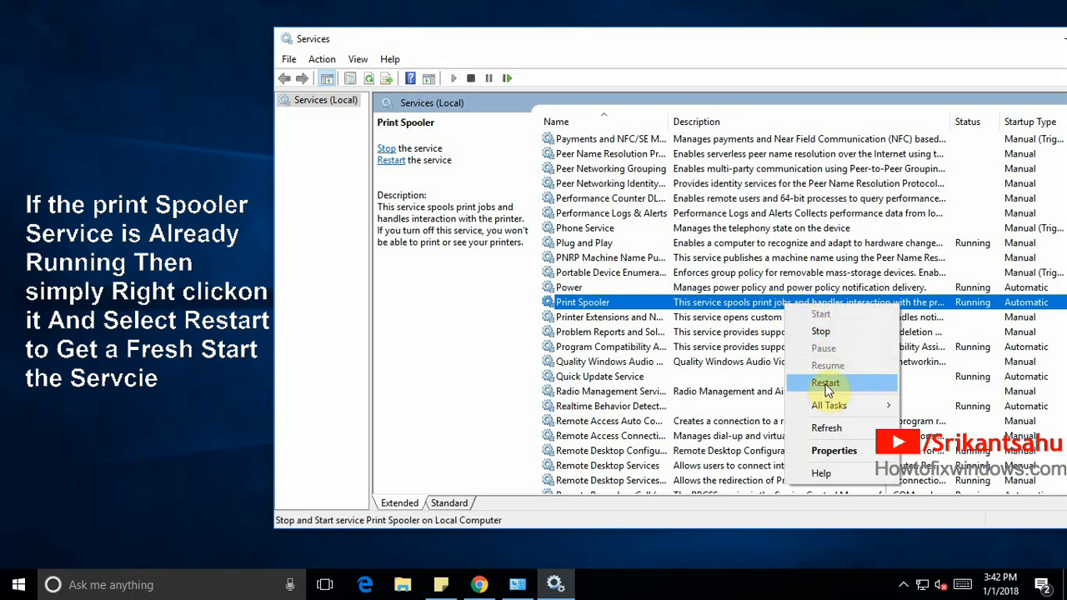
click(827, 382)
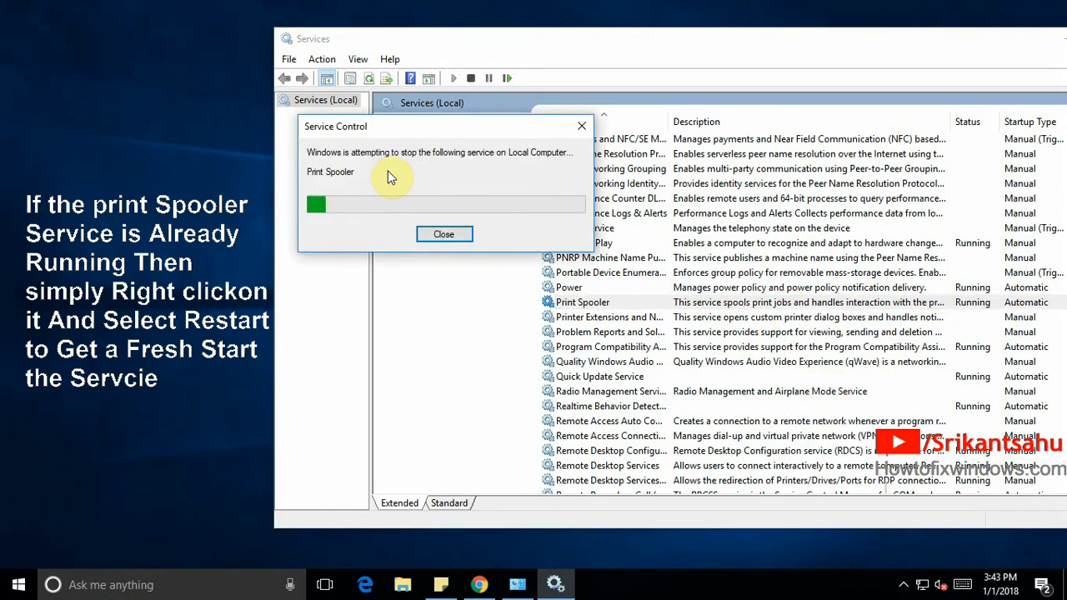
click(443, 234)
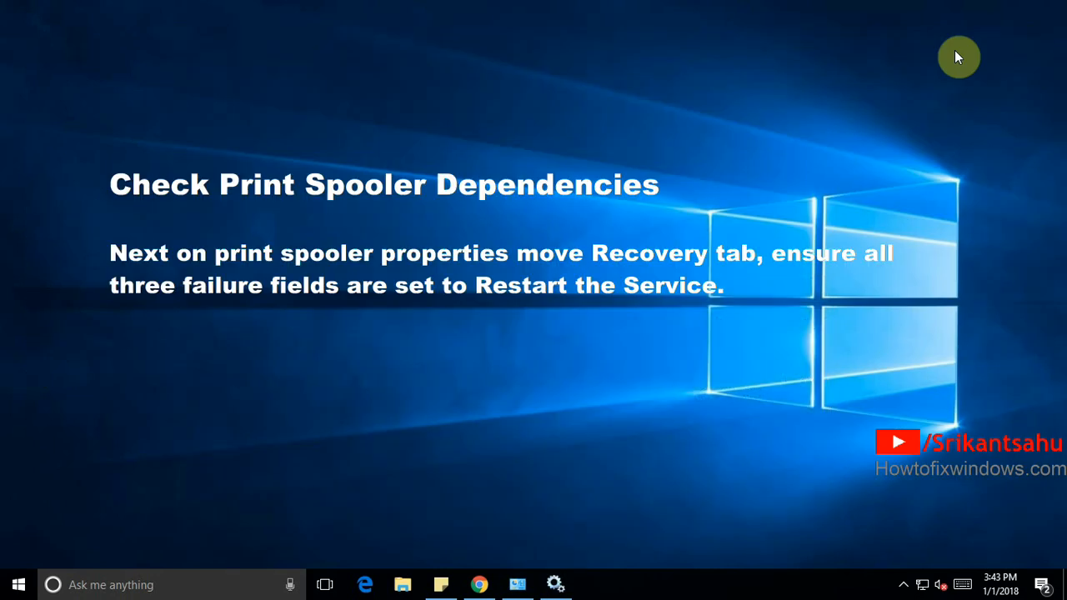
mouse_move(593, 563)
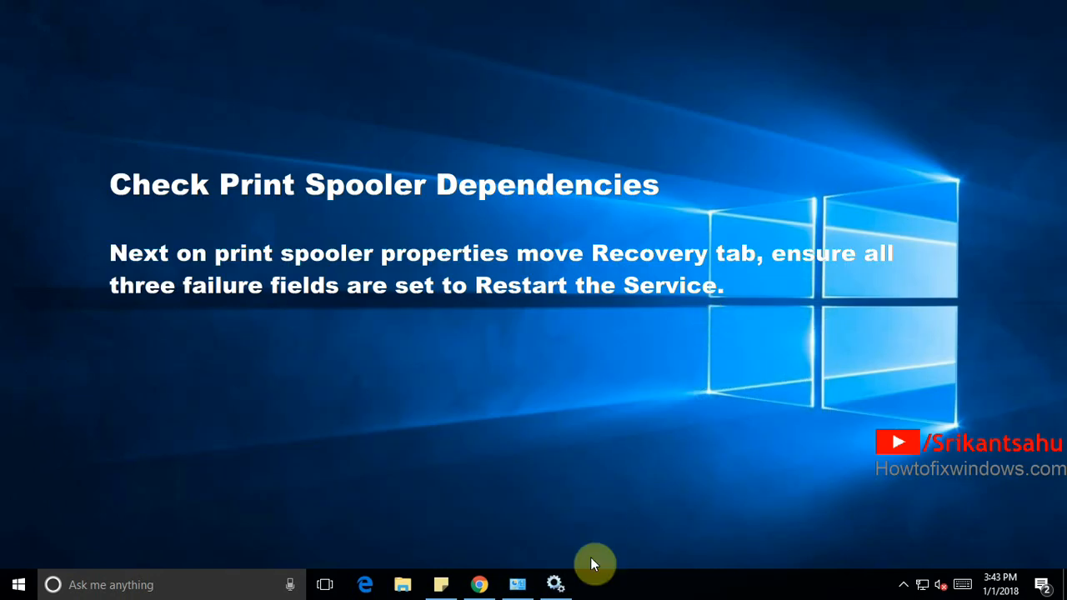
mouse_move(602, 535)
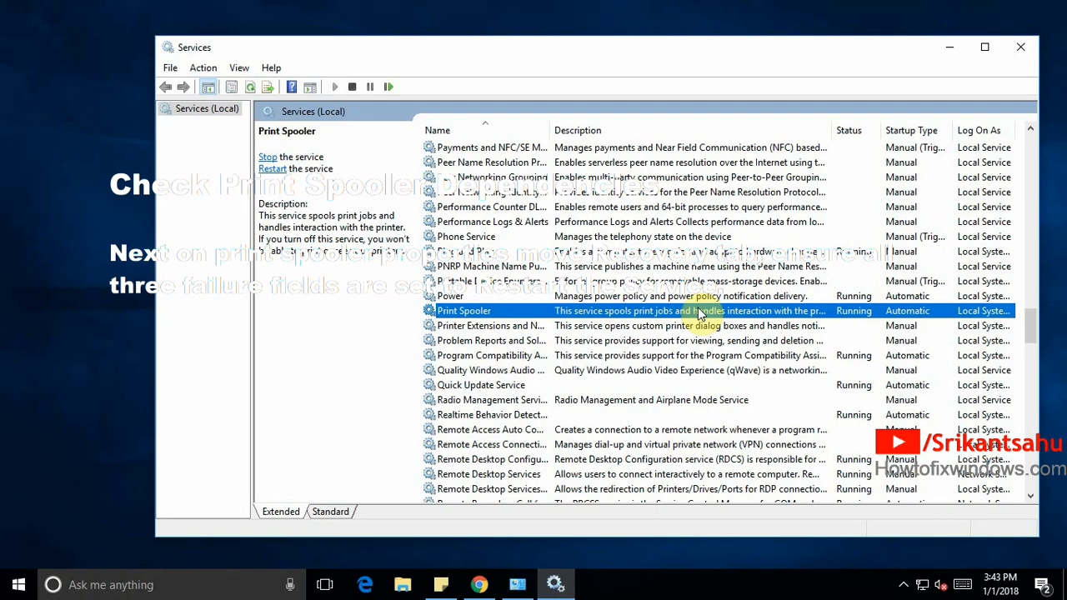
Set all Print Spooler recovery failure actions to Restart the Service and review its HTTP and RPC dependencies.
double_click(464, 310)
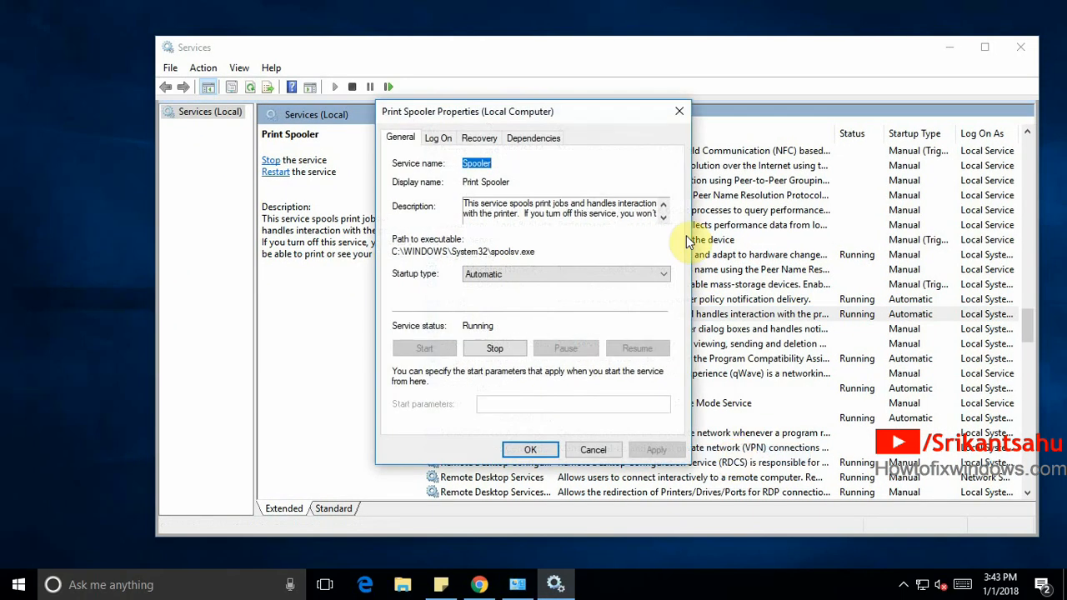
click(480, 137)
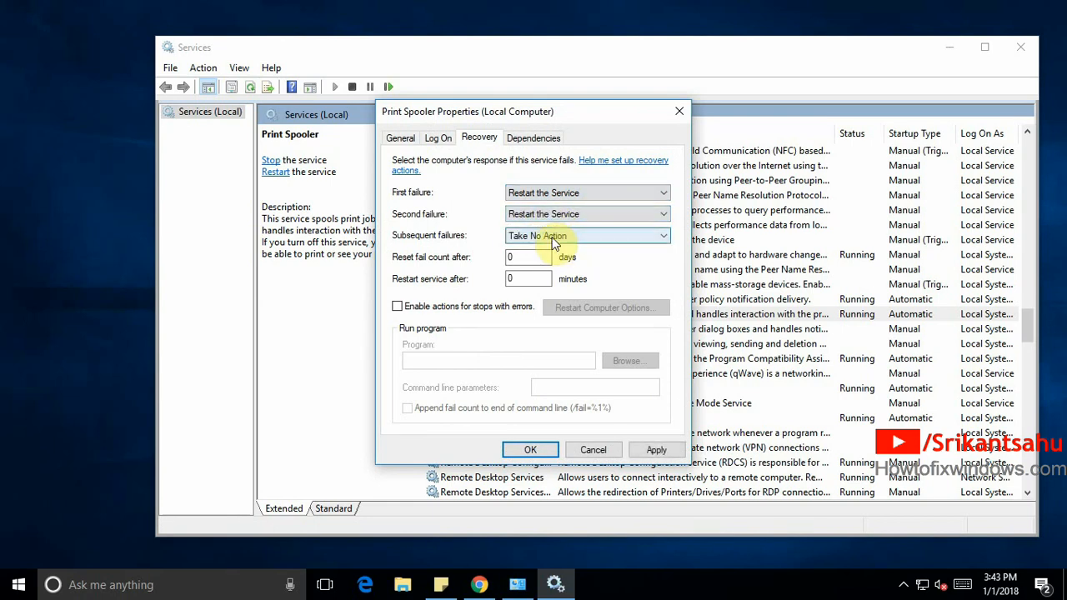
click(587, 235)
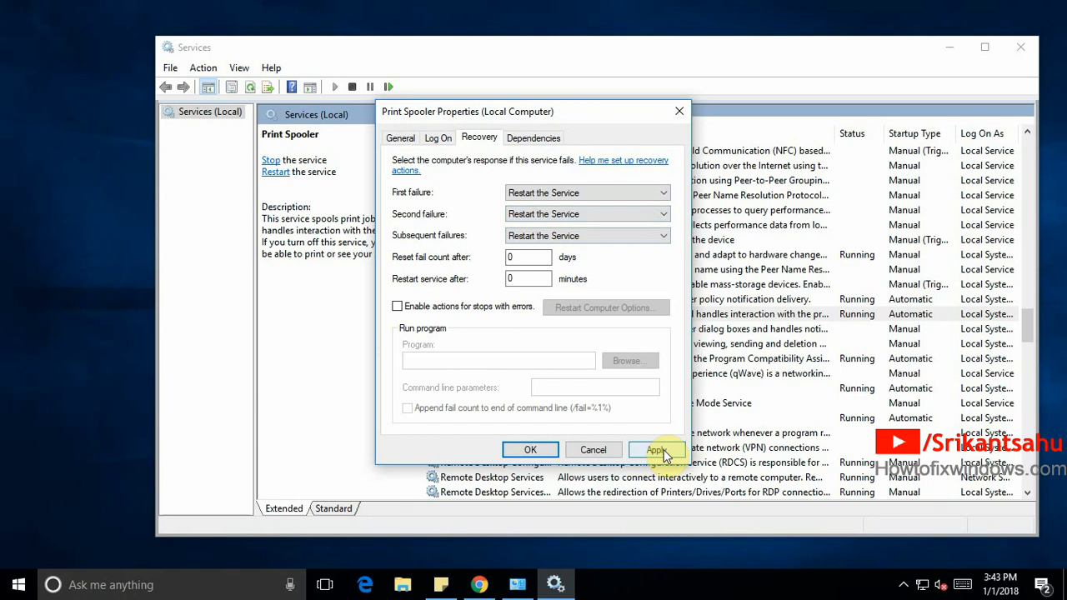
click(534, 137)
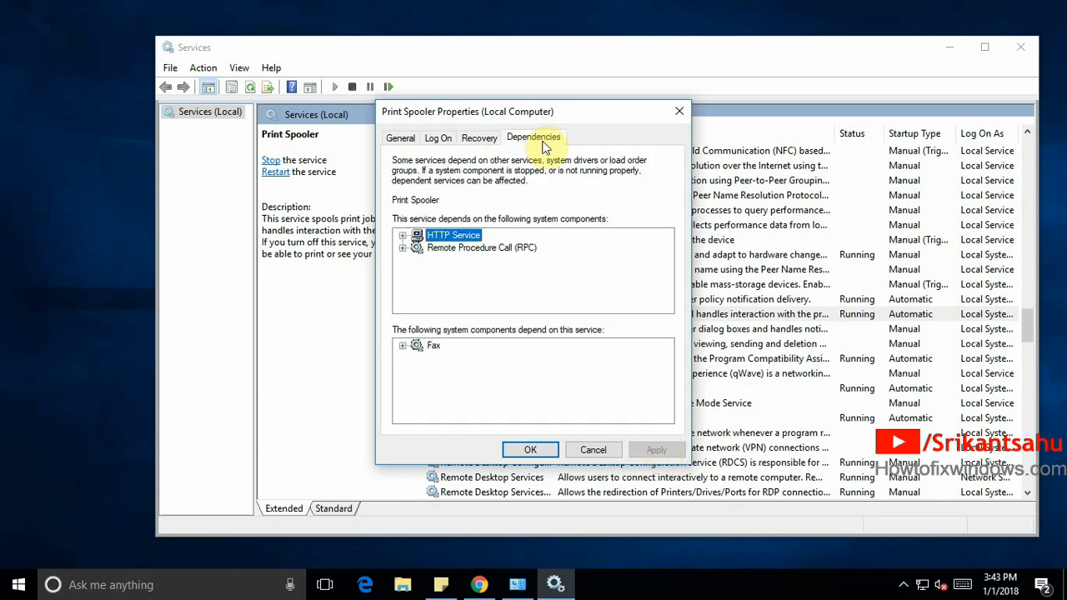
mouse_move(467, 260)
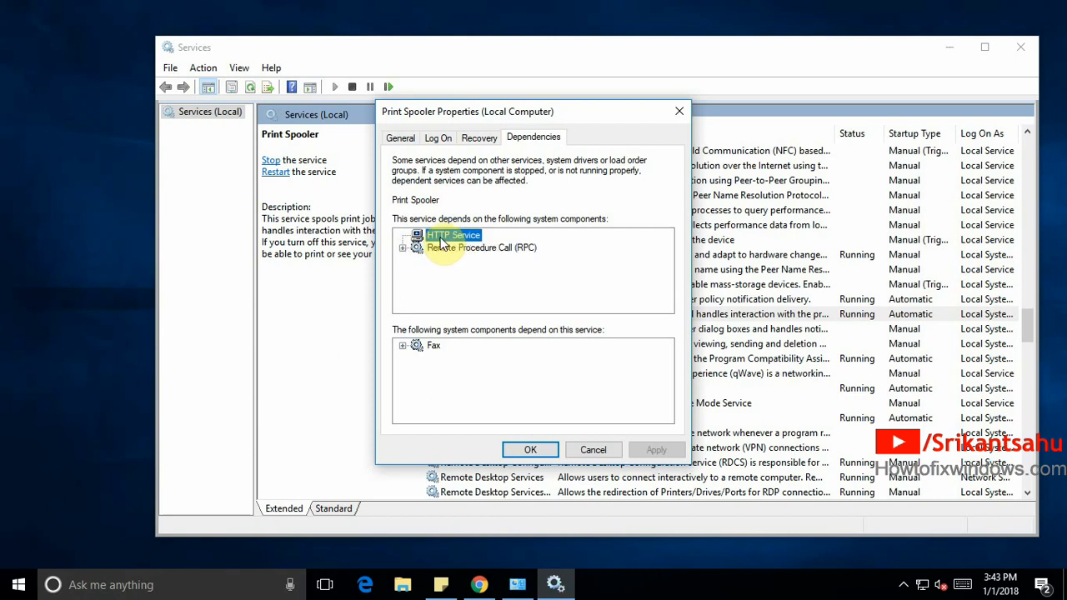
click(593, 450)
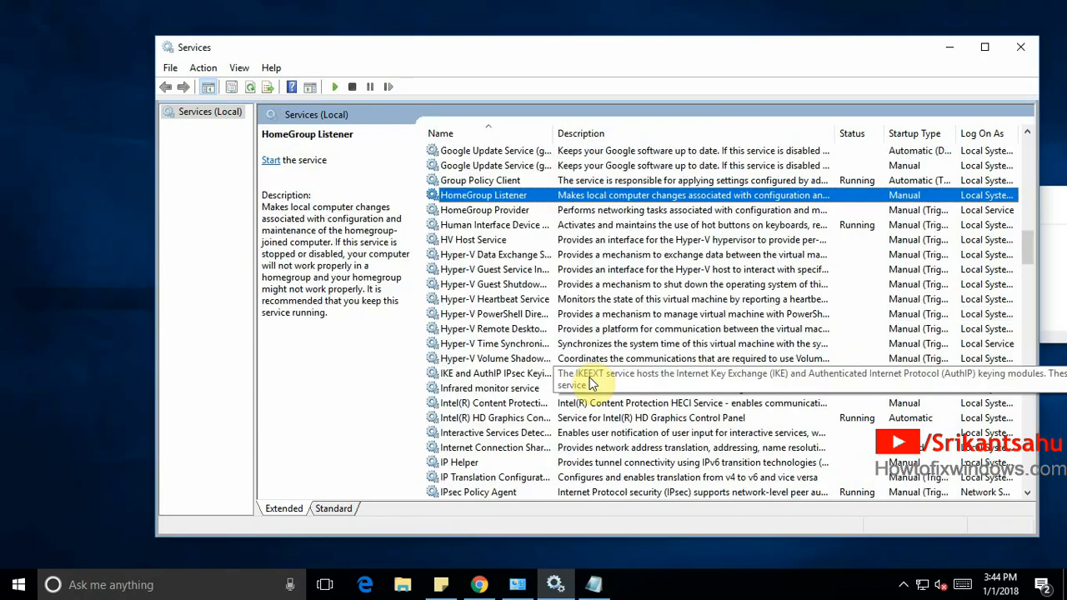
Check the Remote Procedure Call (RPC) service's properties confirm it is running with Automatic startup.
scroll(down, 3)
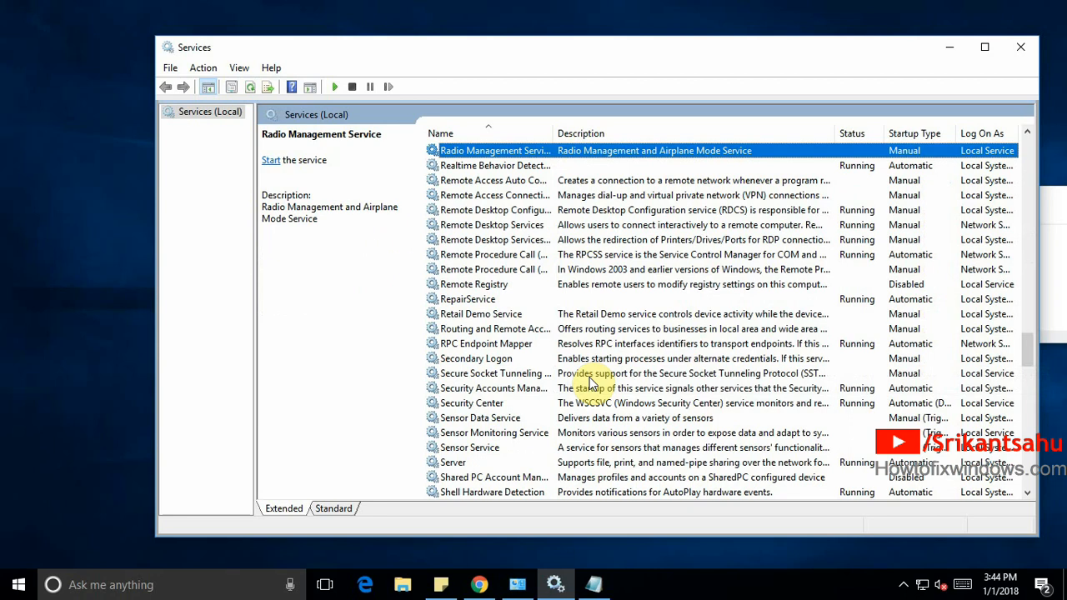
click(490, 268)
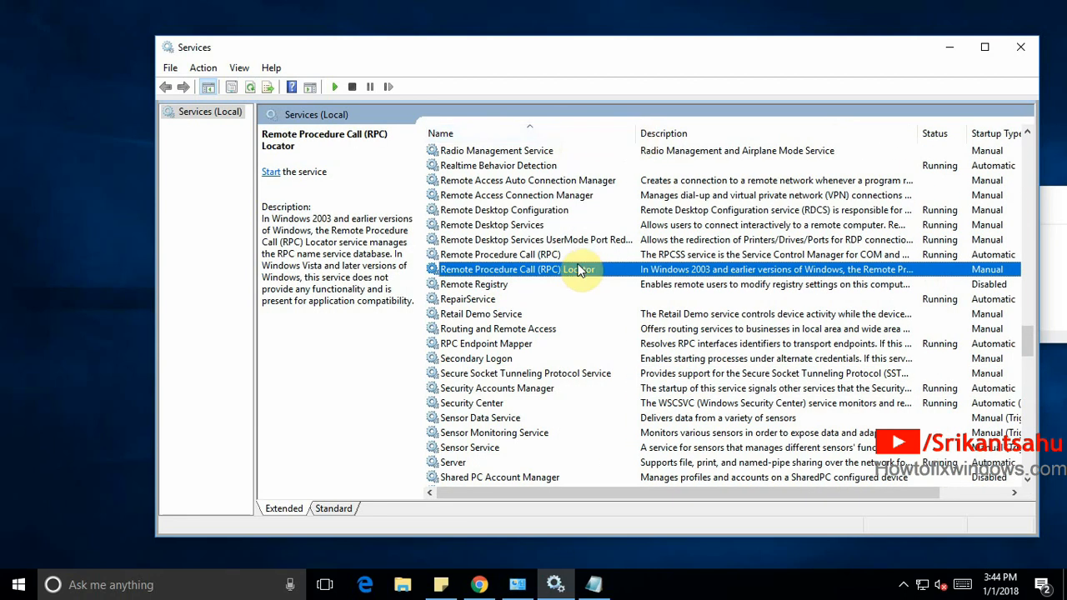
right_click(501, 254)
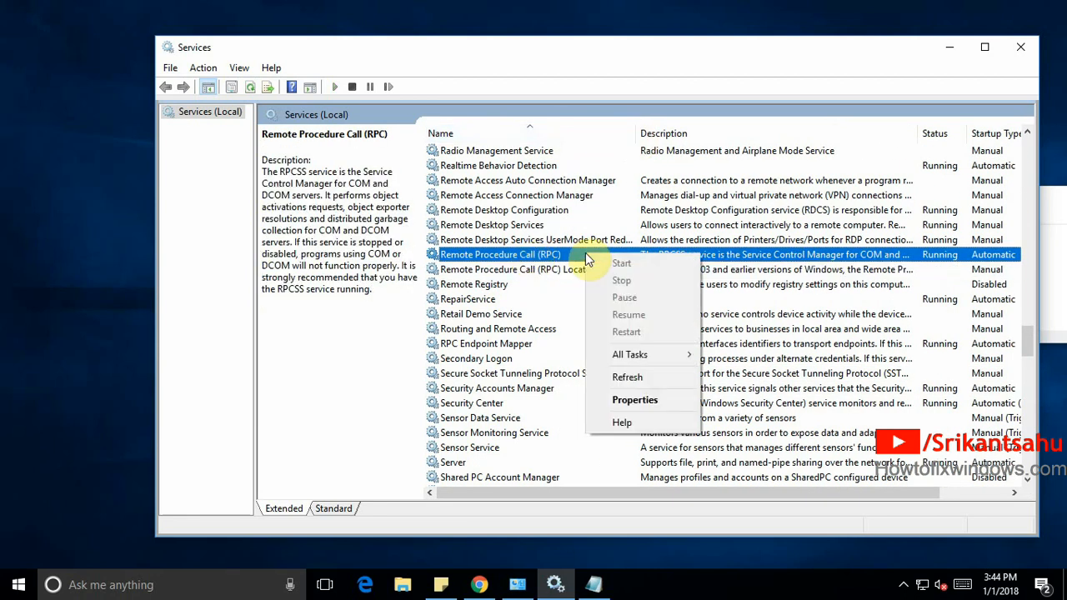
click(635, 400)
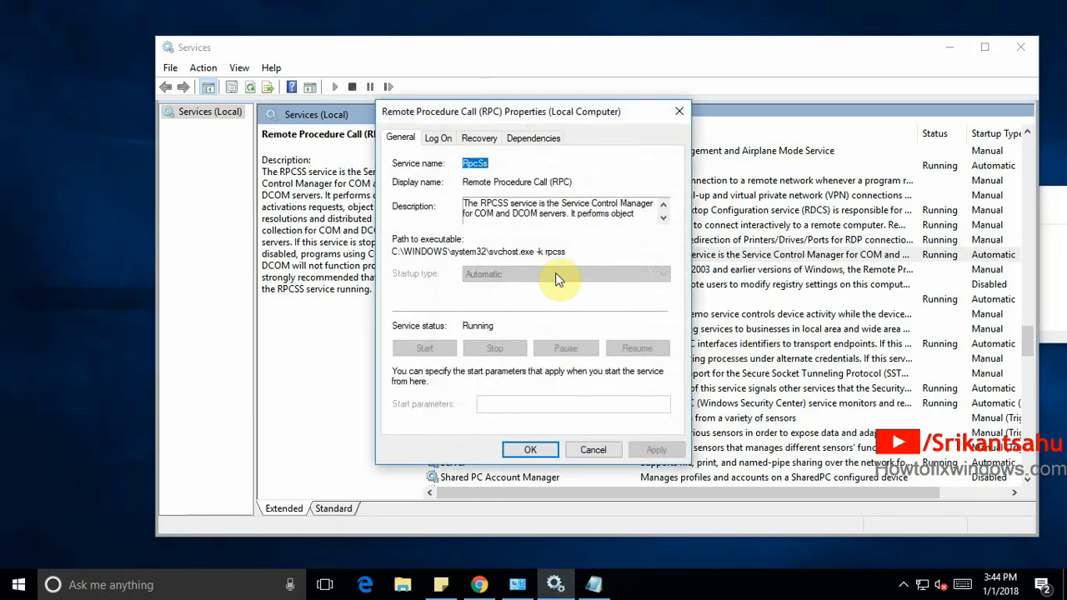
click(594, 450)
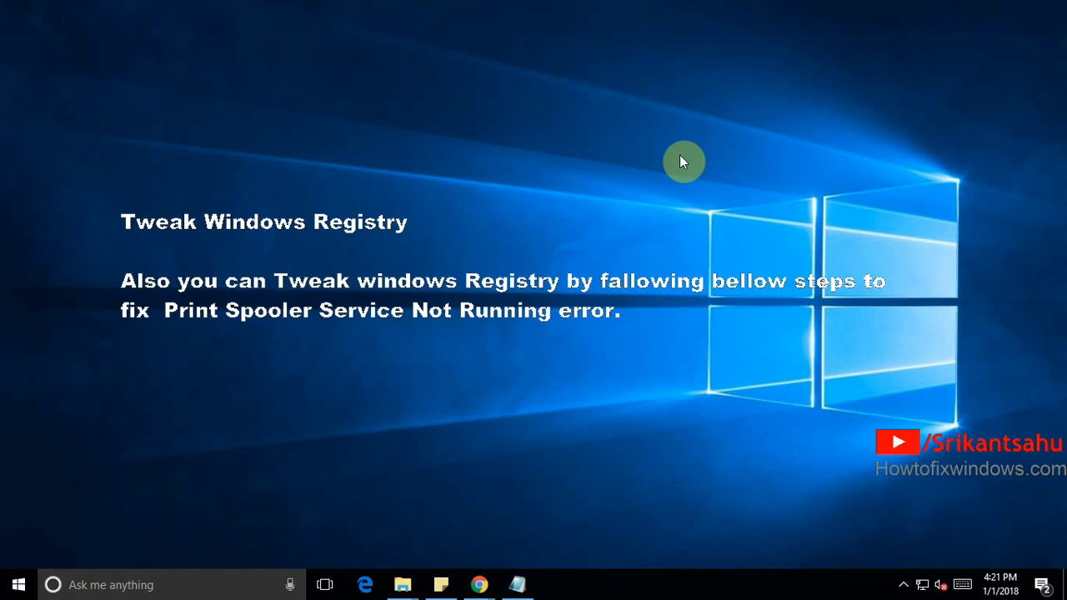
Enter regedit in the Run box, ready to launch Registry Editor.
text(regedit)
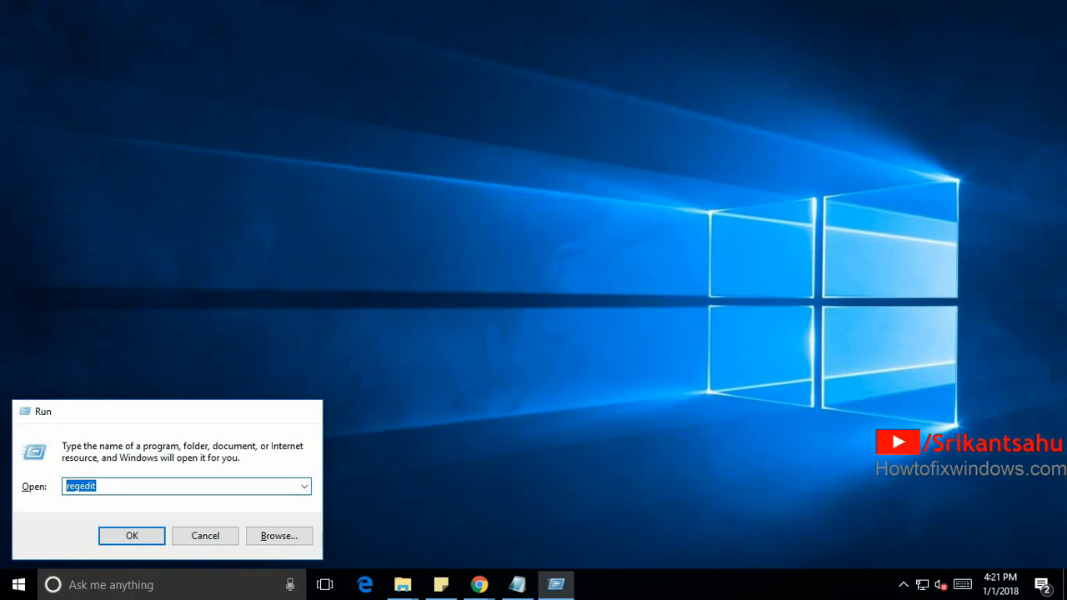
In Registry Editor, navigate to HKEY_LOCAL_MACHINE\SYSTEM\CurrentControlSet\Services\Spooler and show its values.
click(131, 535)
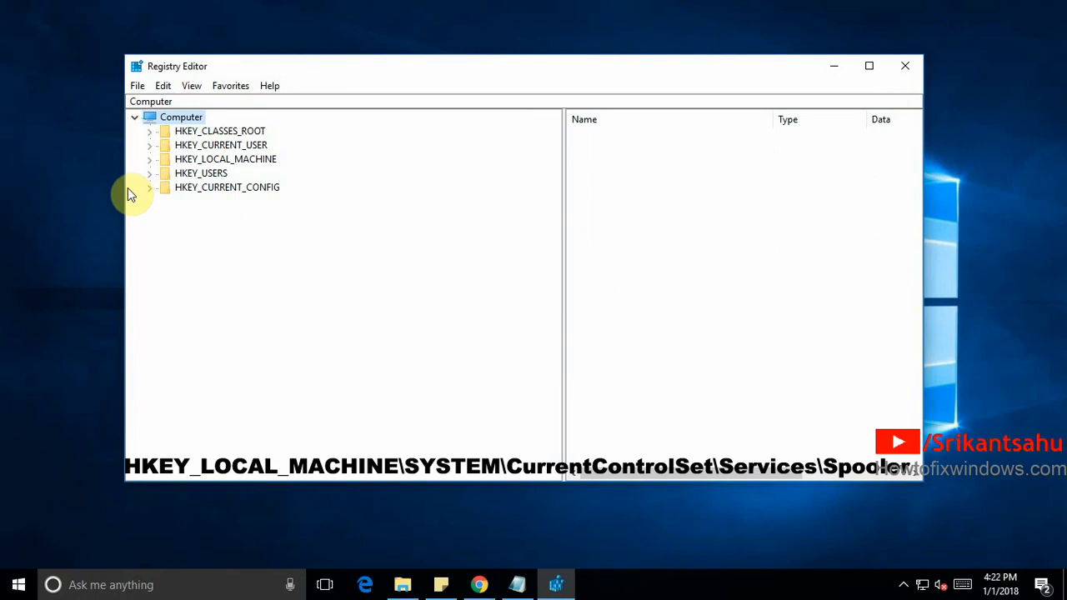
click(150, 158)
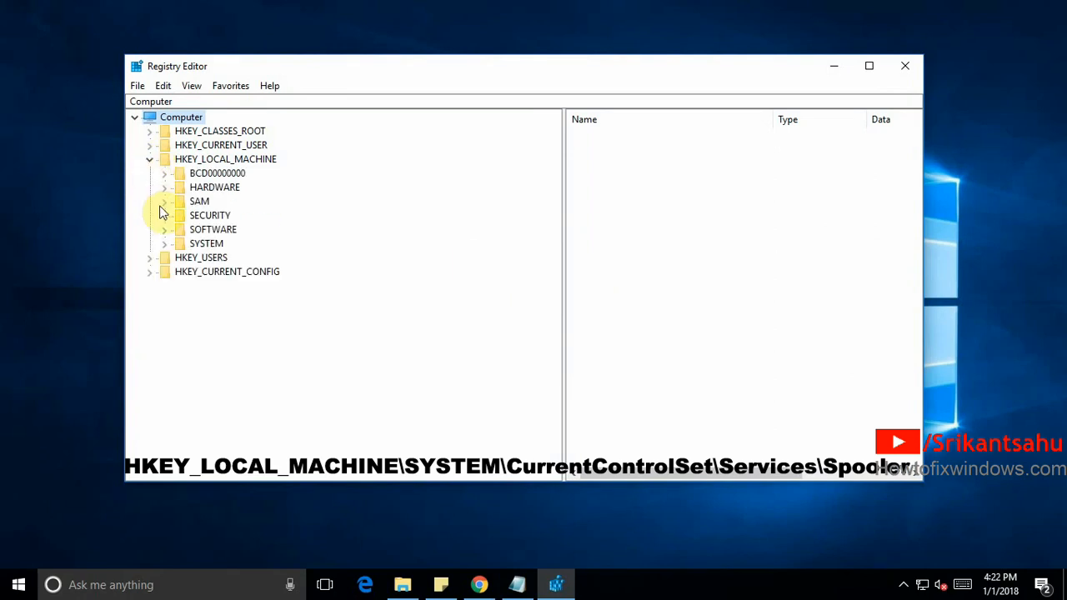
click(163, 244)
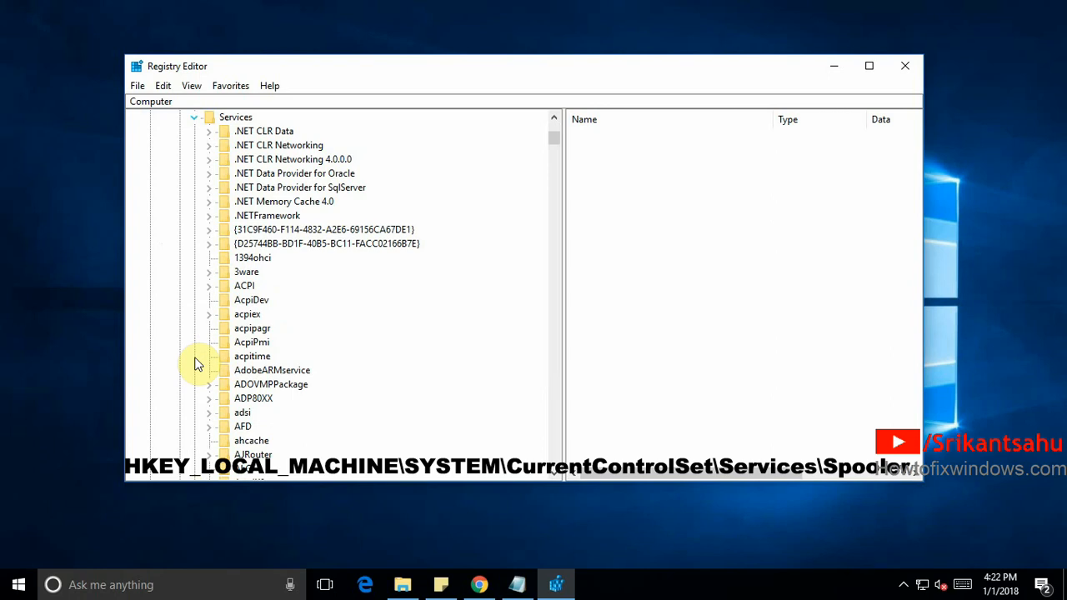
scroll(down, 3)
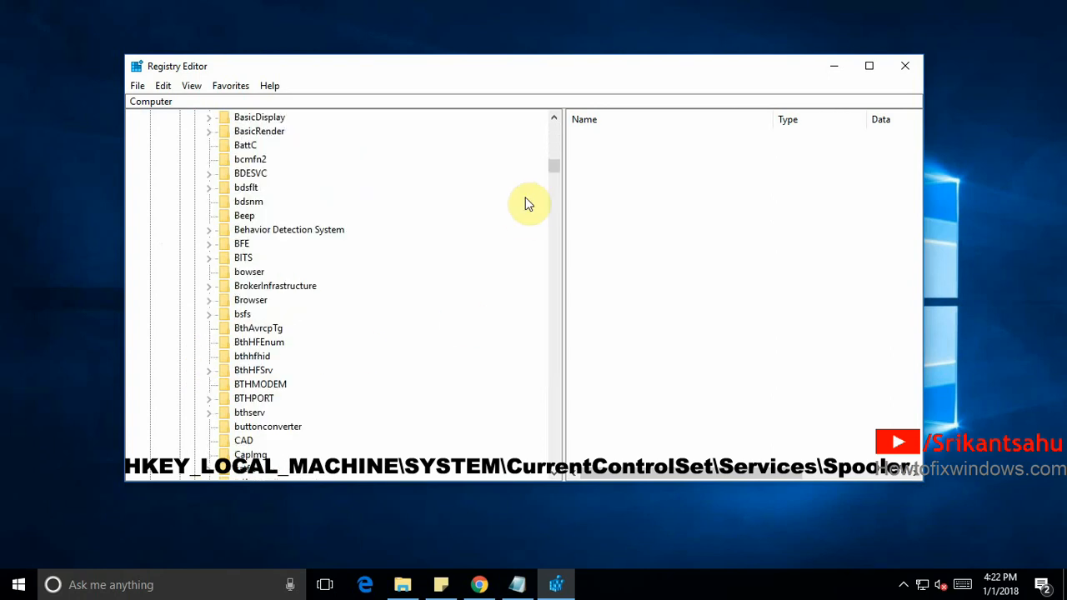
scroll(down, 3)
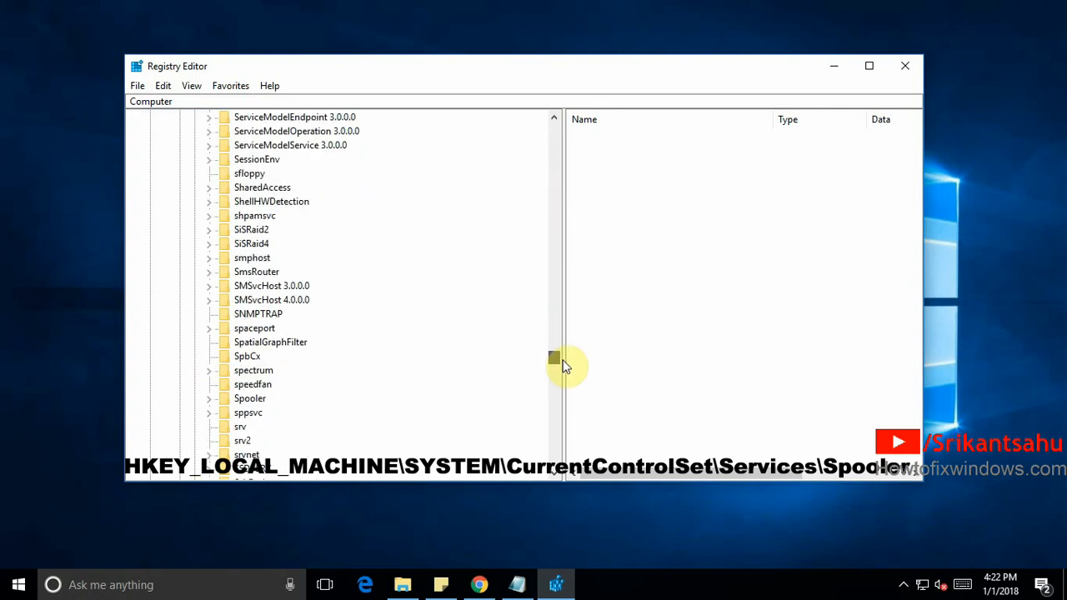
click(210, 399)
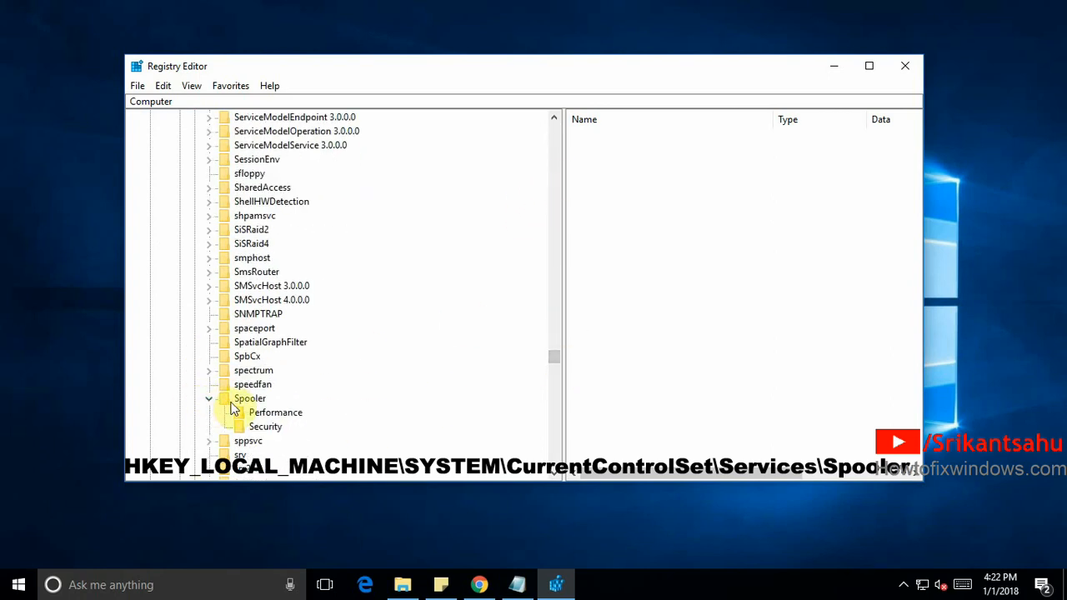
click(250, 397)
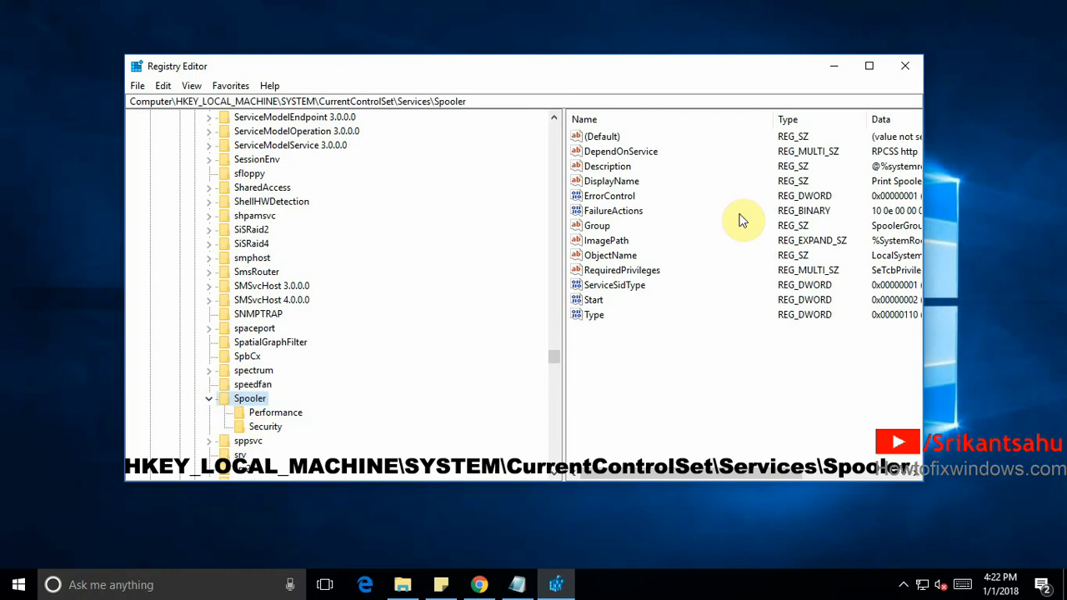
Edit DependOnService to keep only RPCSS and http, accept the empty-string warning, and close Registry Editor.
double_click(620, 150)
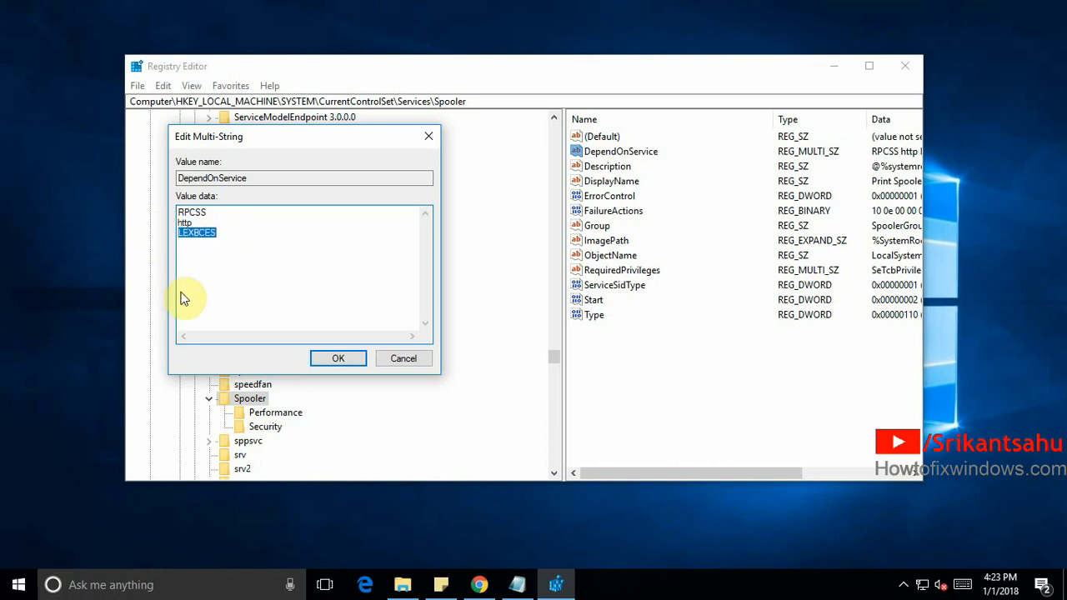
key(Delete)
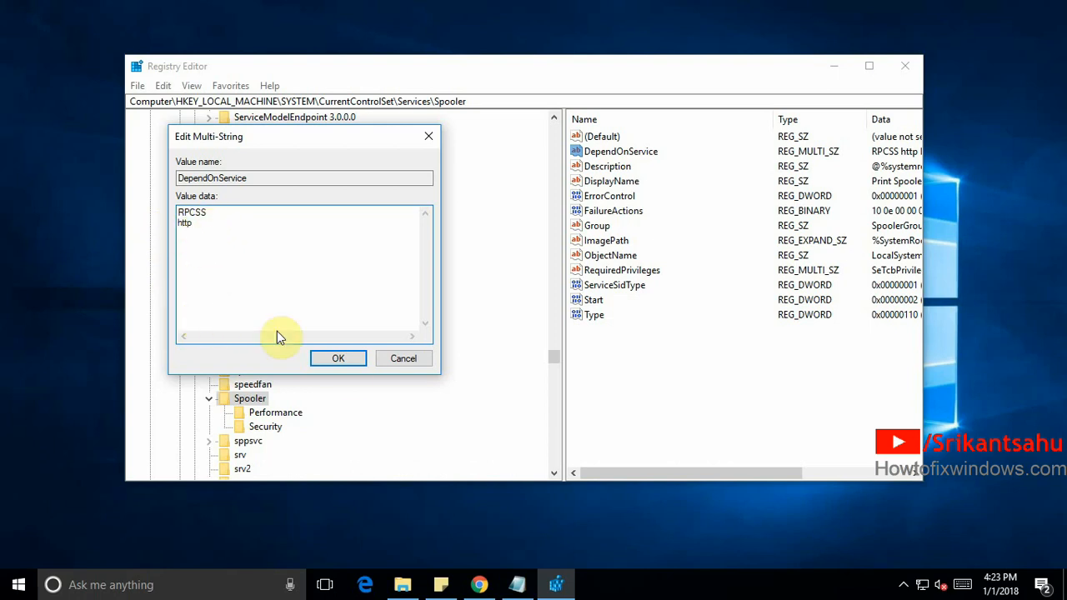
click(339, 358)
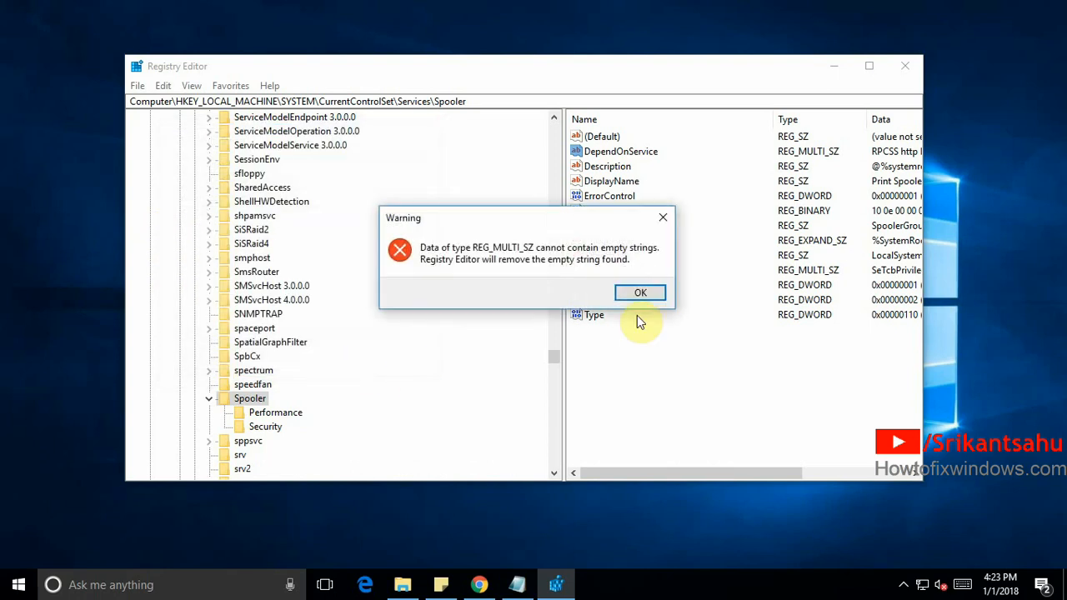
click(640, 293)
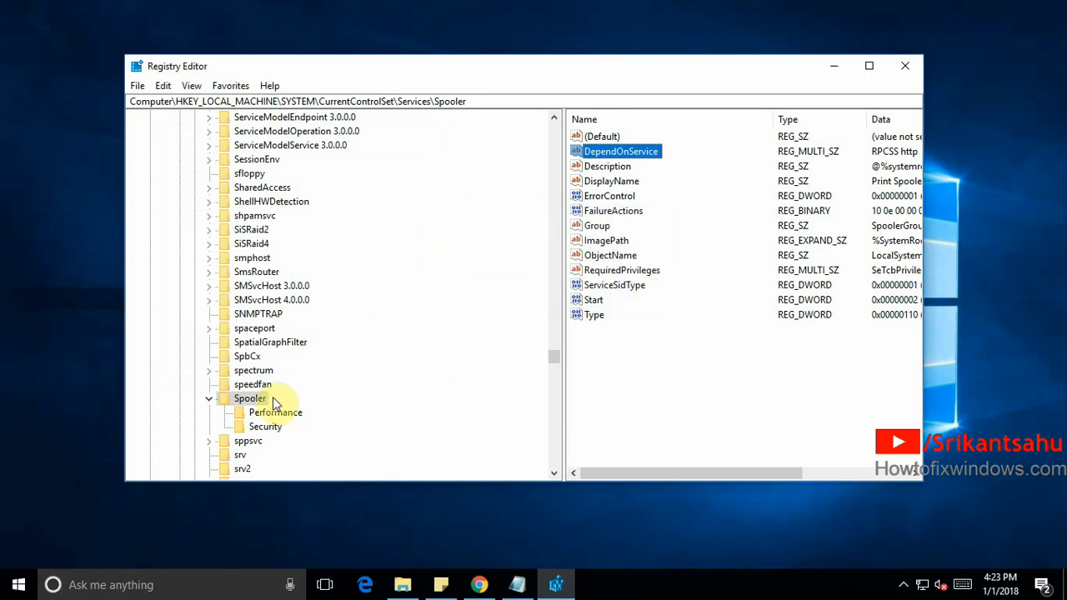
click(207, 398)
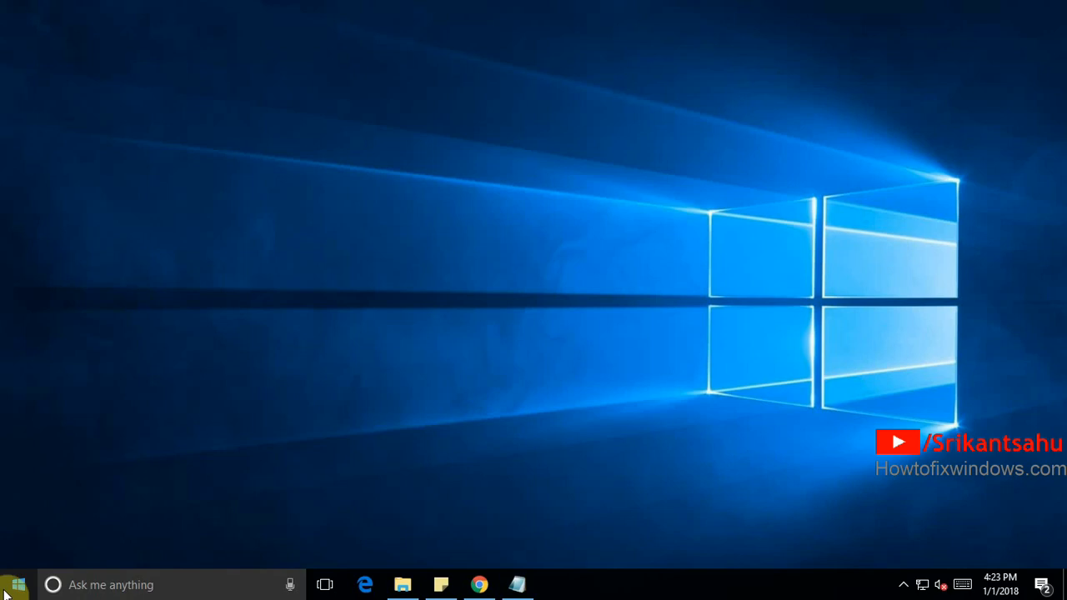
Search 'control' from the taskbar so Control Panel shows as the best match.
click(11, 593)
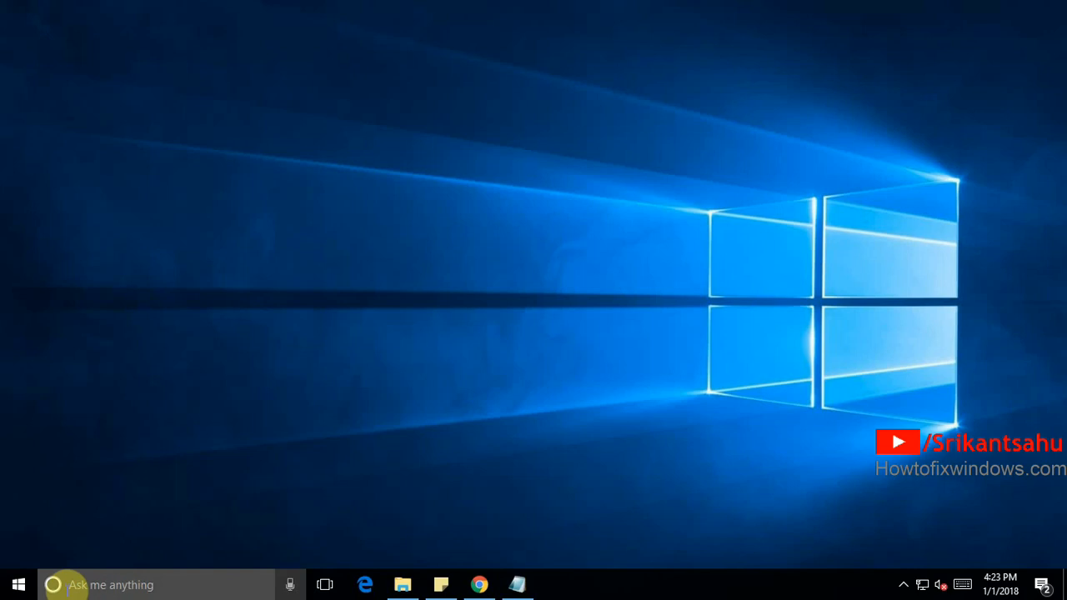
click(53, 583)
text(cont)
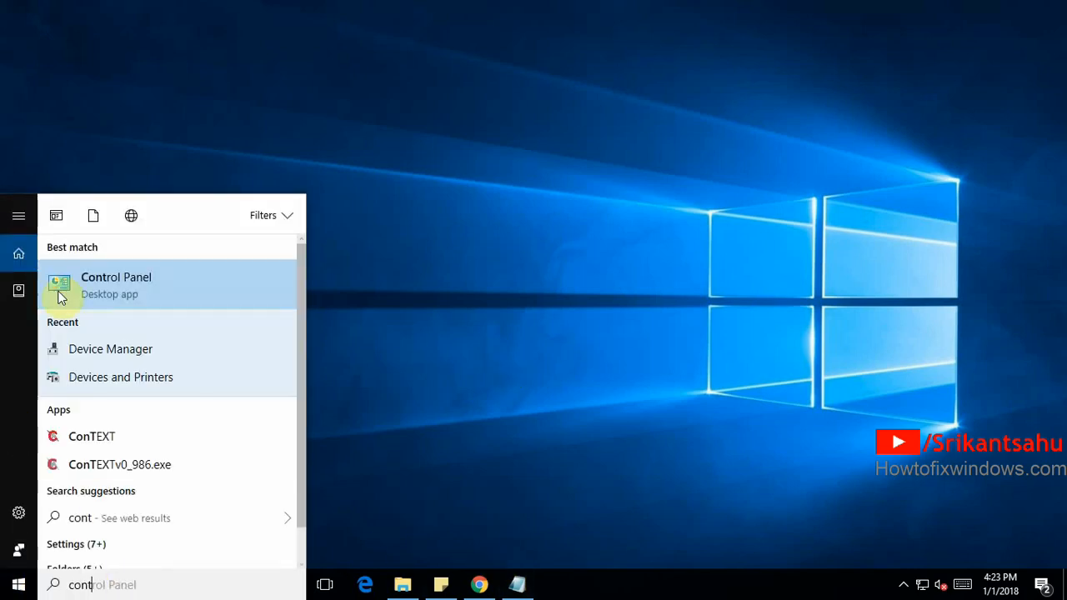
From Devices and Printers, print a test page for the HP LaserJet Pro MFP M127-M128 PCLmS printer.
click(117, 276)
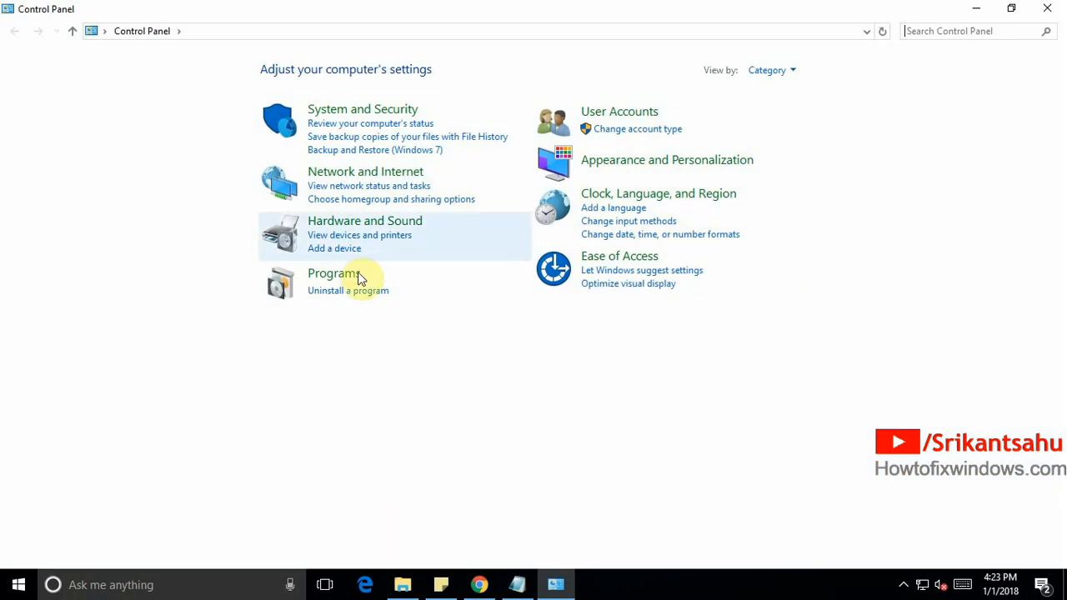
click(364, 220)
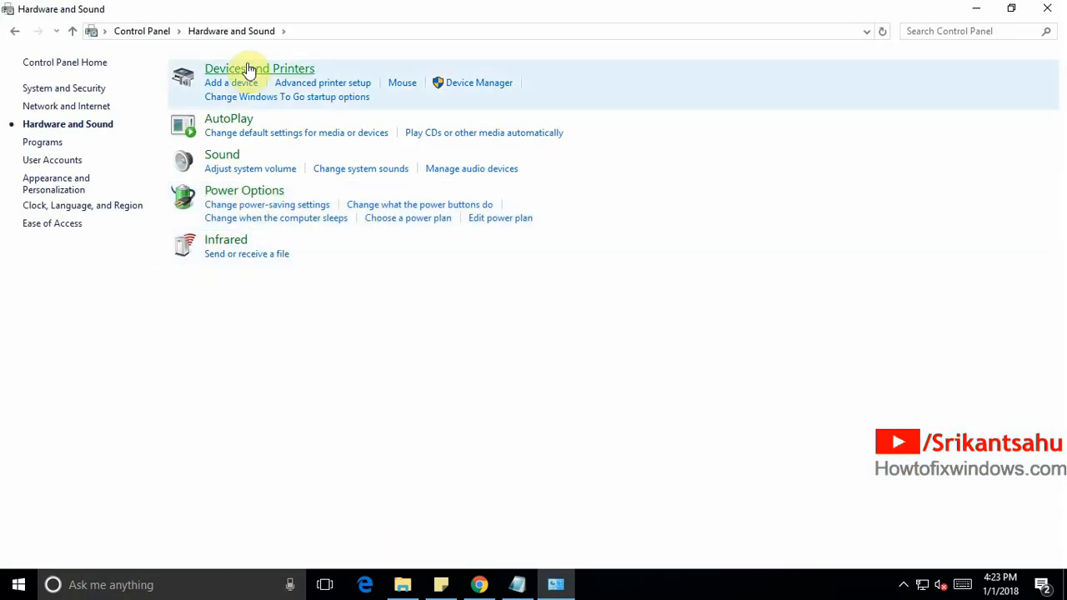
click(260, 67)
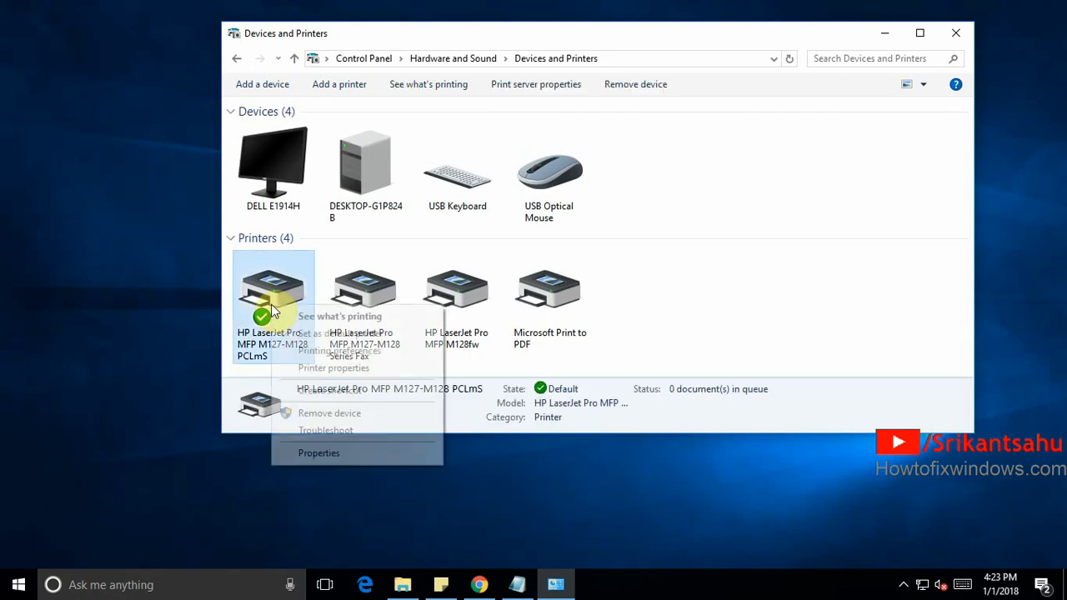
click(318, 453)
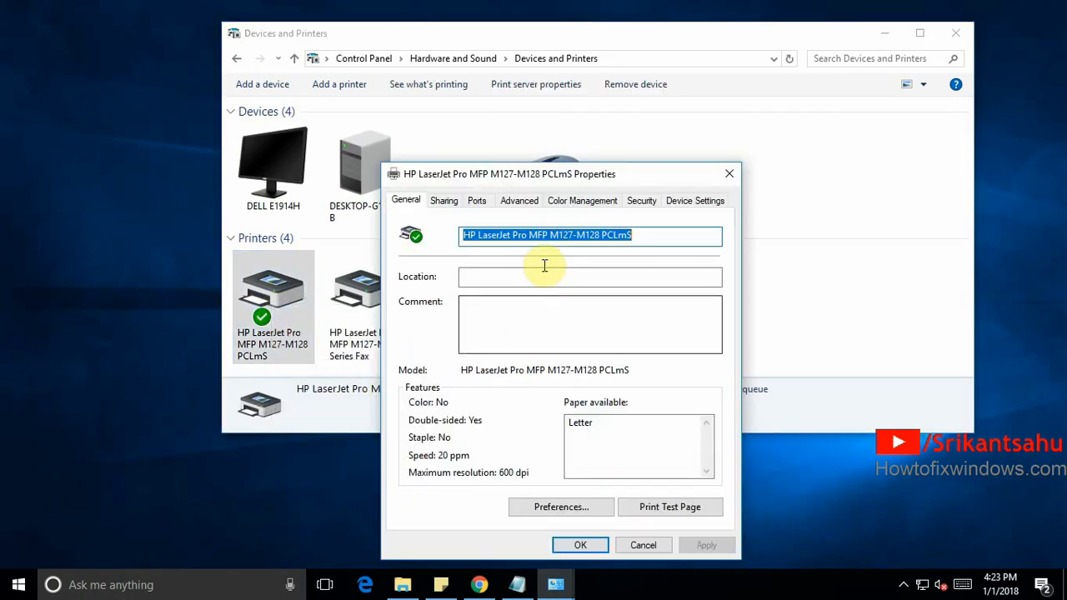
click(670, 506)
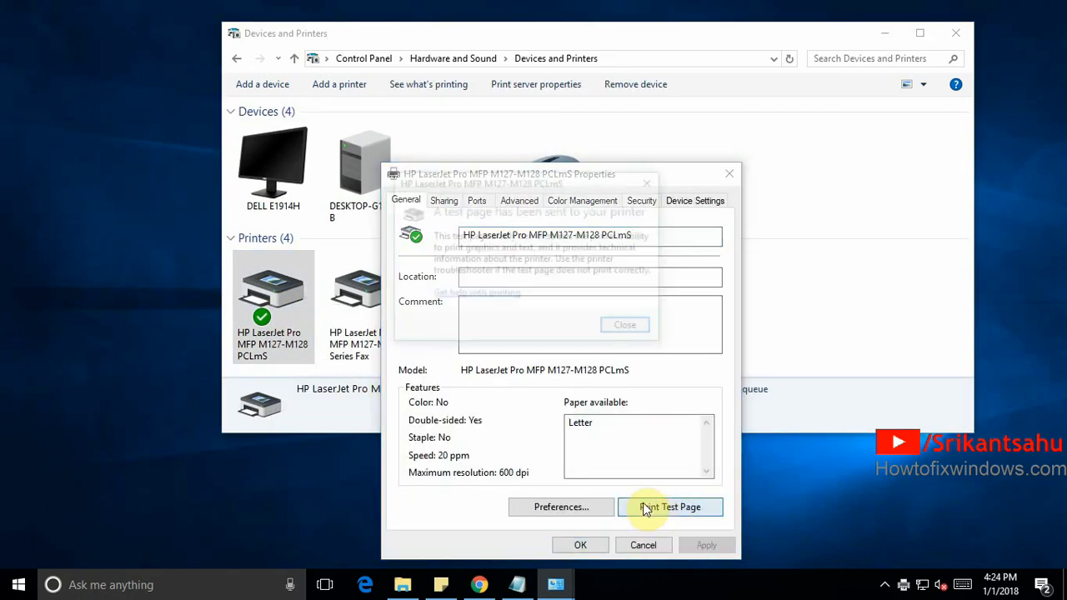
click(670, 507)
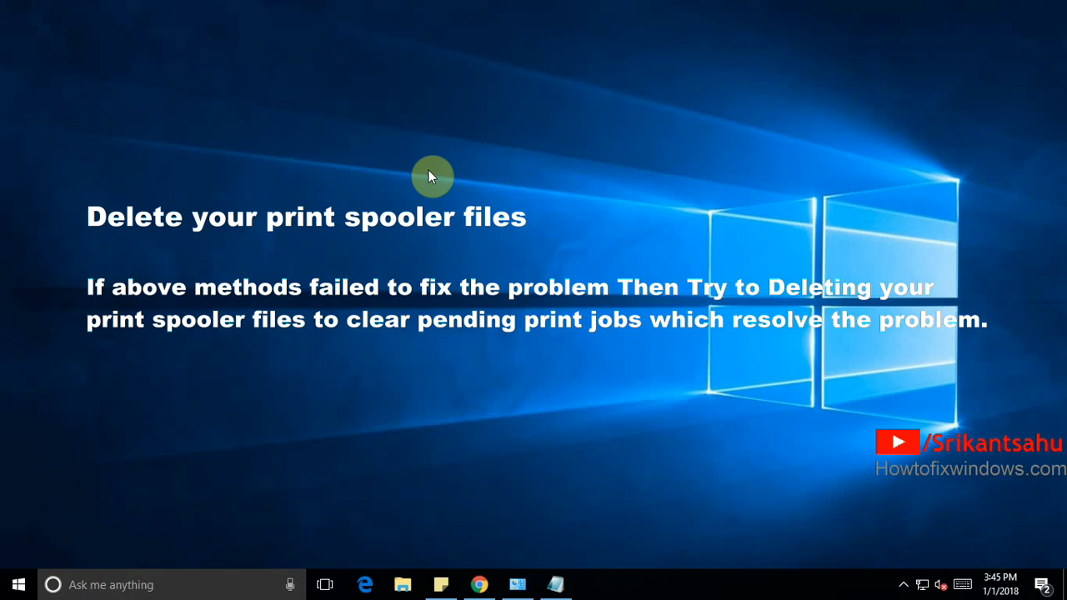
Enter services.msc in the Run dialog to reopen the Services console.
text(services.msc)
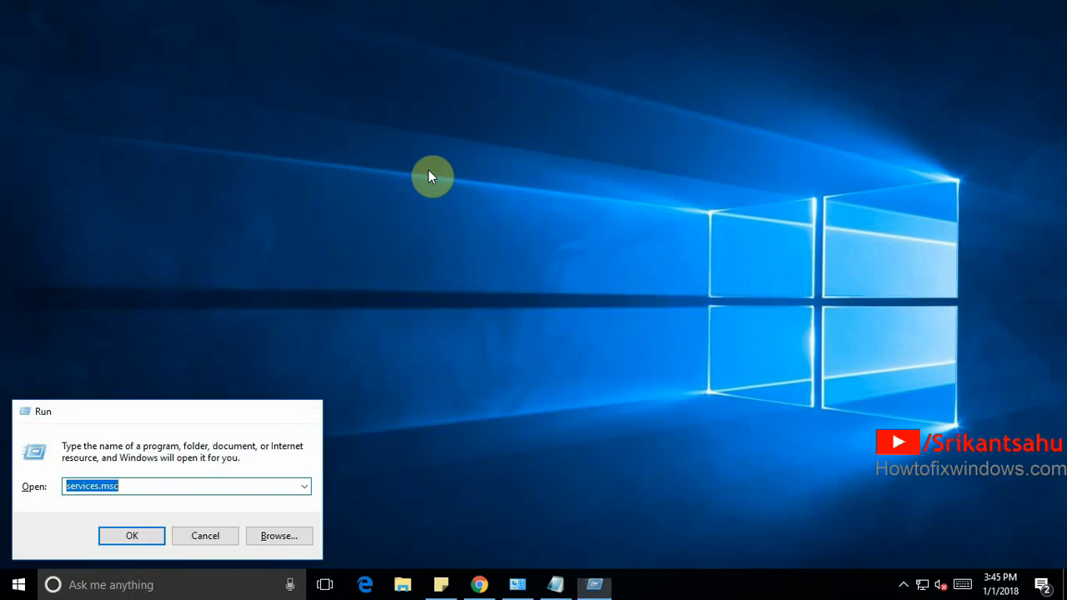
Launch Services and stop the Print Spooler service.
click(130, 535)
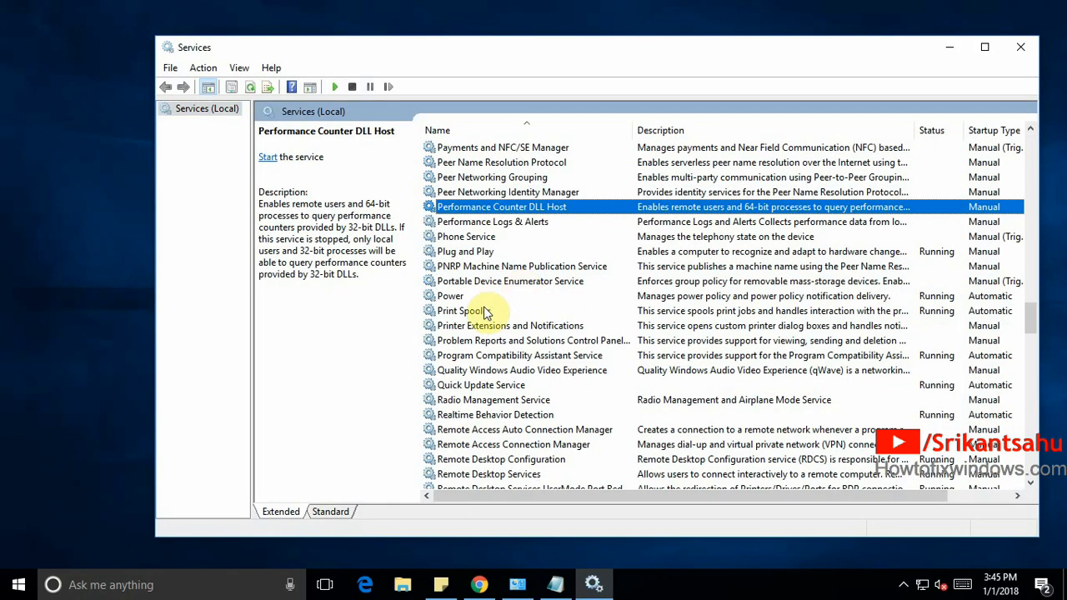
right_click(457, 310)
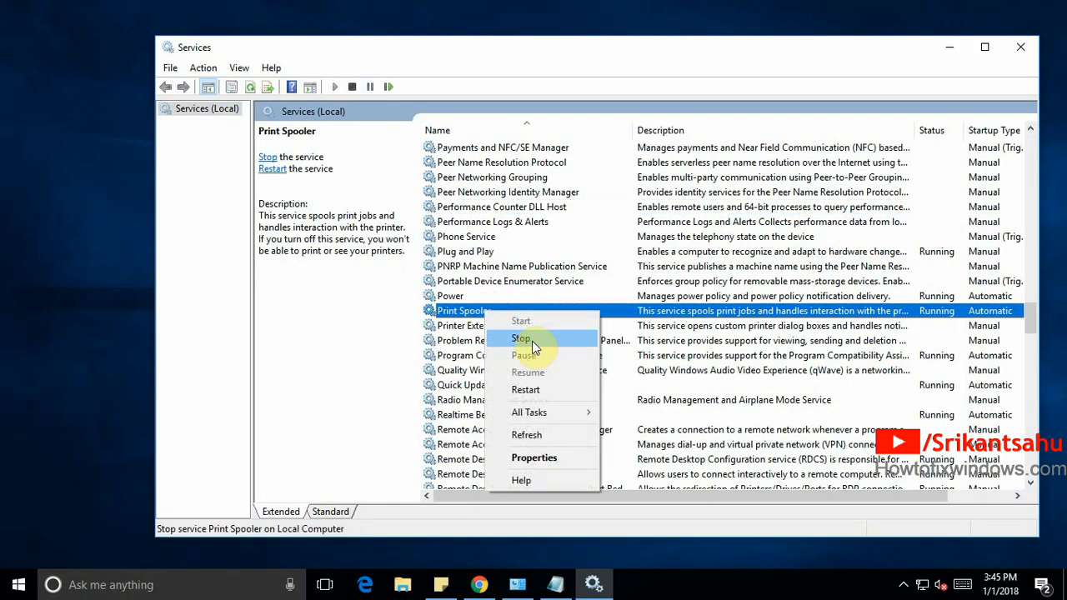
click(520, 337)
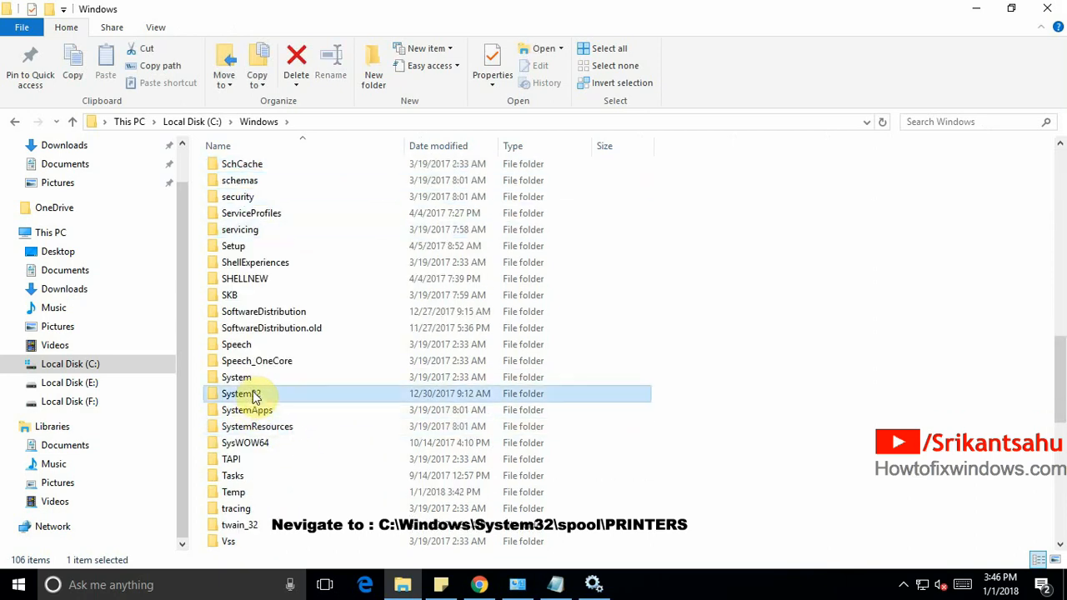
Delete all 296 pending files from C:\Windows\System32\spool\PRINTERS and close Explorer.
double_click(242, 393)
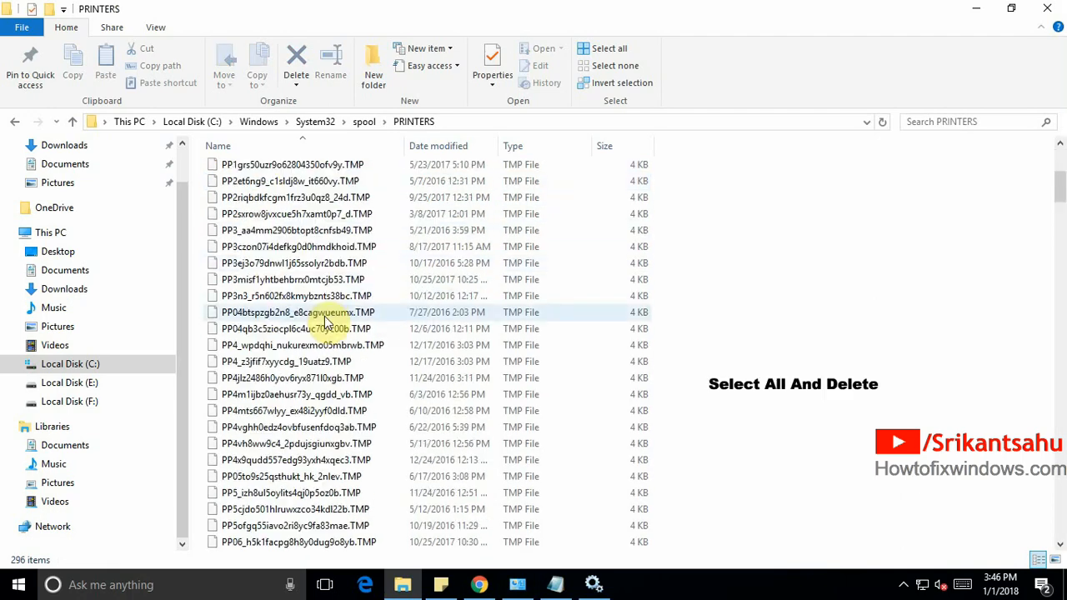
scroll(down, 3)
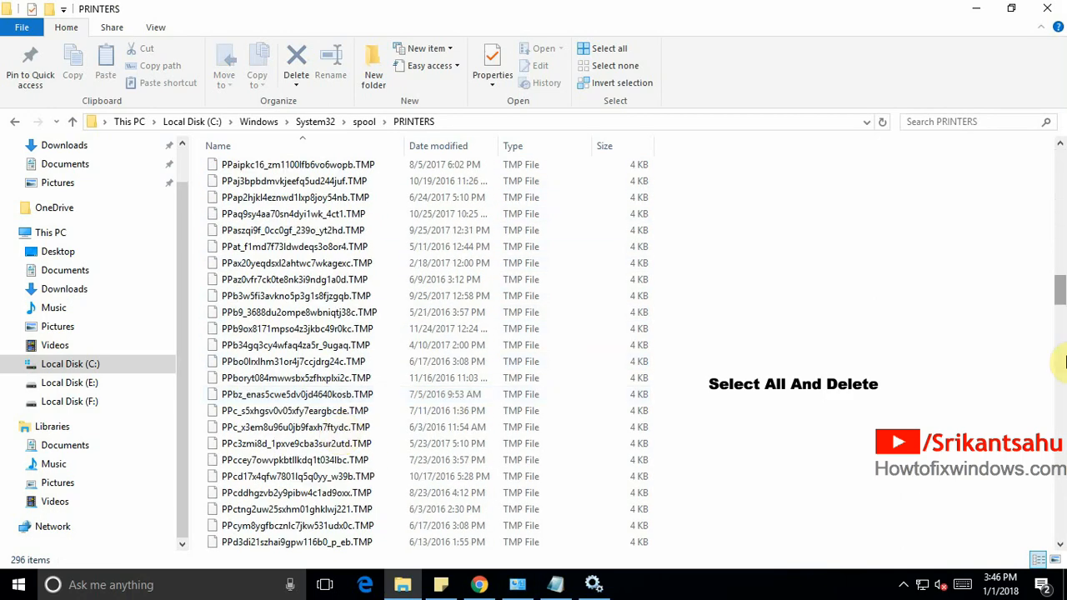
scroll(down, 3)
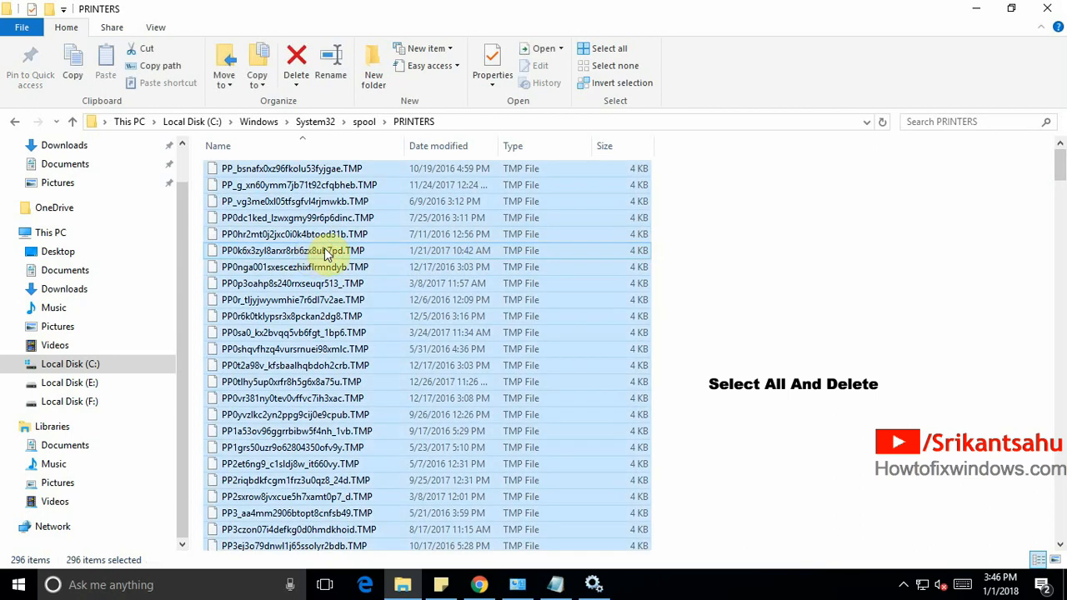
right_click(325, 250)
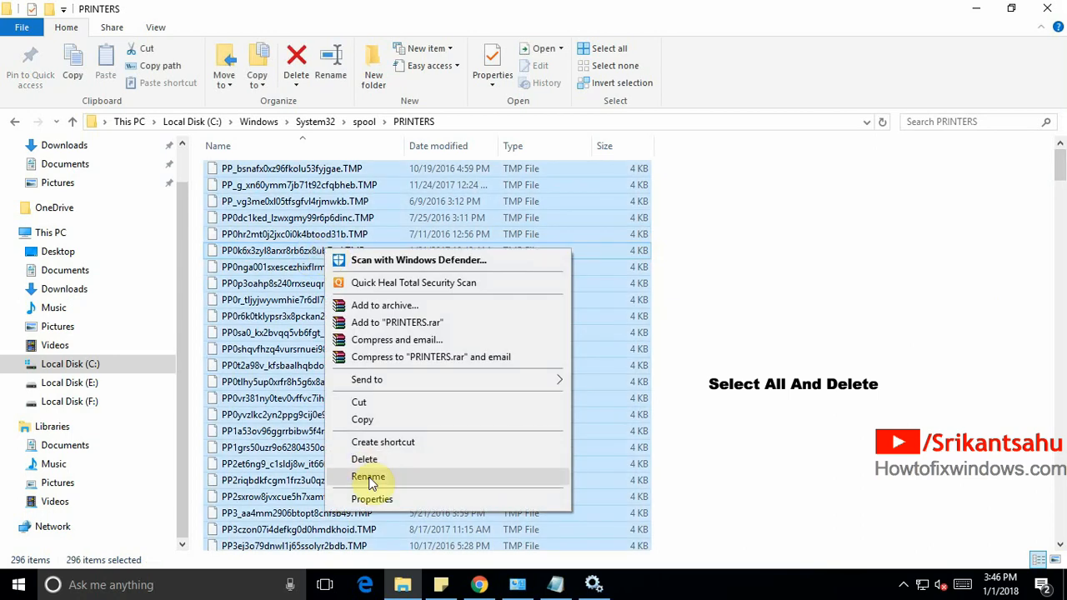
mouse_move(387, 463)
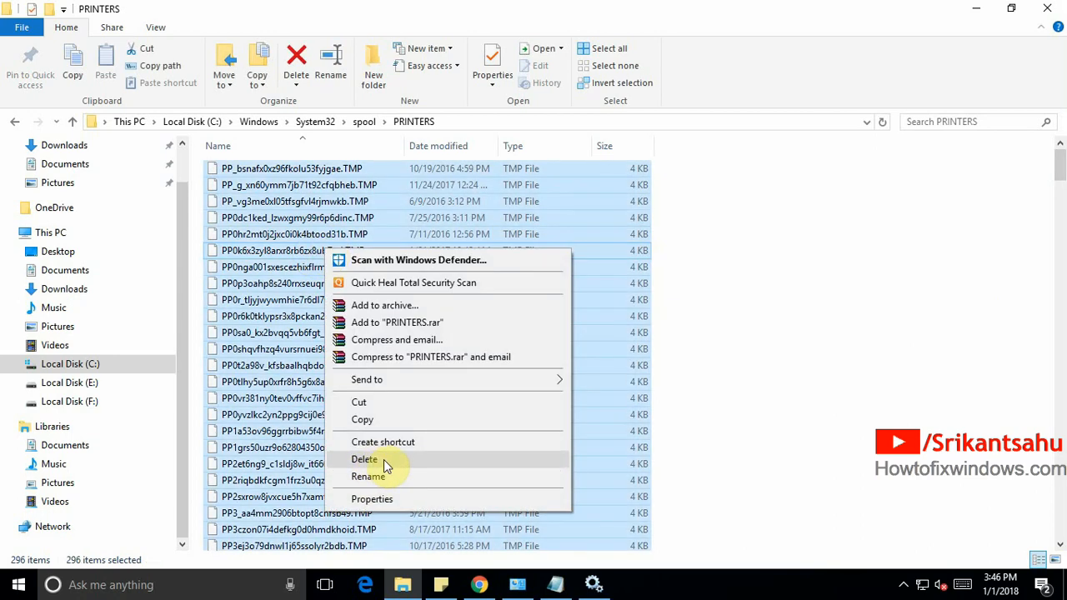
click(363, 460)
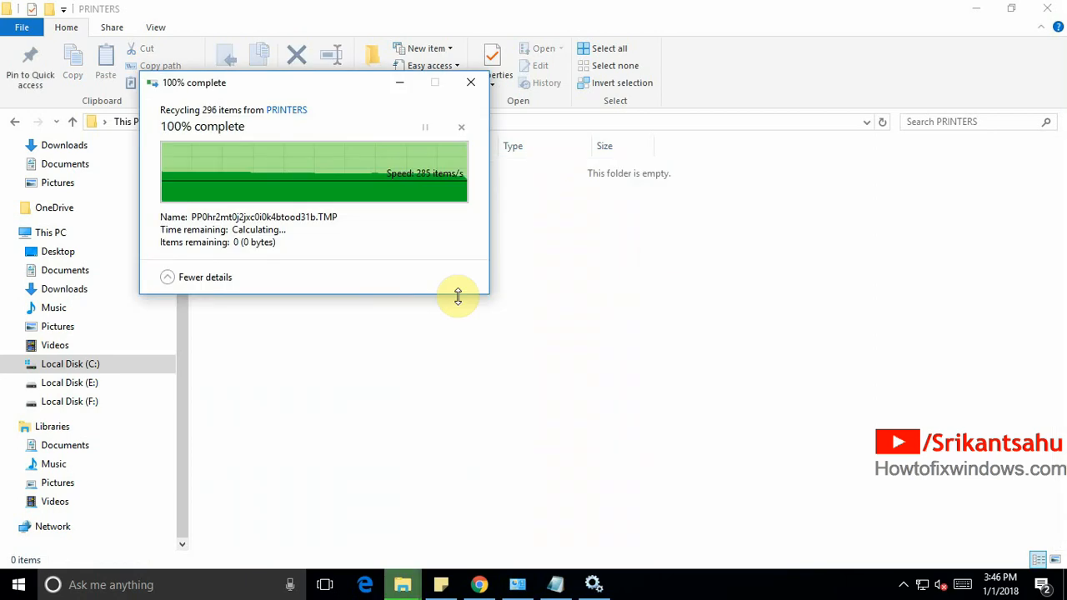
click(470, 82)
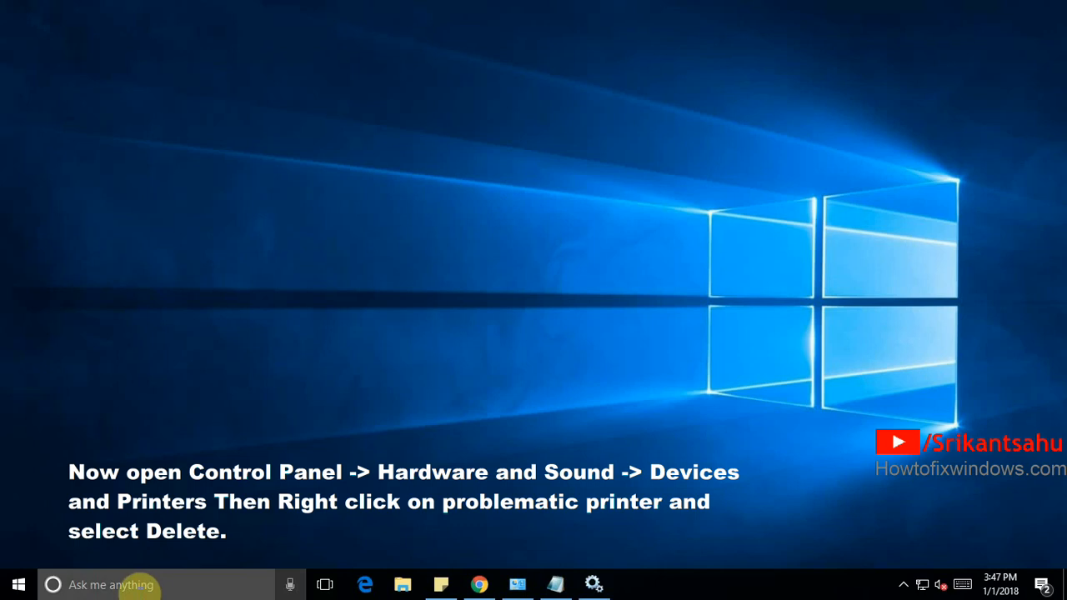
mouse_move(223, 507)
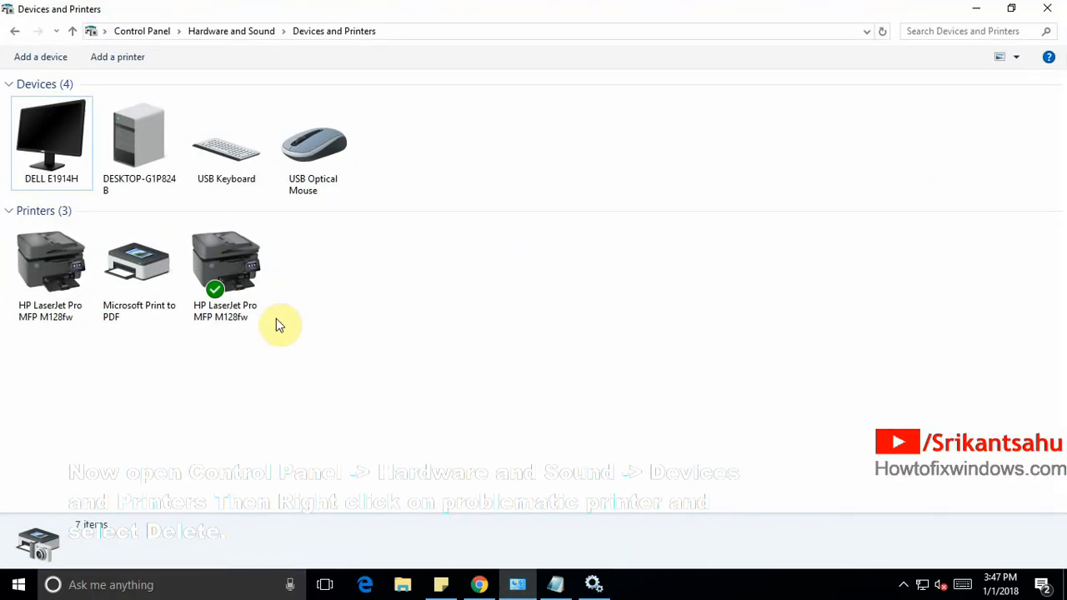
Remove the default HP LaserJet Pro MFP M128fw device from Devices and Printers.
right_click(227, 263)
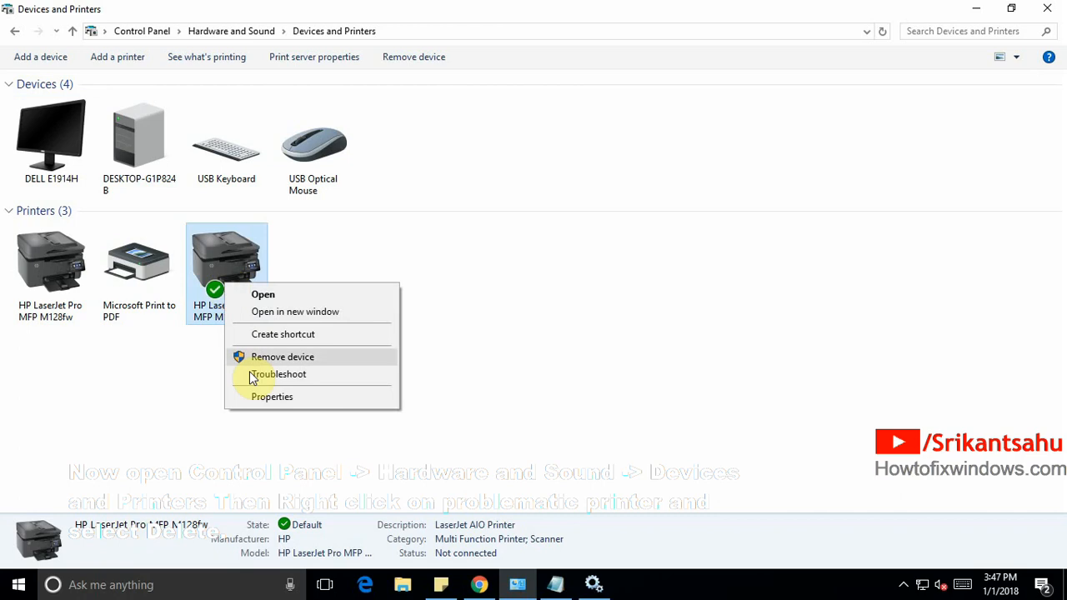
click(281, 357)
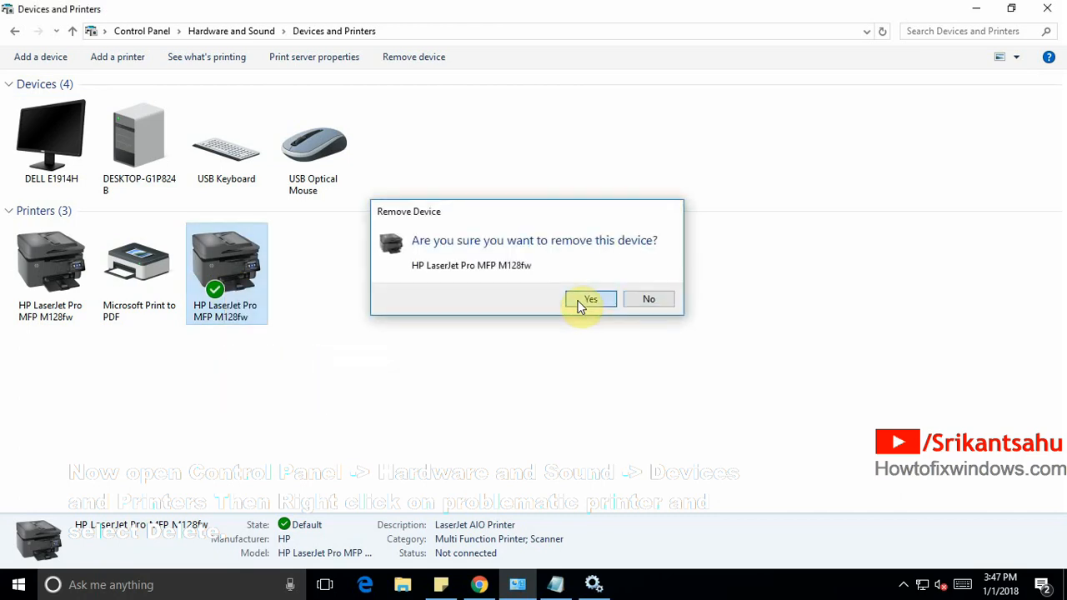
click(590, 299)
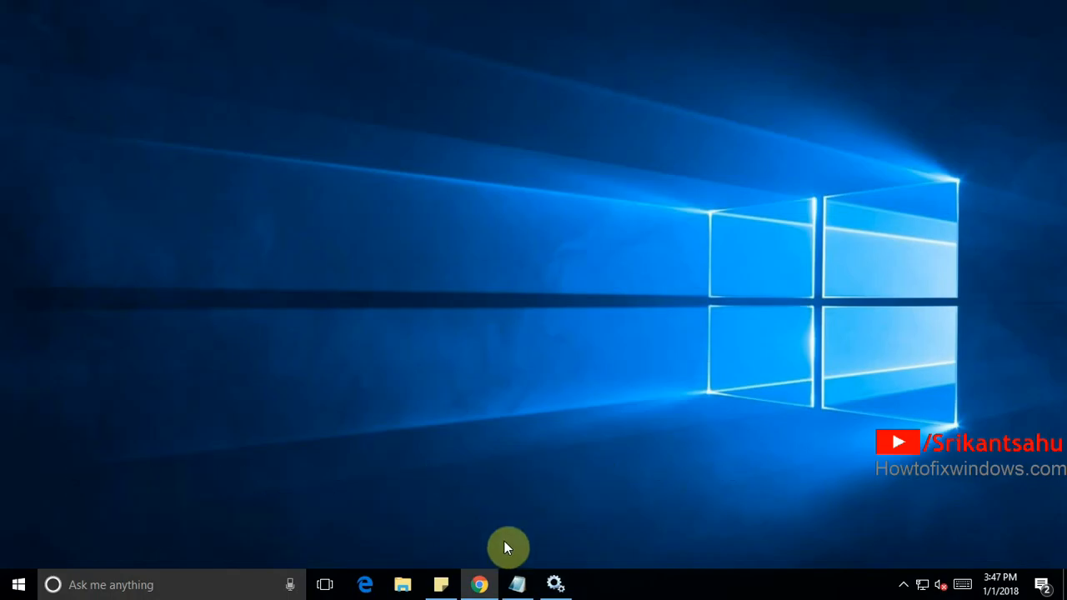
Start the Print Spooler service again and close the Services window.
click(554, 583)
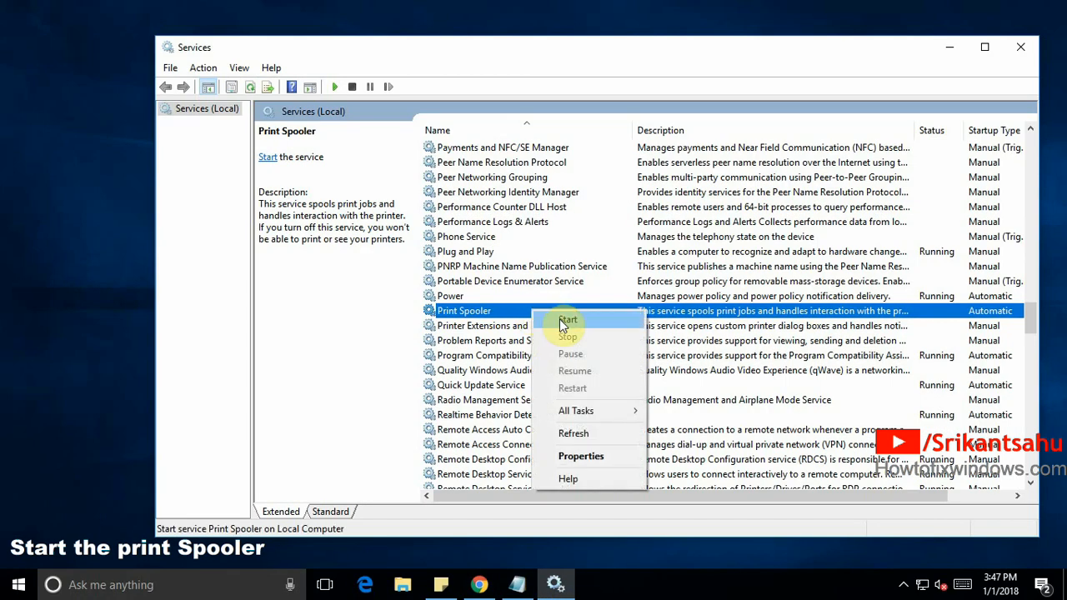
click(569, 320)
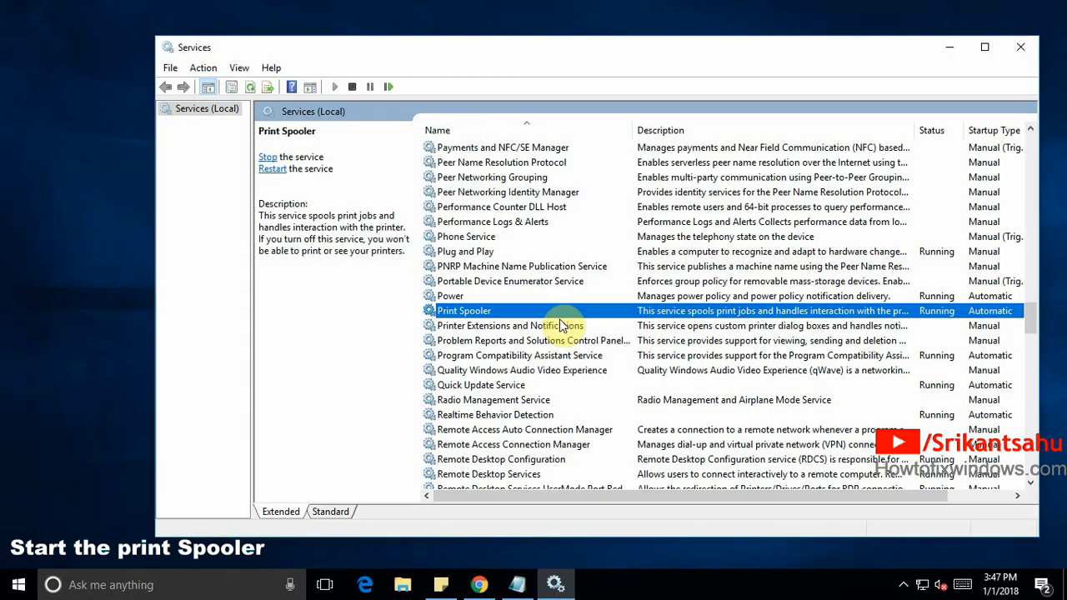
click(1041, 46)
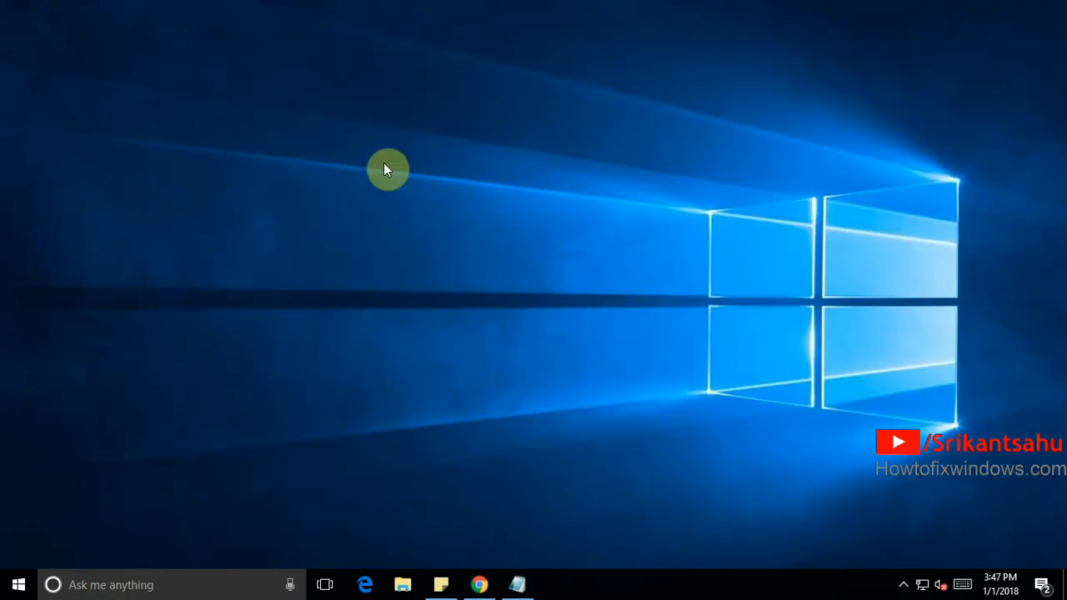
Launch Chrome, search 'hp 128fn' and go to HP's M128fn software and drivers page.
click(13, 585)
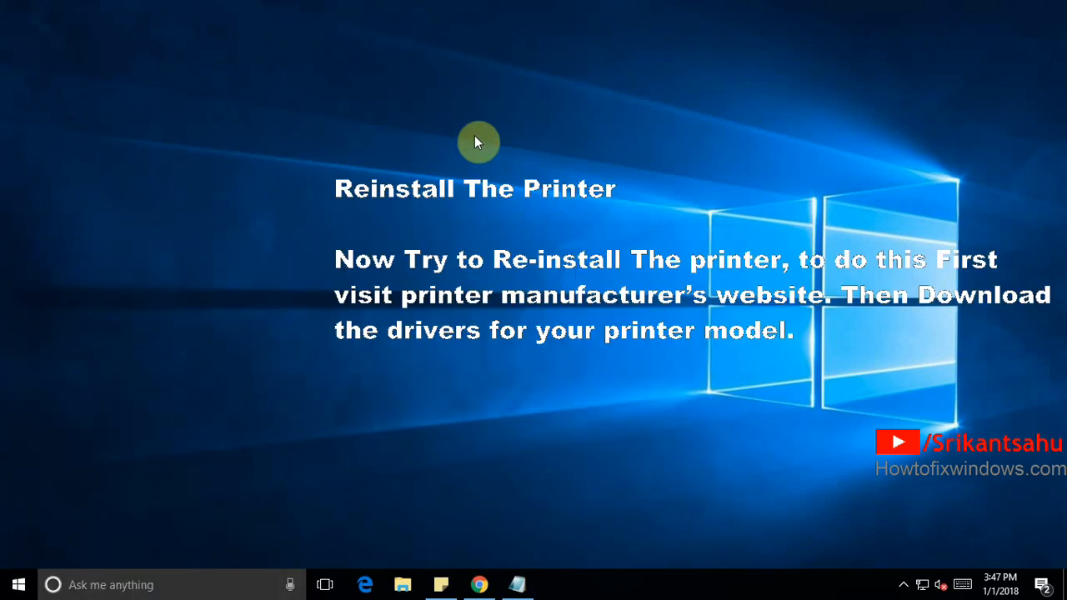
mouse_move(490, 222)
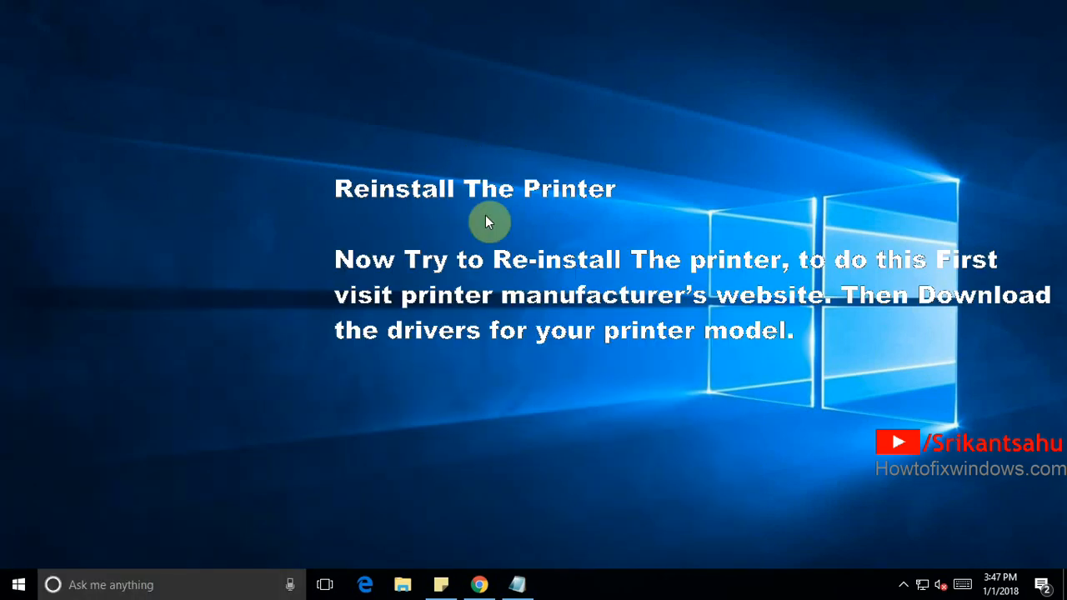
text(chrom)
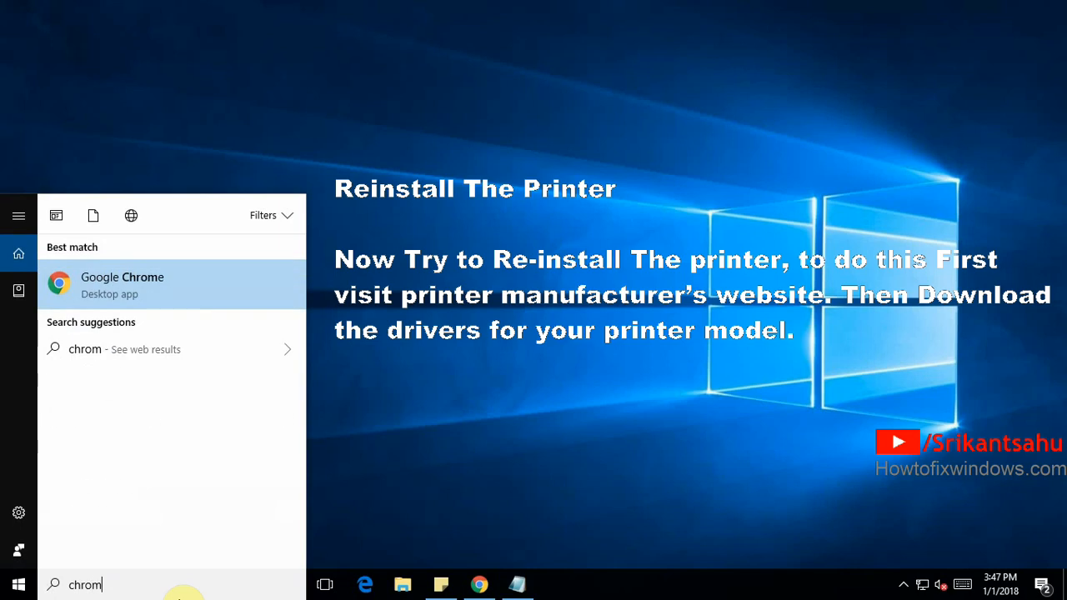
click(122, 283)
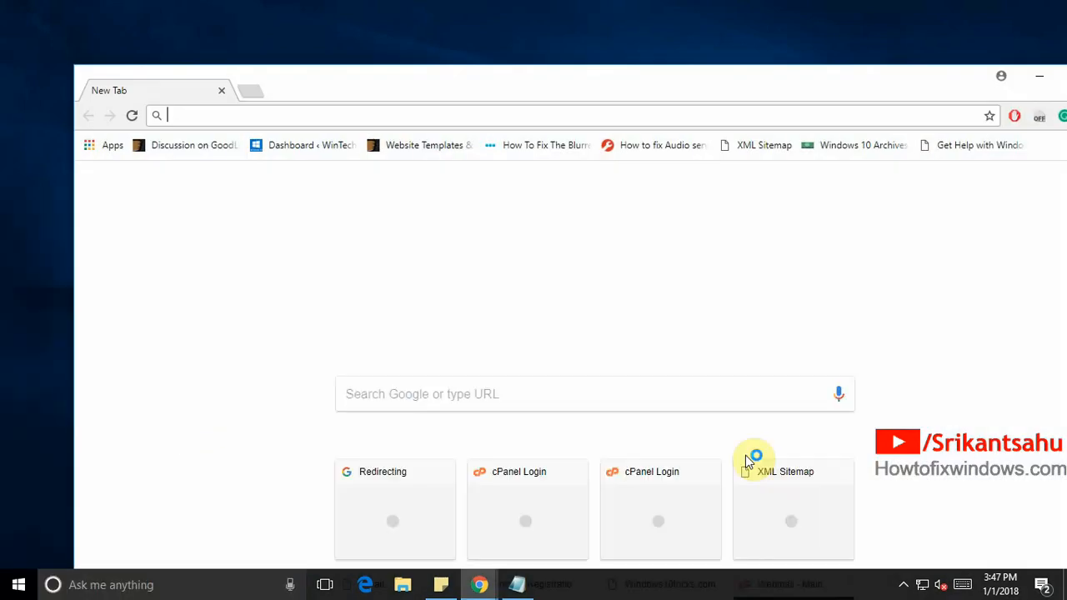
text(hp 128fn driver)
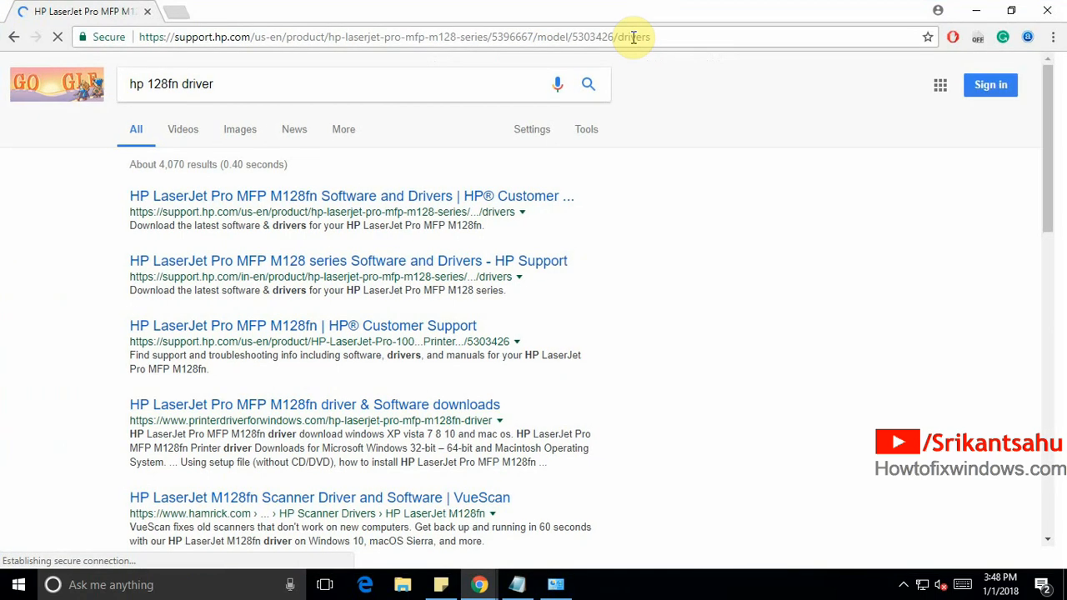
click(350, 197)
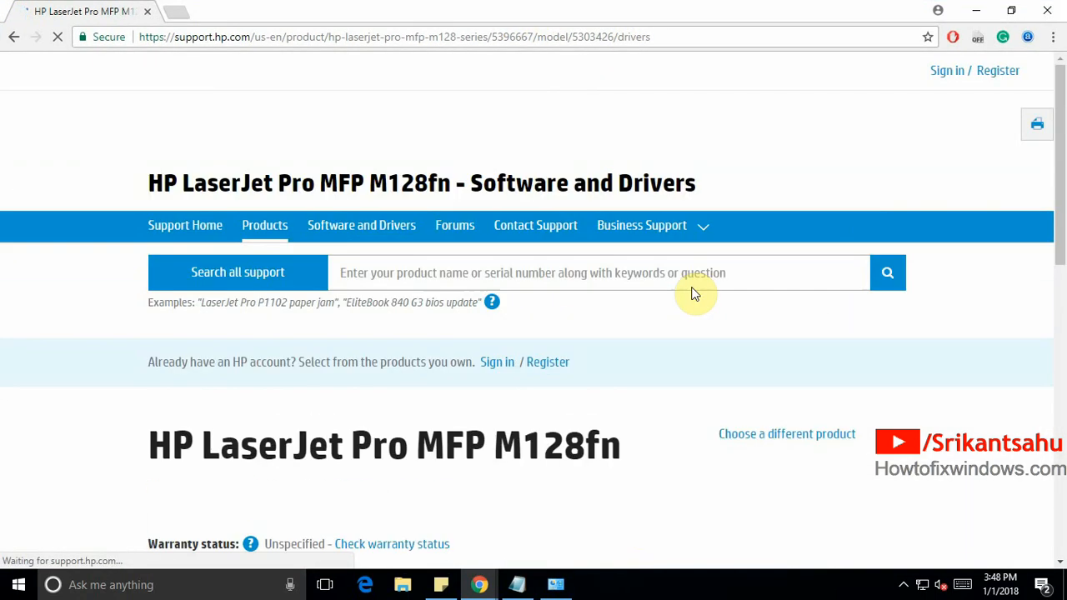
Download the LaserJet Pro MFP M127/128 full solution software package (124.8 MB).
scroll(down, 3)
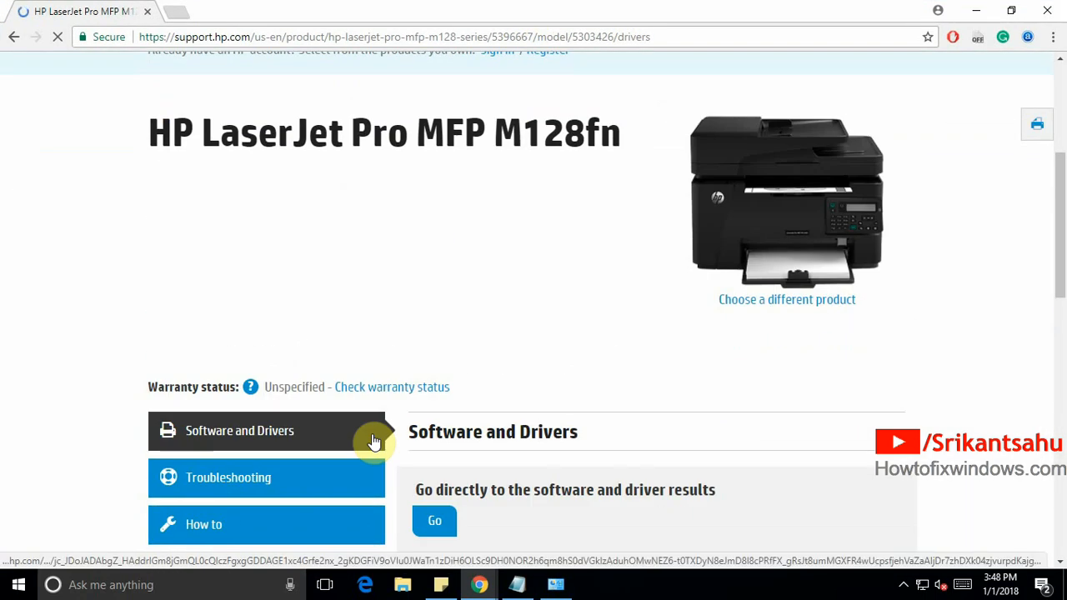
scroll(down, 3)
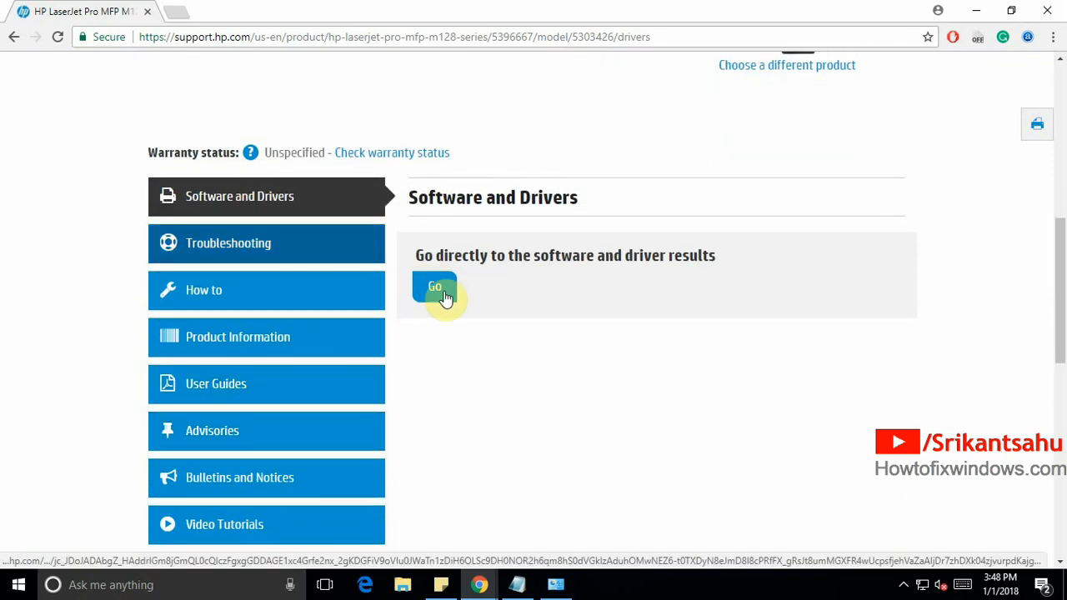
click(435, 287)
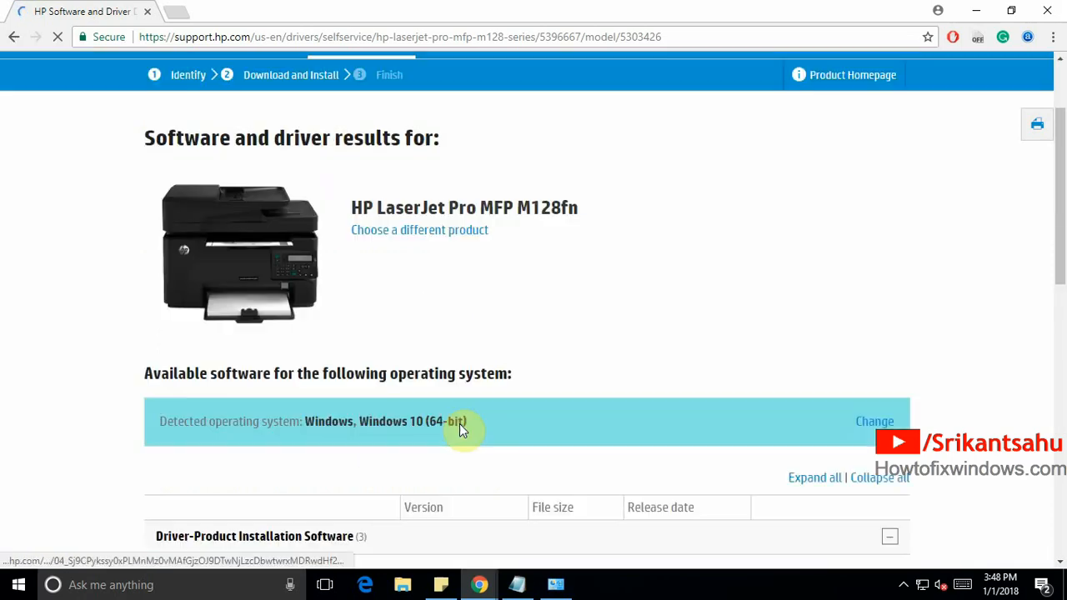
scroll(down, 3)
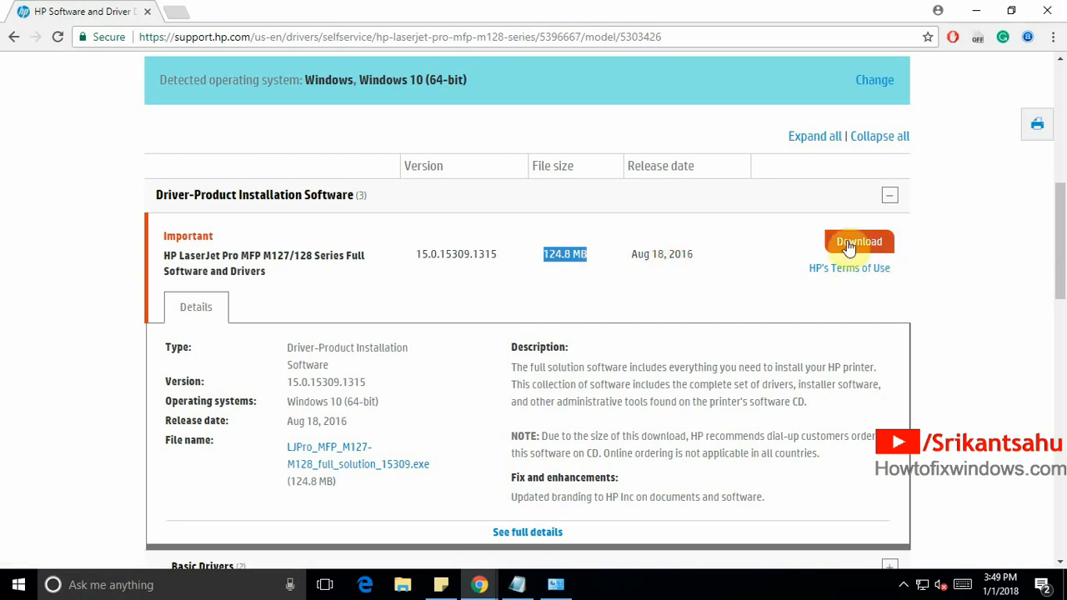
click(859, 240)
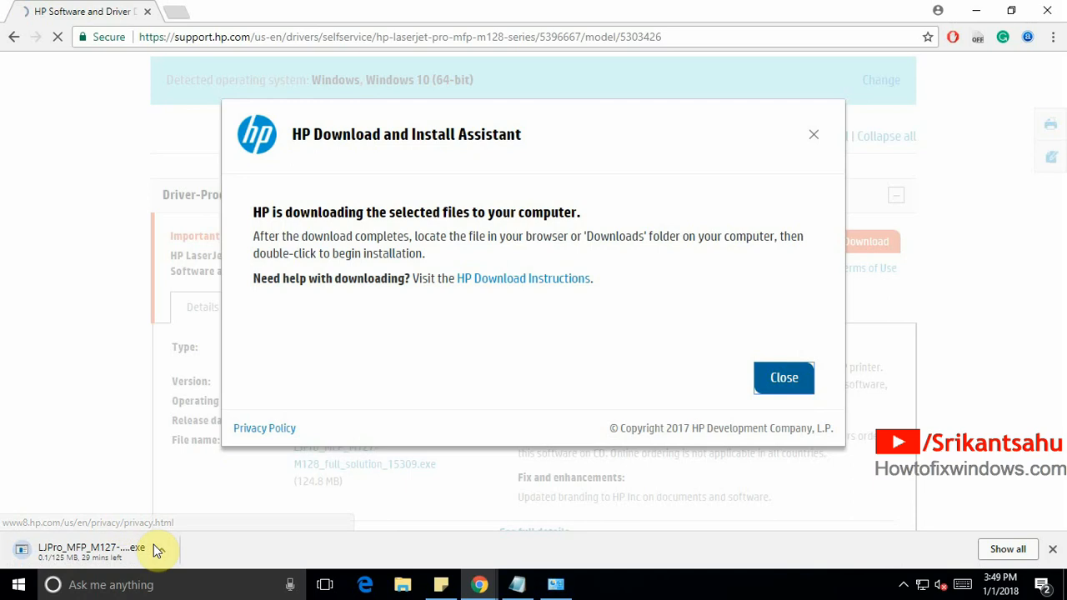
click(784, 377)
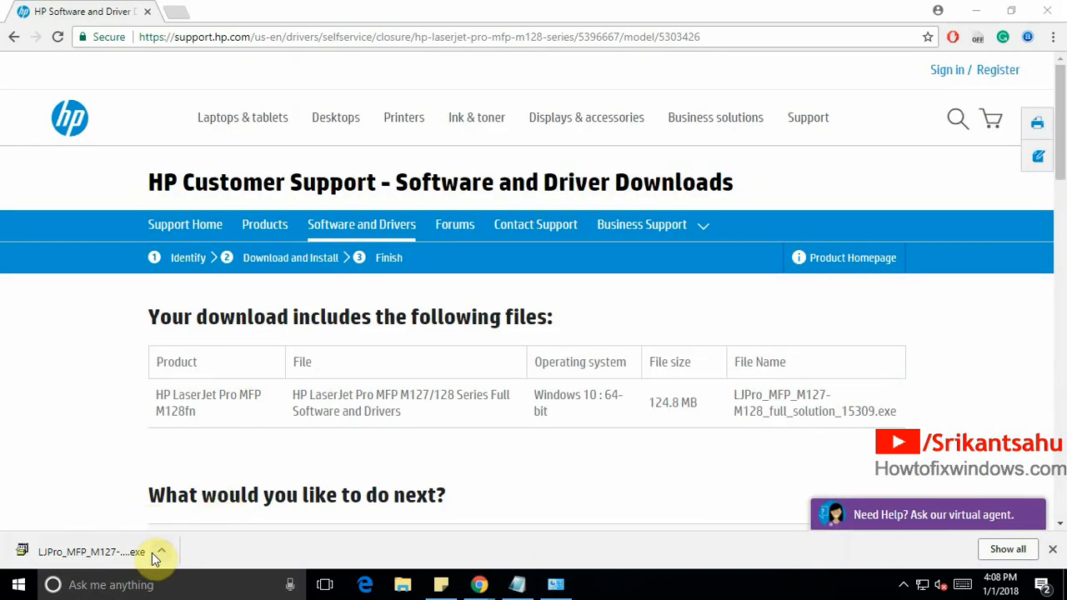
mouse_move(435, 437)
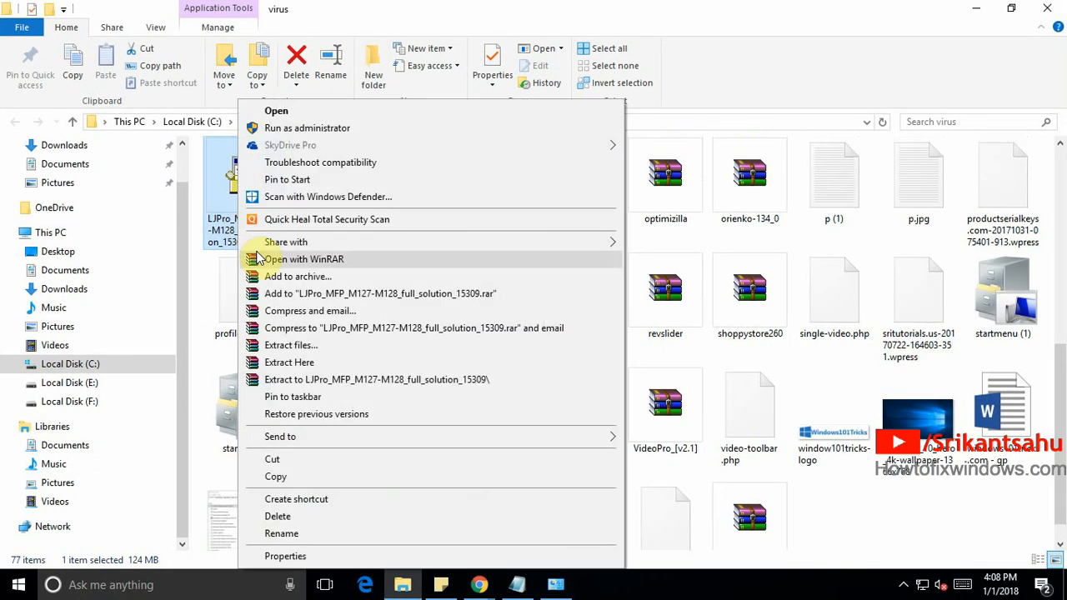
Move the LJPro_MFP_M127-M128_full_solution_15309 installer into Pictures and close Explorer.
click(187, 393)
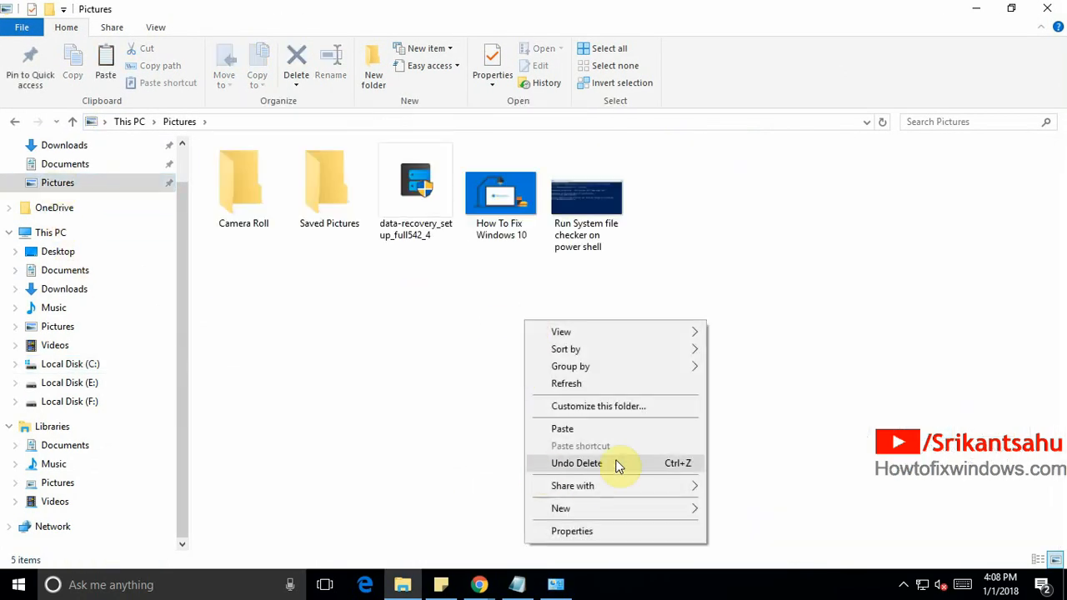
click(578, 464)
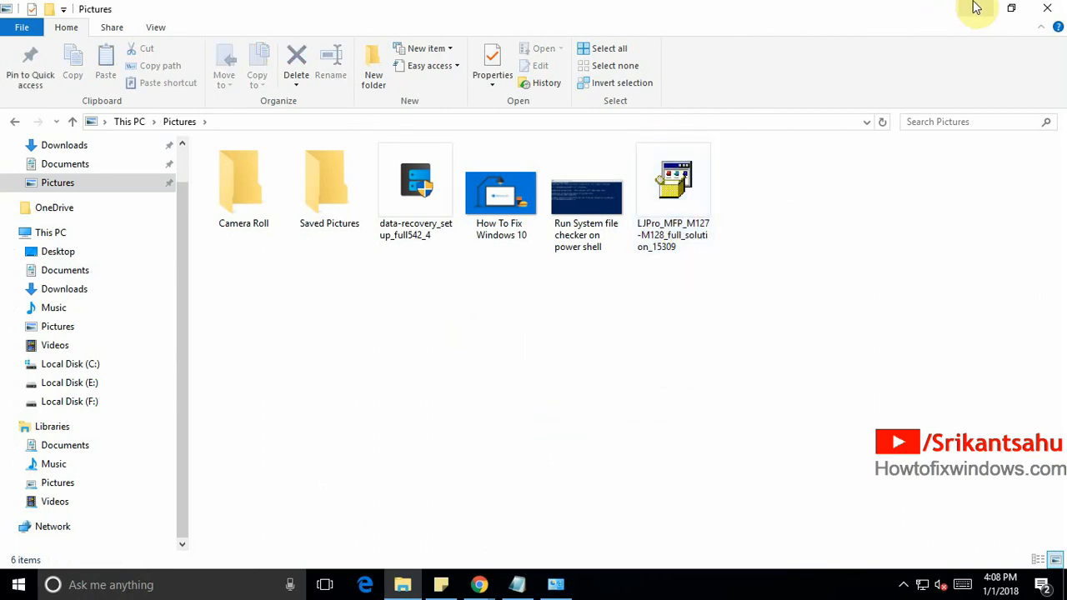
click(1047, 7)
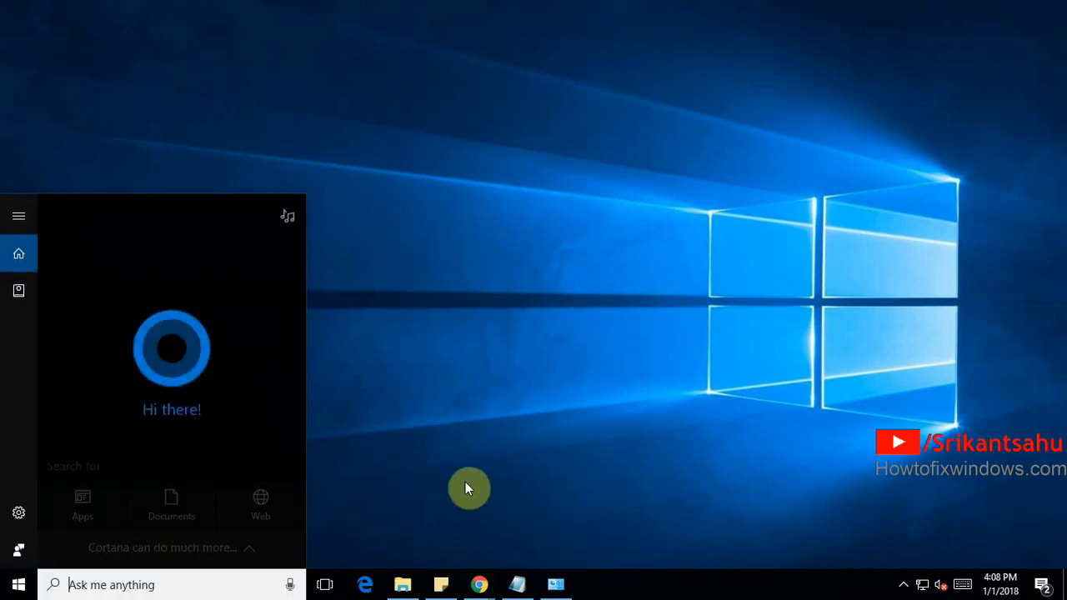
Reach Devices and Printers via Control Panel and start the Add a device wizard.
text(c)
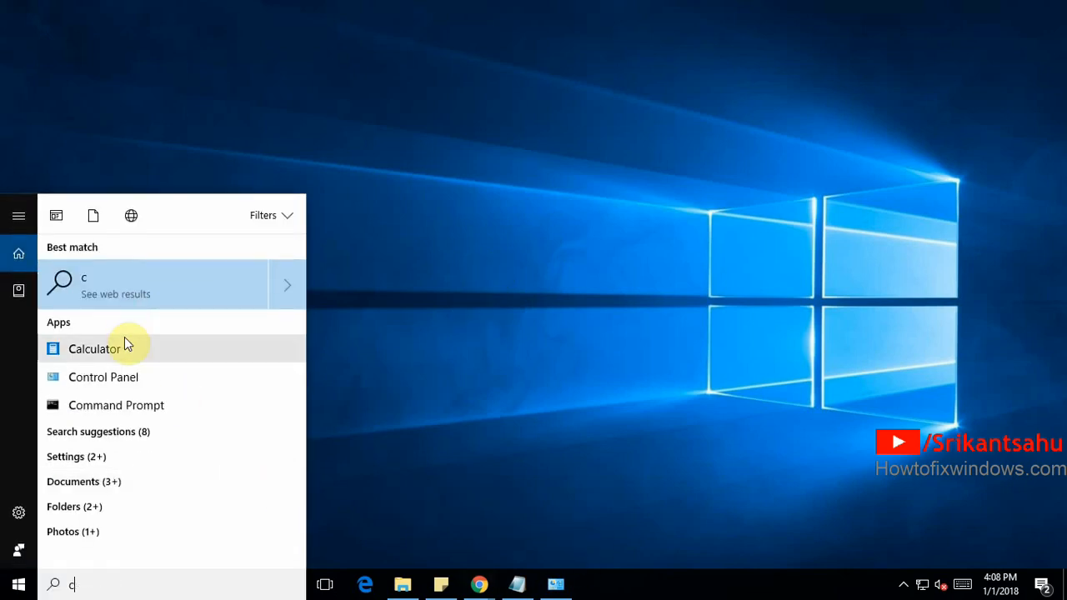
click(93, 348)
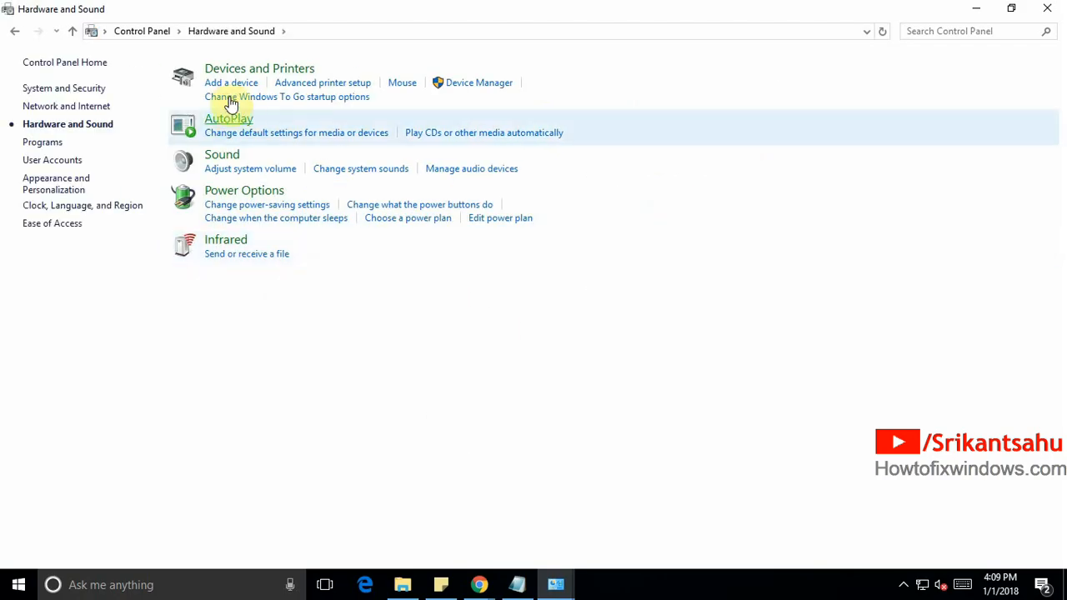
mouse_move(243, 68)
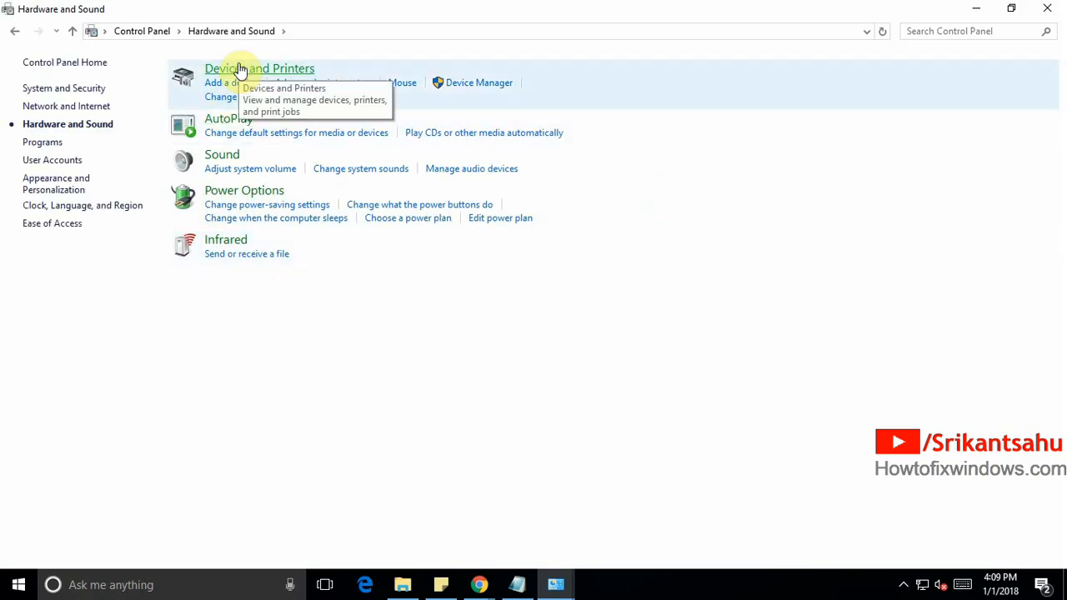
click(243, 69)
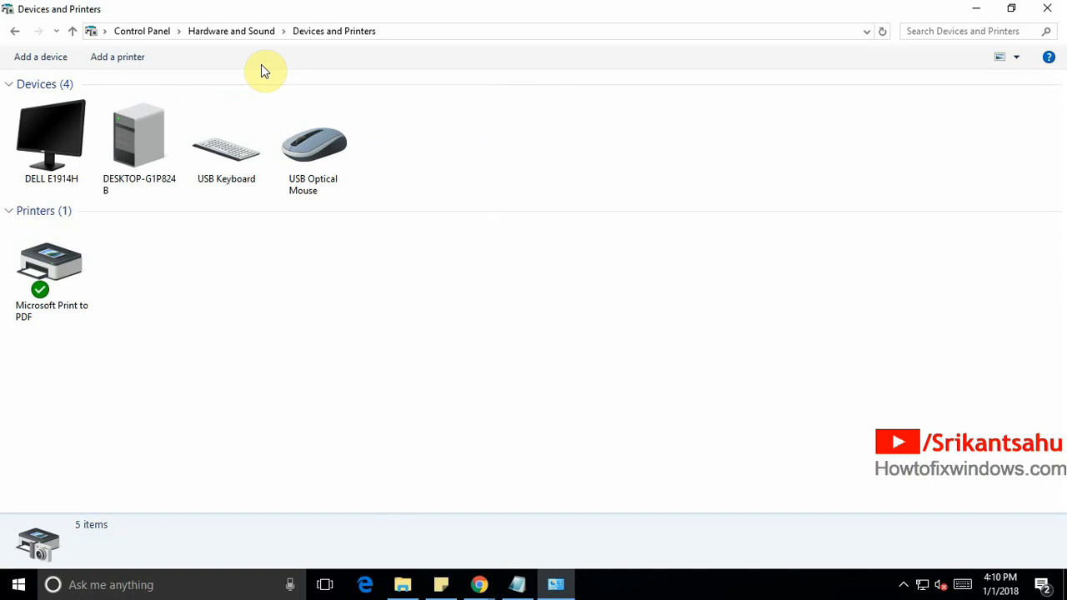
click(121, 57)
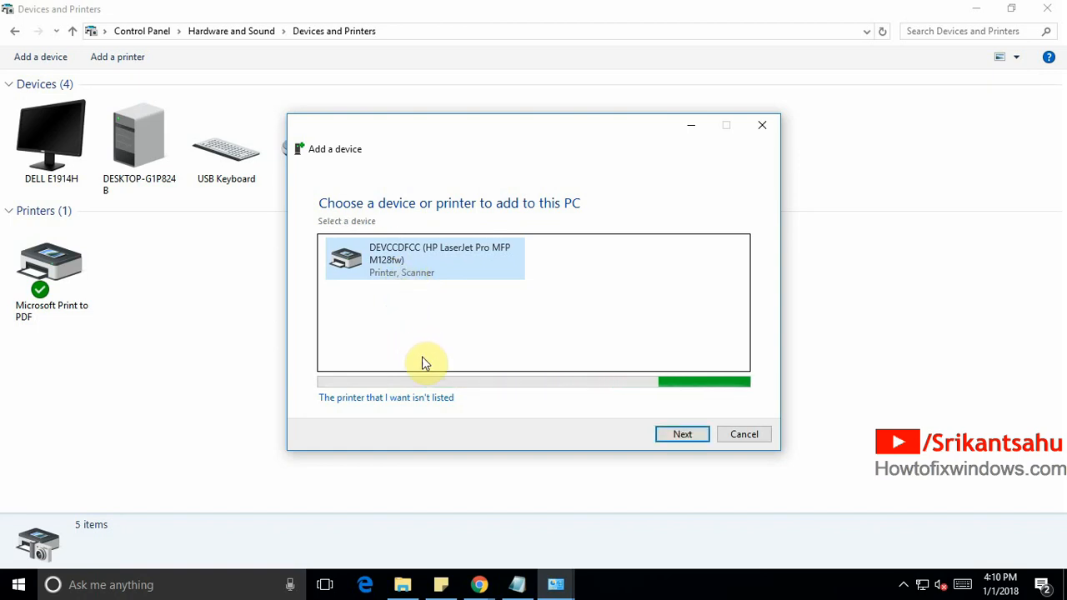
mouse_move(450, 377)
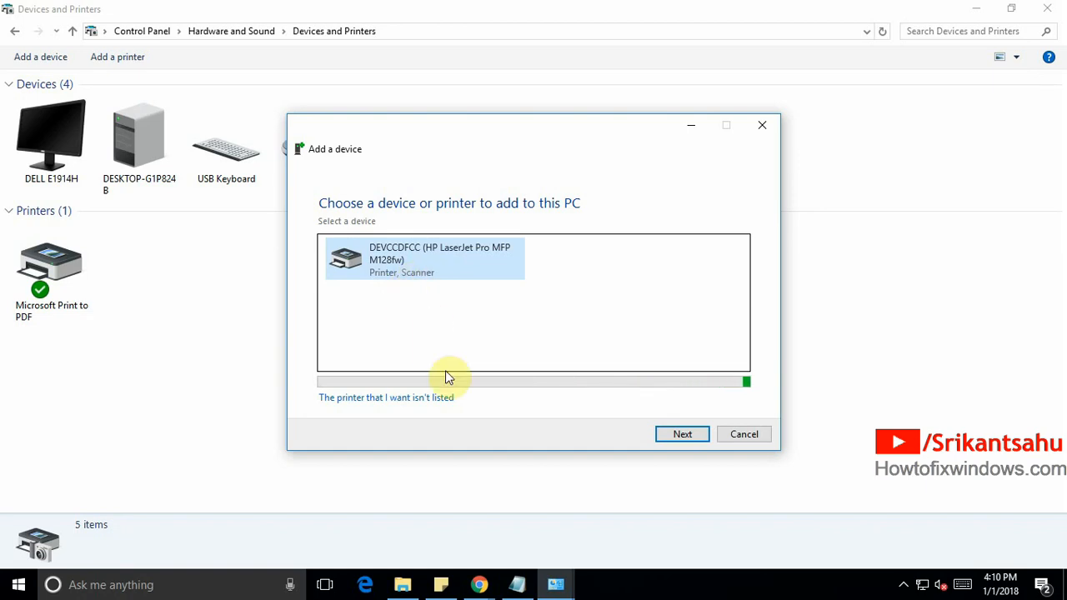
Add the detected DEVCCDFCC (HP LaserJet Pro MFP M128fw) device to the PC.
click(681, 433)
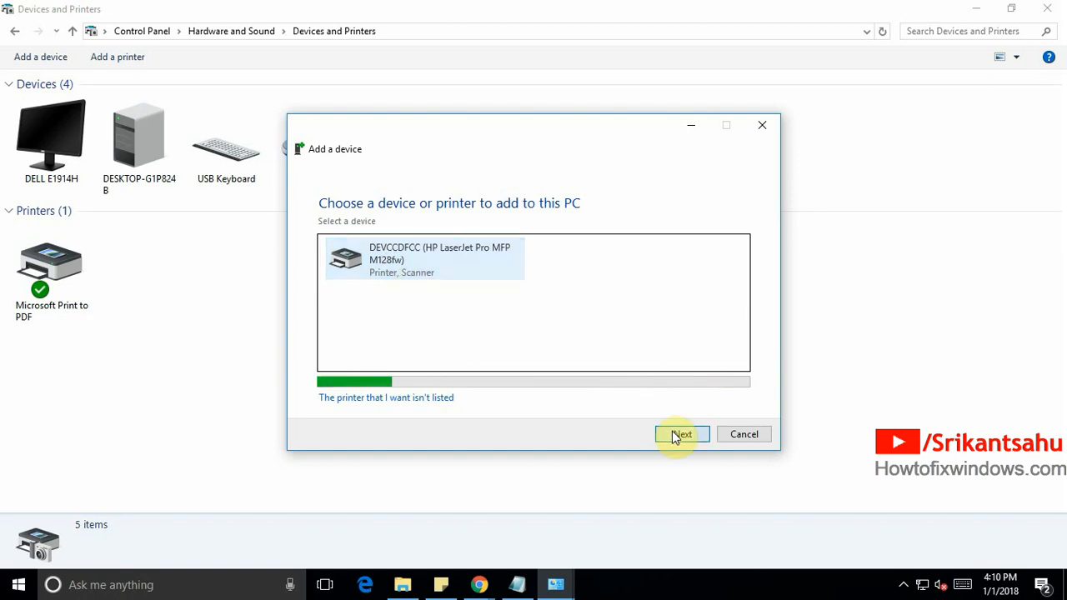
click(682, 434)
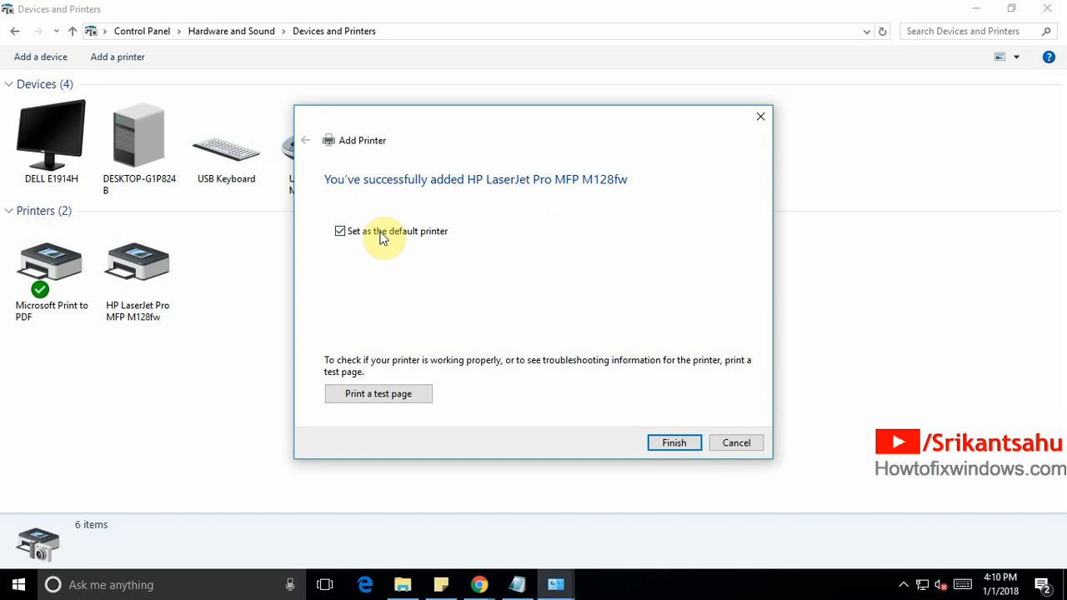
mouse_move(598, 410)
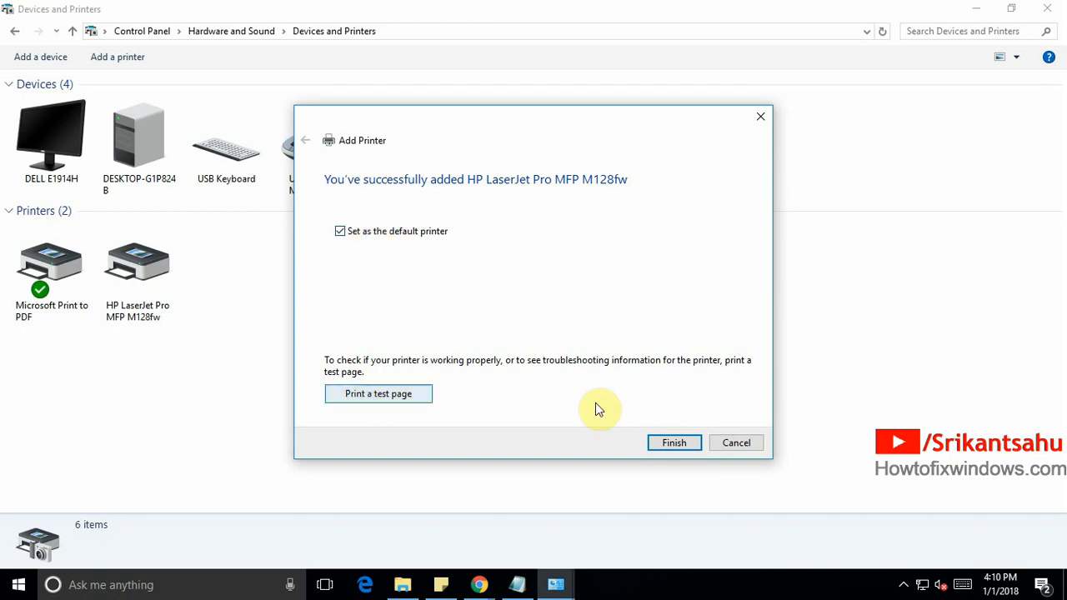
mouse_move(392, 242)
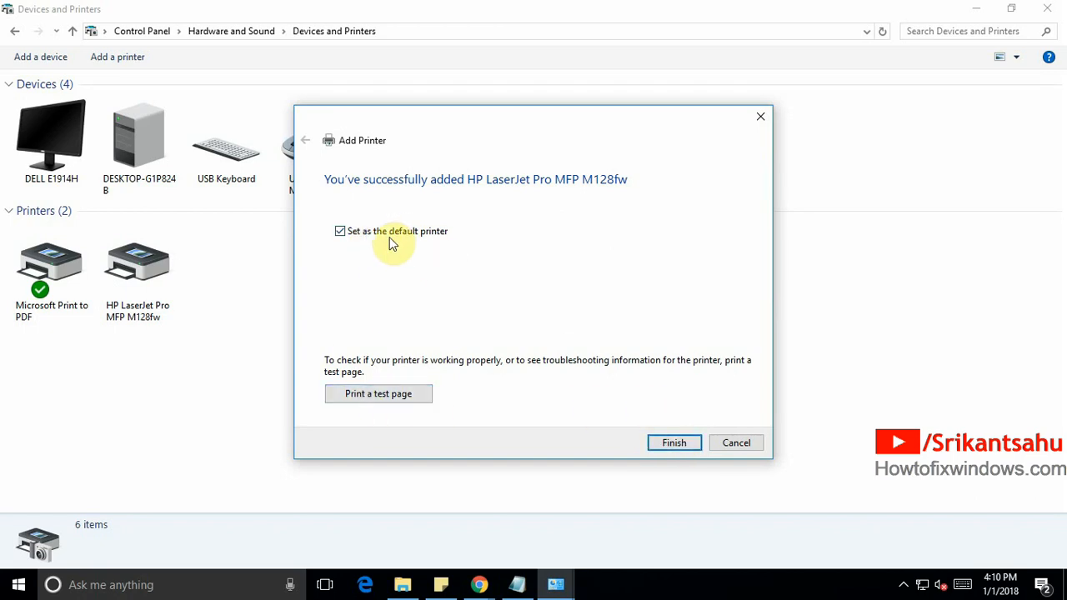
click(673, 443)
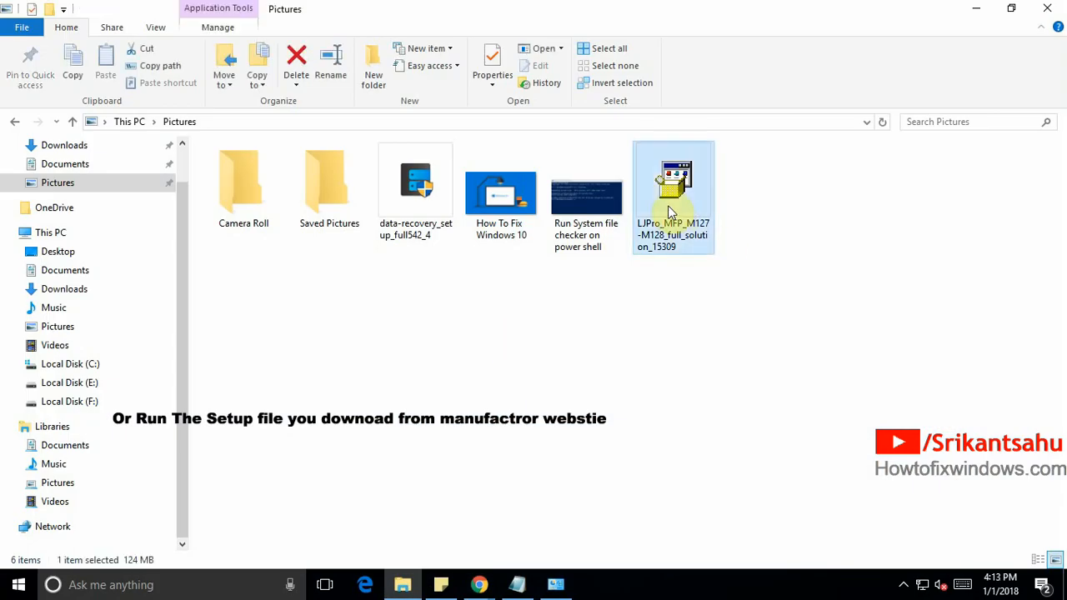
Run the LJPro_MFP_M127-M128_full_solution_15309 setup from the Pictures folder.
double_click(673, 183)
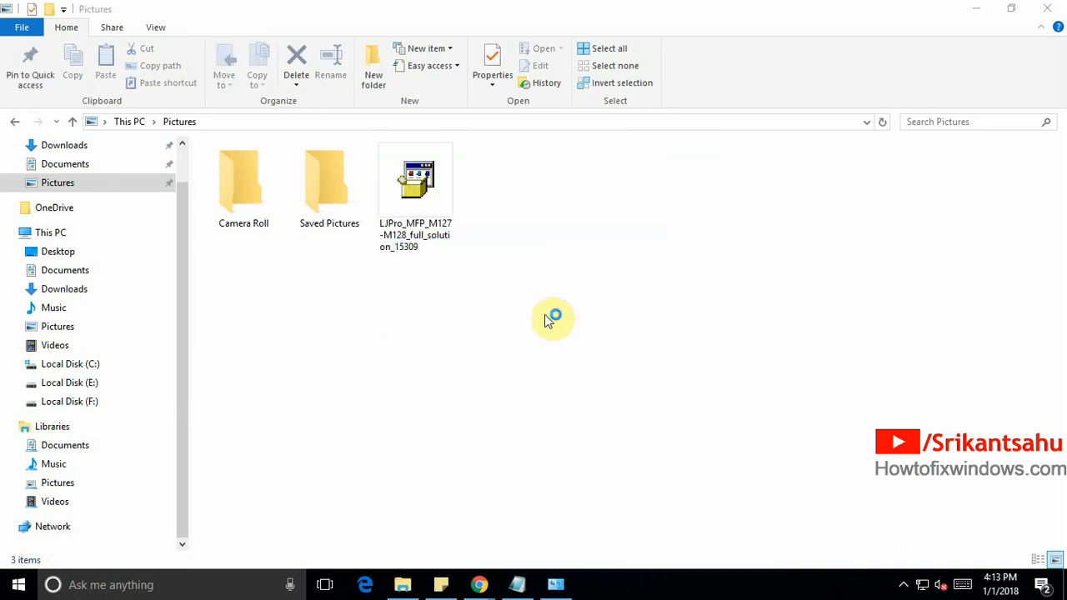
double_click(414, 180)
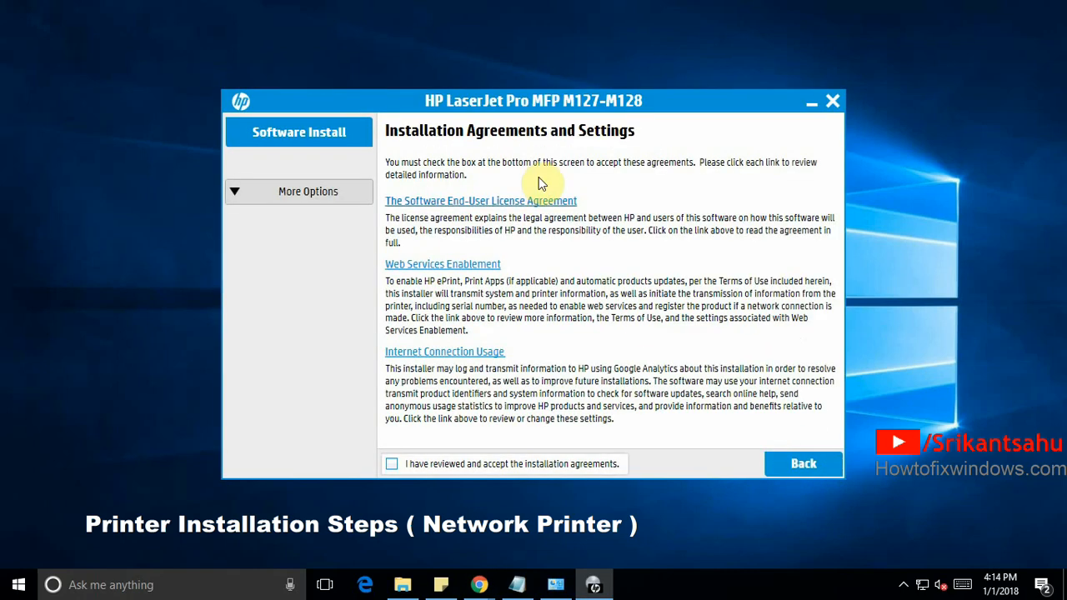
Accept the installation agreements and proceed through preparation to the connection-type choice.
click(391, 464)
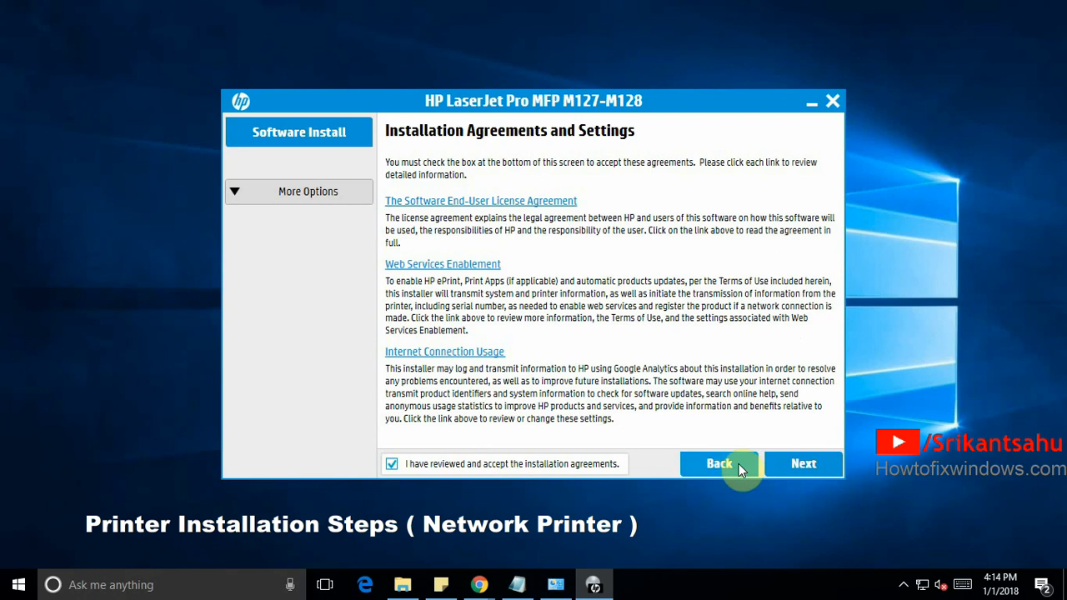
click(803, 463)
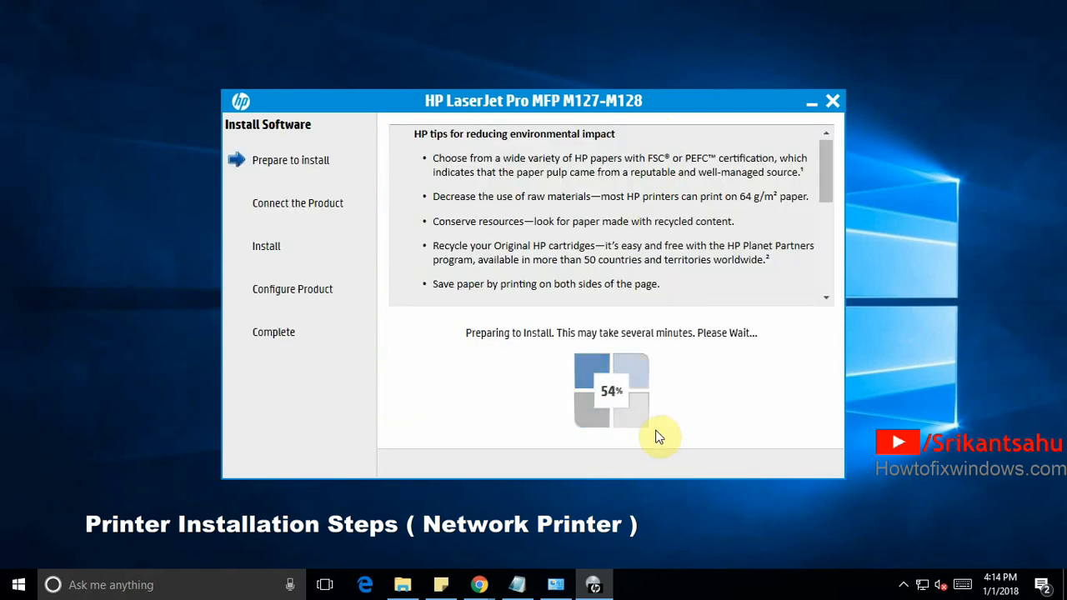
mouse_move(719, 317)
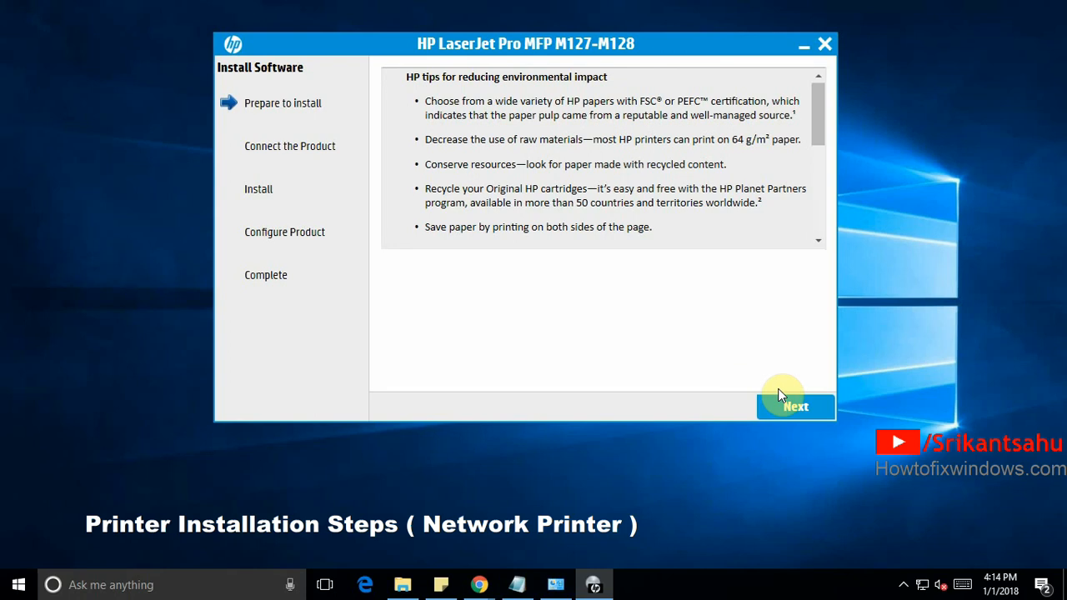
mouse_move(733, 272)
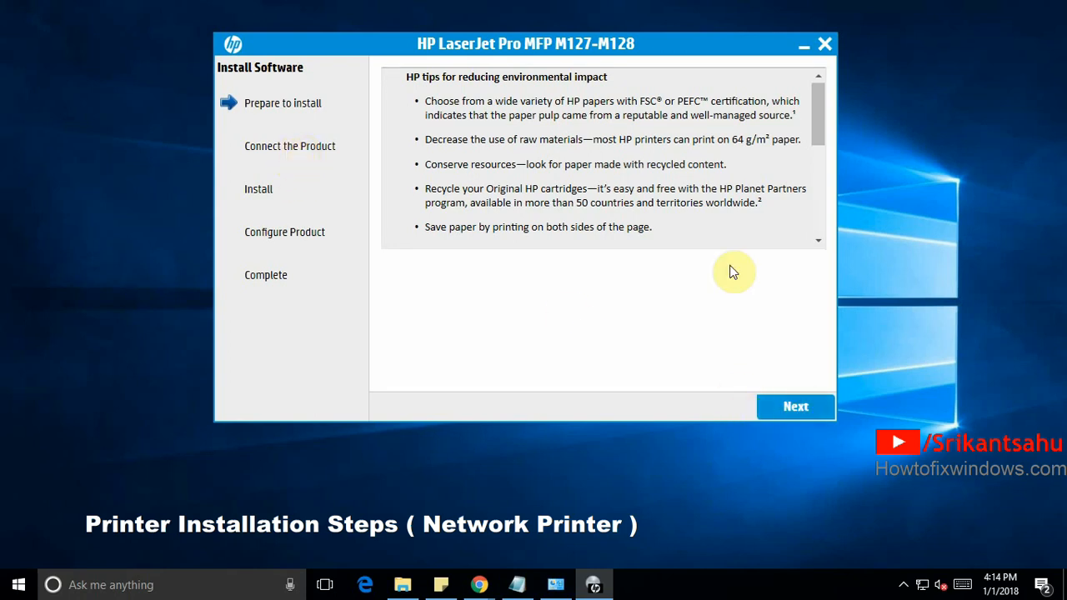
click(795, 407)
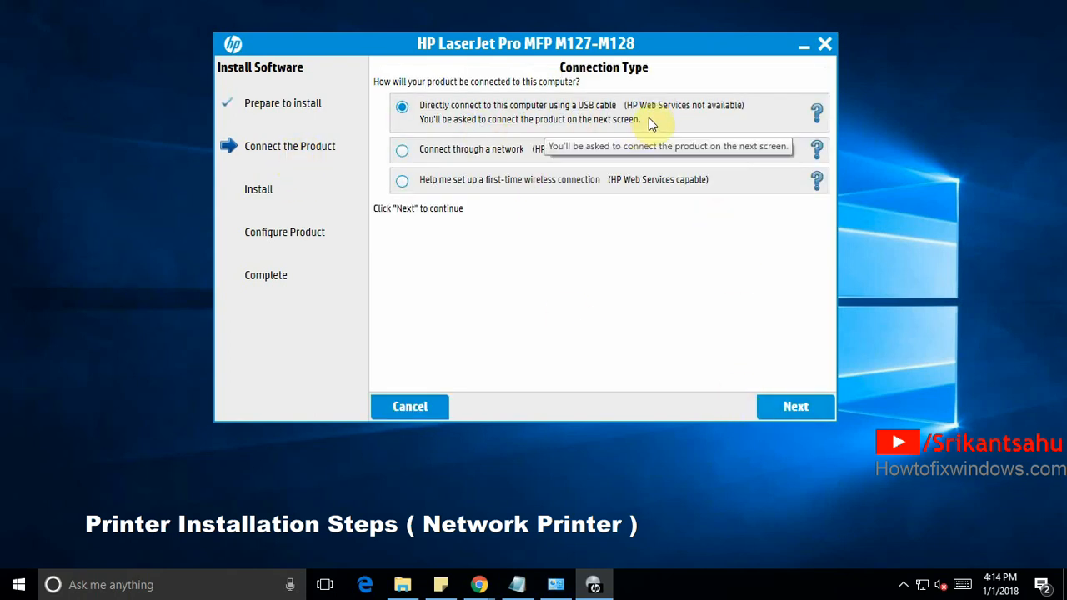
Connect through a network, find the M128fw printer and start installing its software.
click(400, 150)
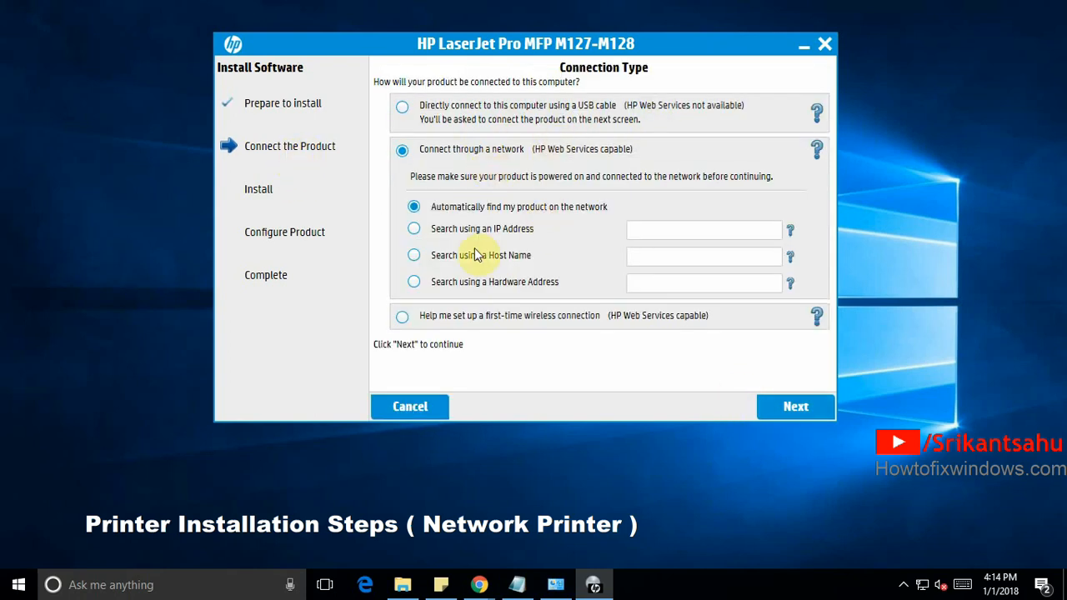
click(796, 407)
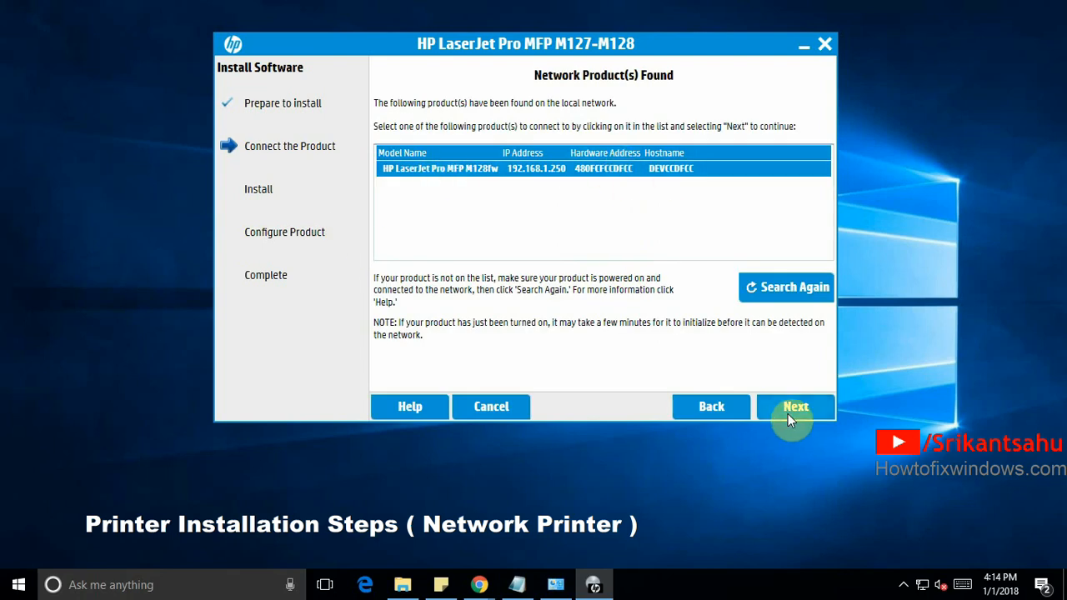
click(797, 406)
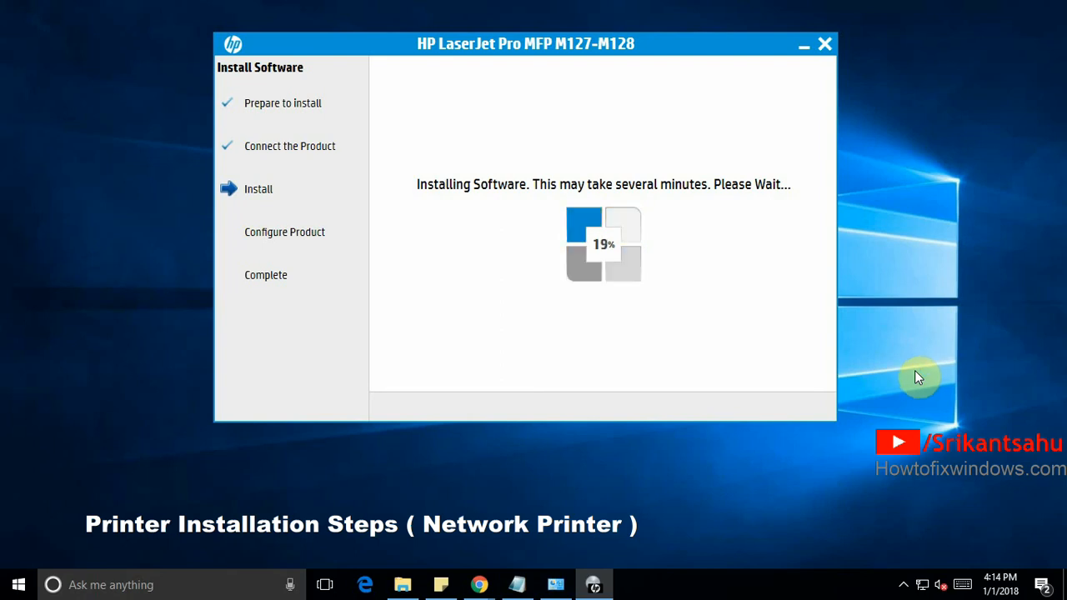
mouse_move(660, 61)
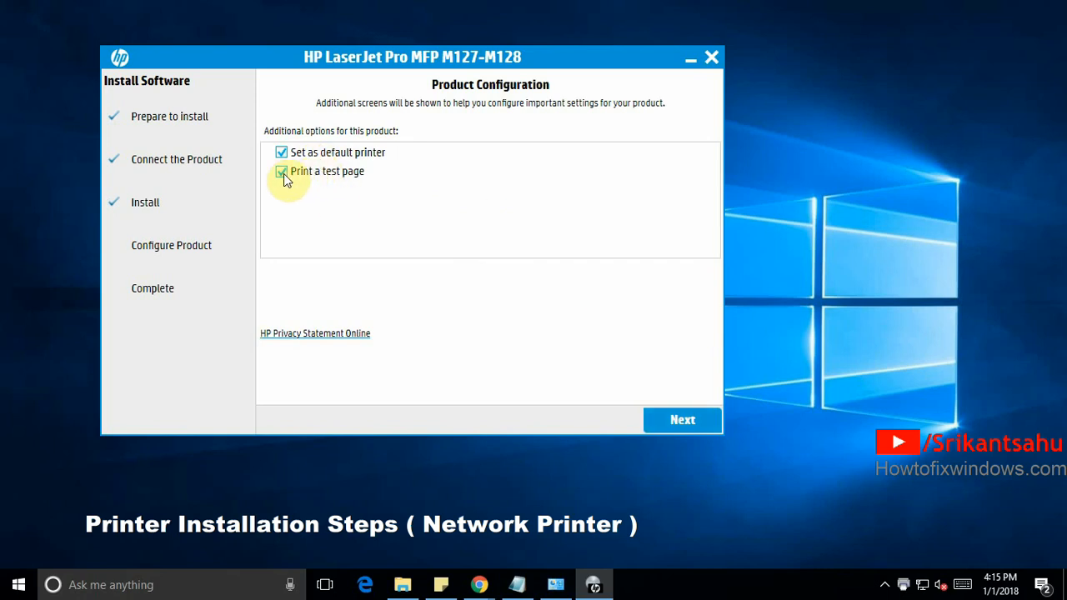
Skip the test page, confirm product configuration and dismiss the black cartridge alert.
click(281, 170)
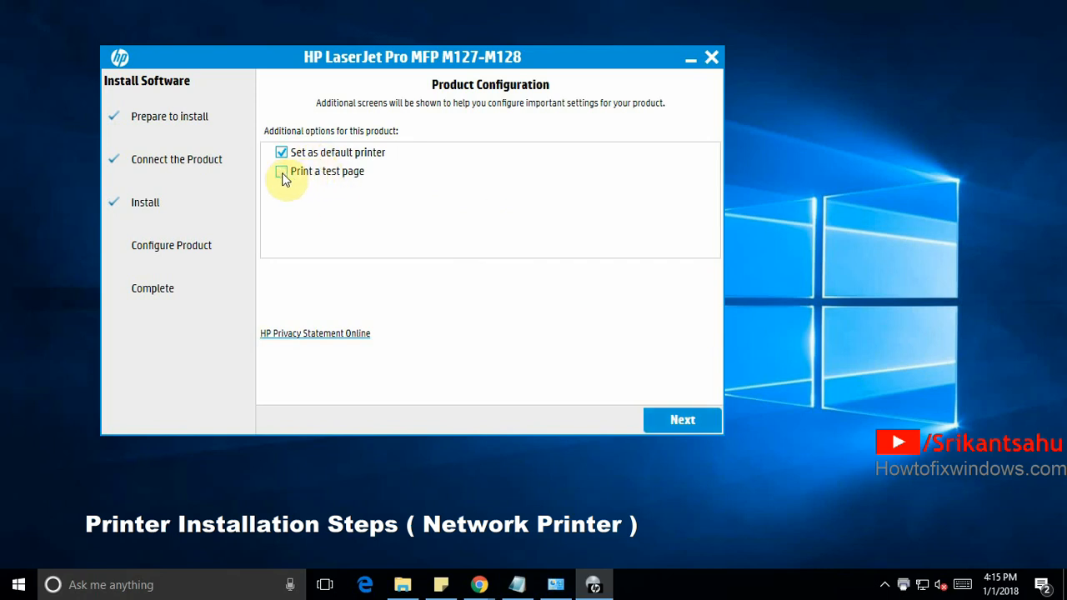
click(682, 421)
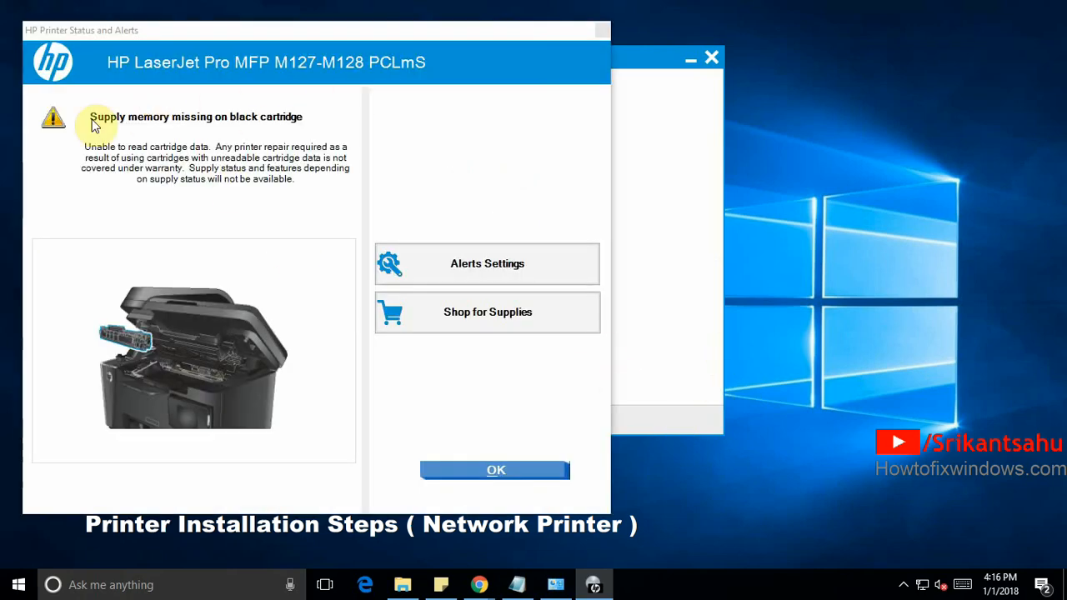
click(493, 471)
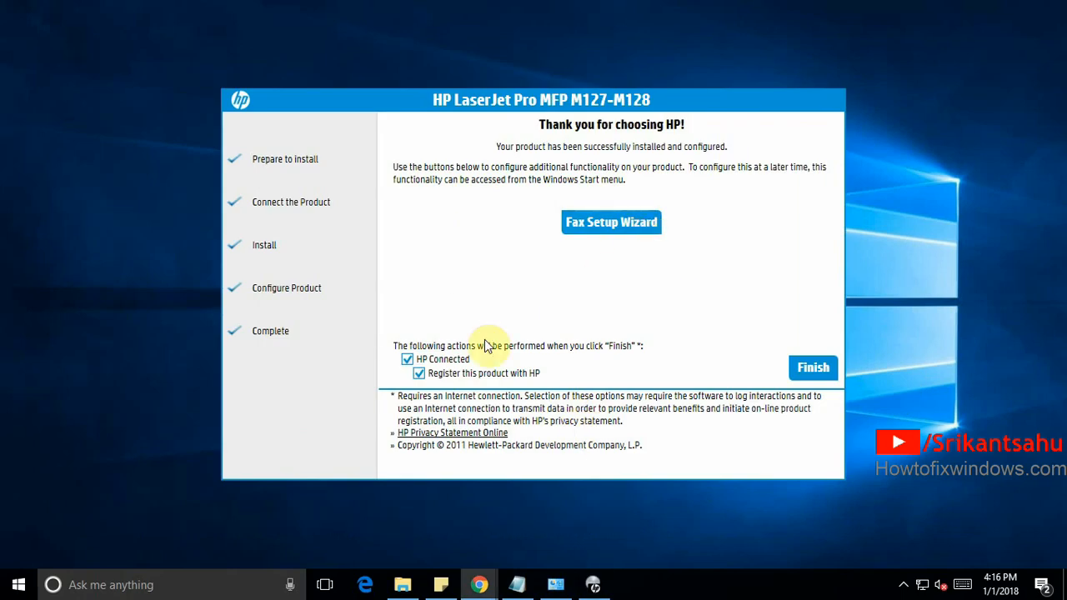
Keep HP registration enabled and finish the LaserJet Pro M127-M128 installation.
click(417, 374)
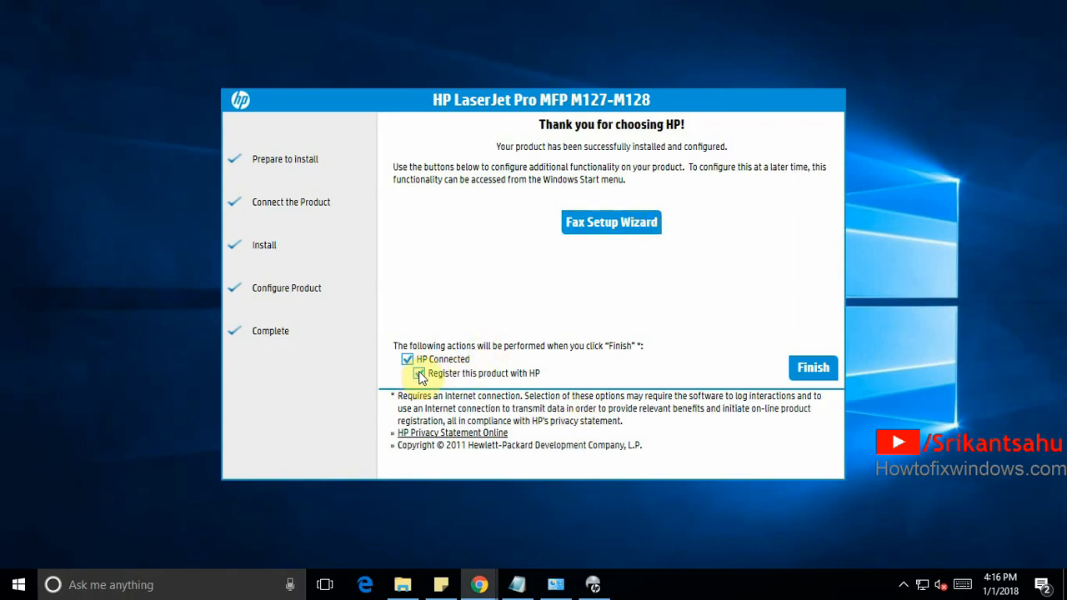
click(408, 373)
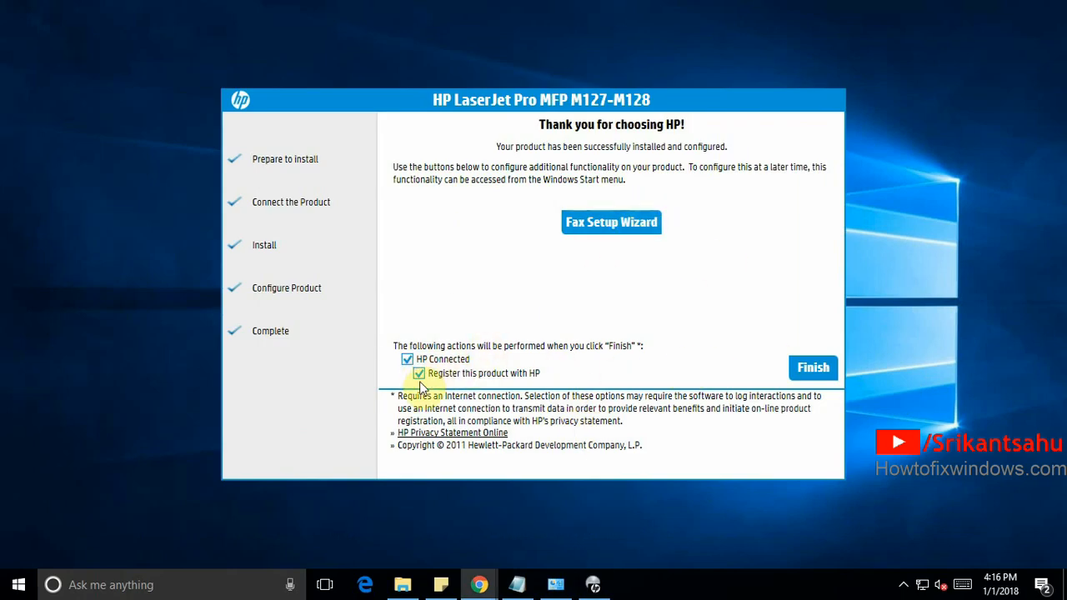
mouse_move(876, 364)
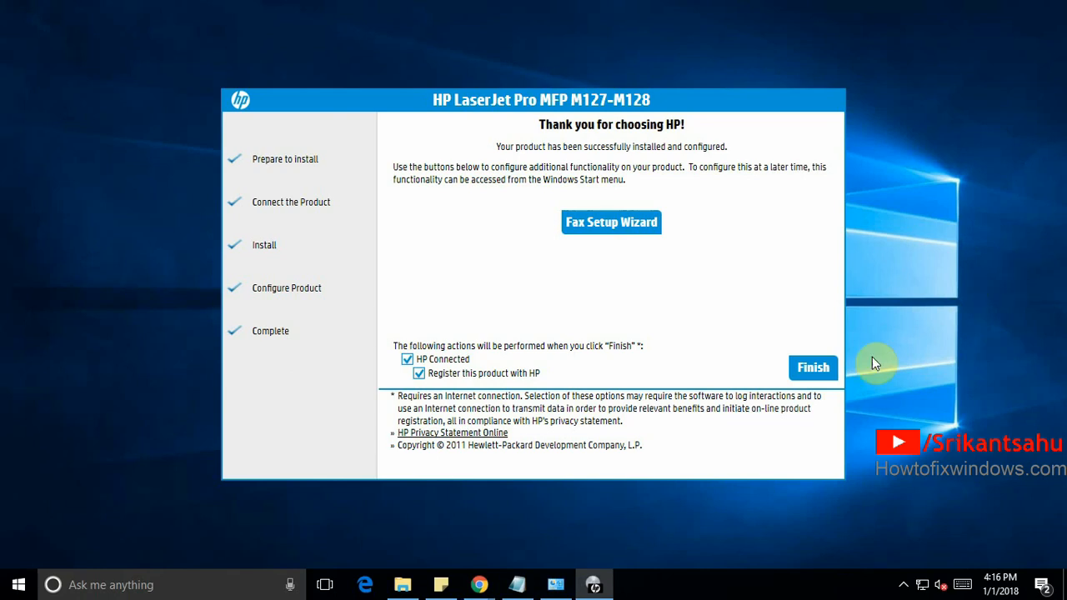
click(814, 368)
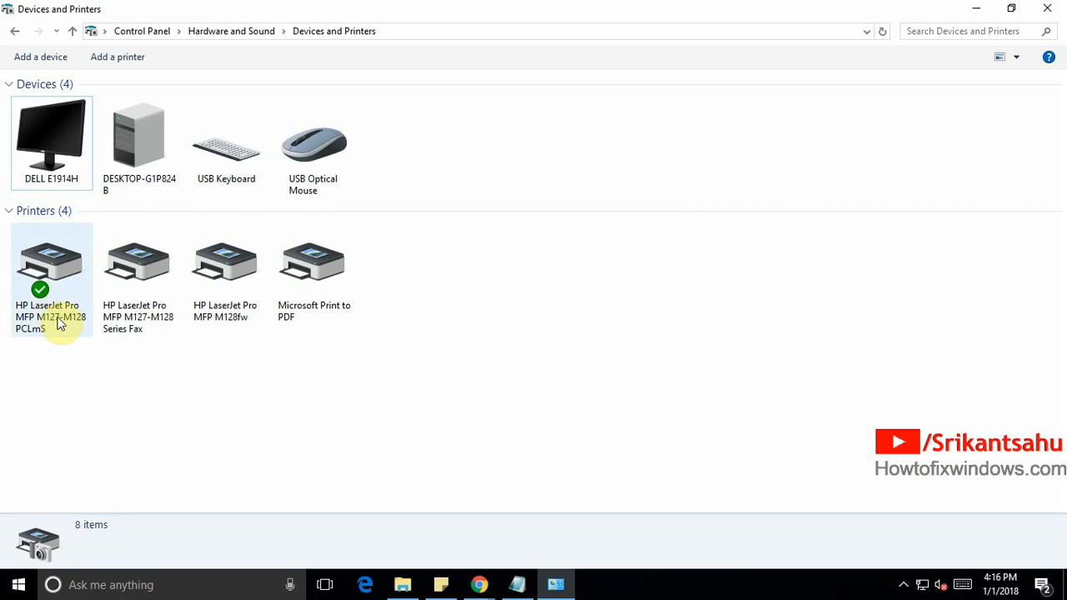
mouse_move(57, 325)
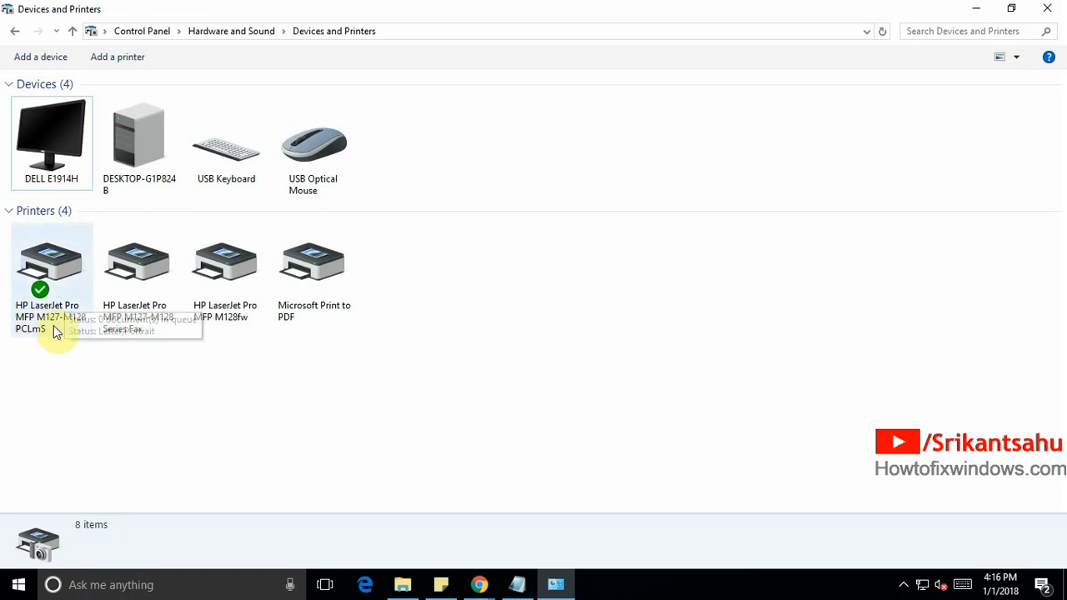